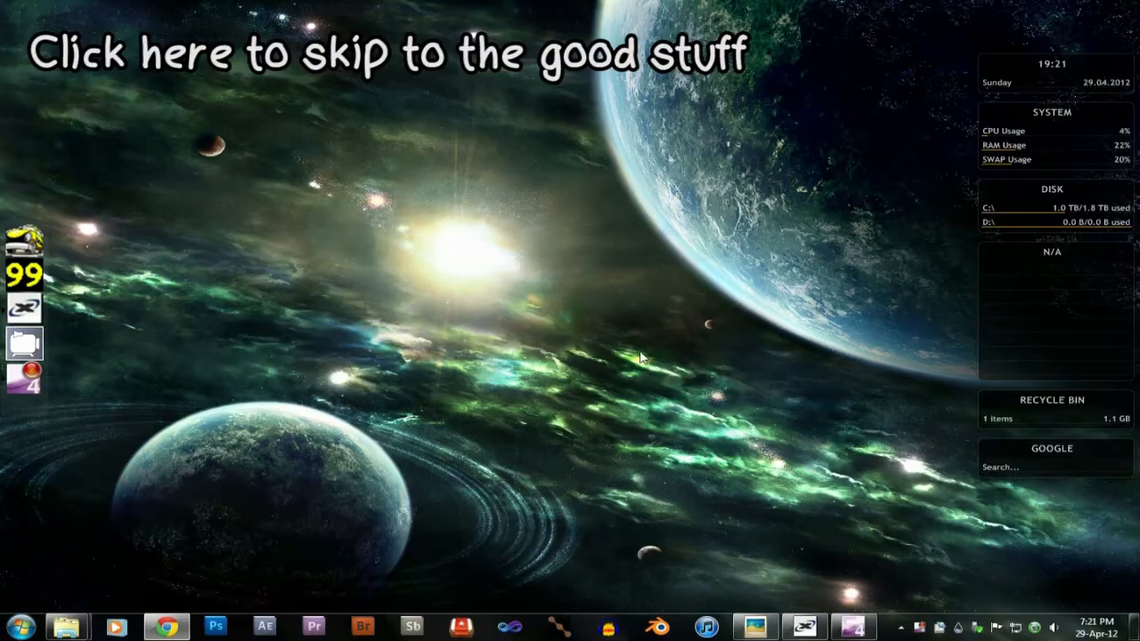
mouse_move(573, 283)
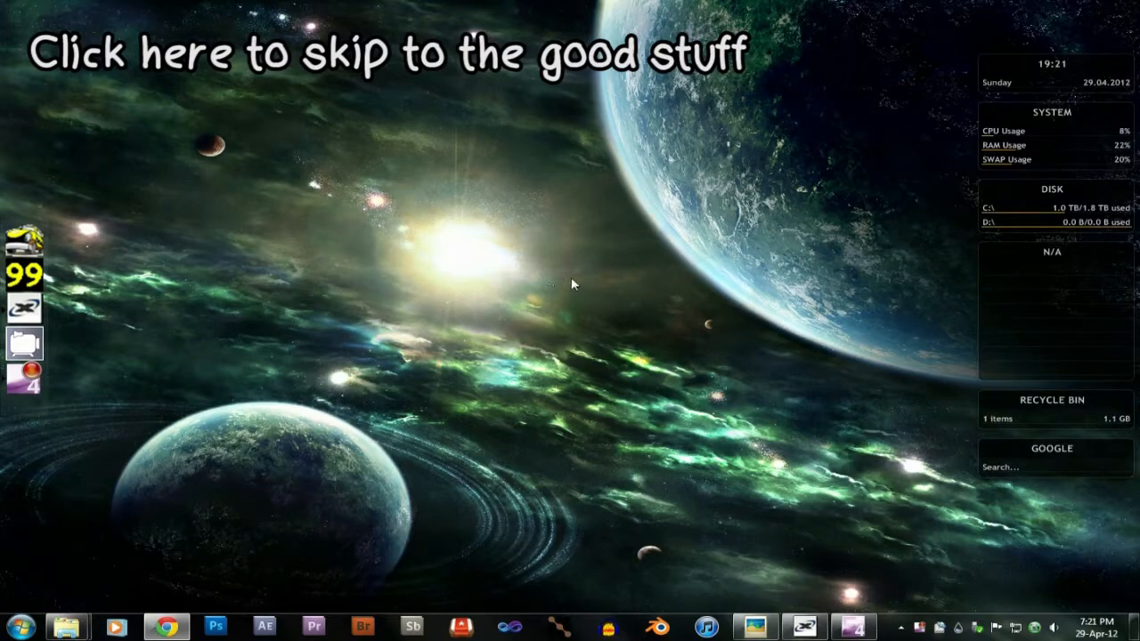
mouse_move(545, 190)
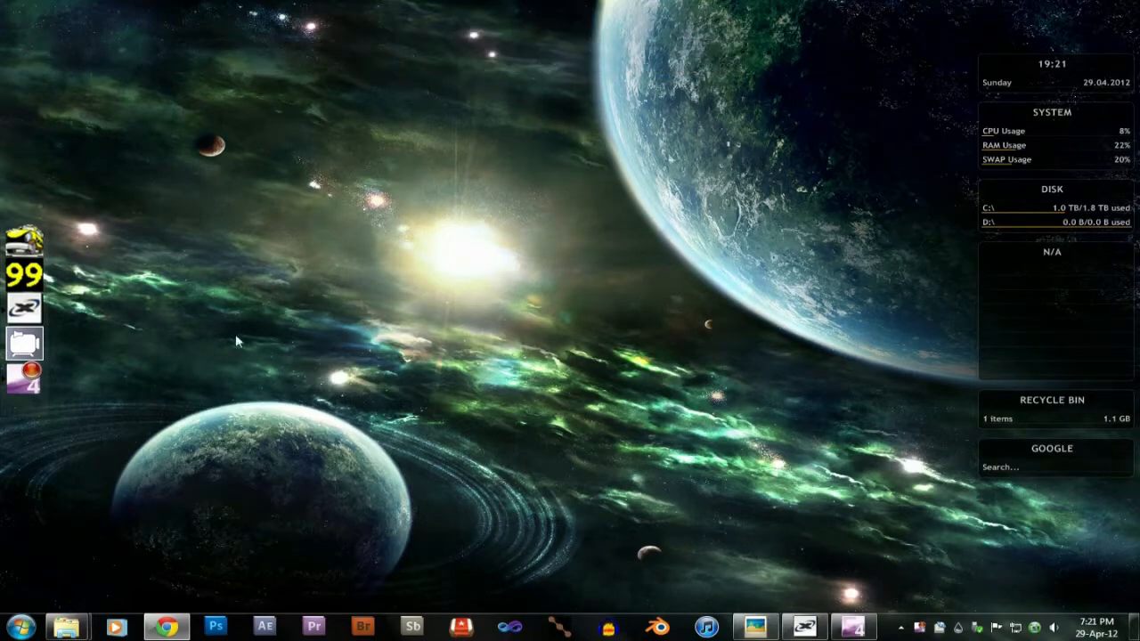
mouse_move(577, 241)
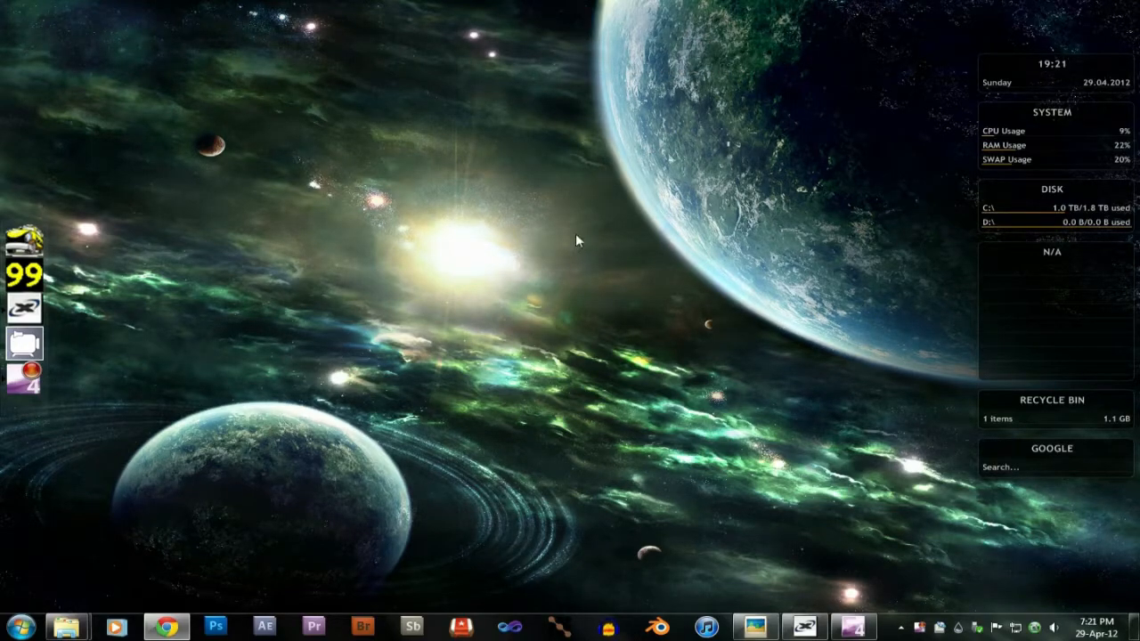
mouse_move(586, 217)
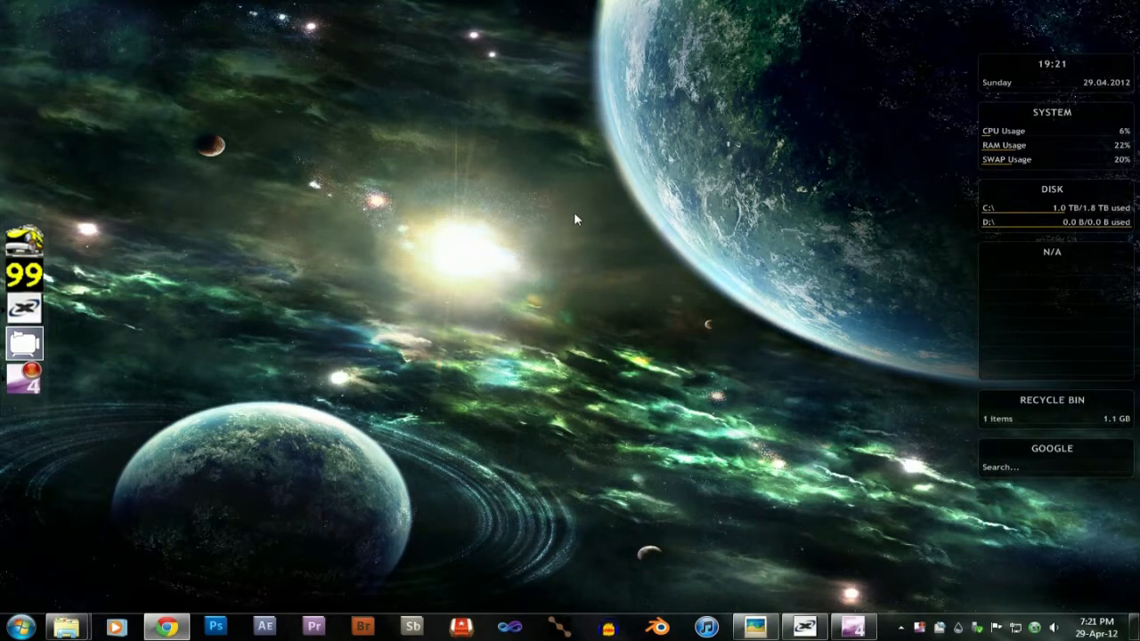
mouse_move(246, 214)
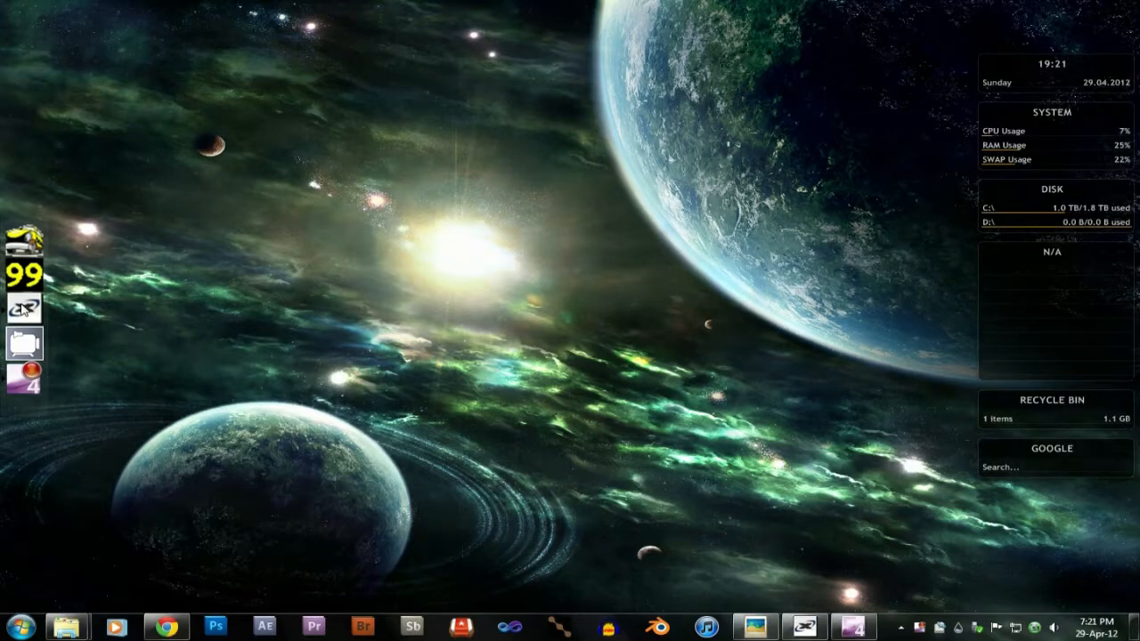
mouse_move(43, 348)
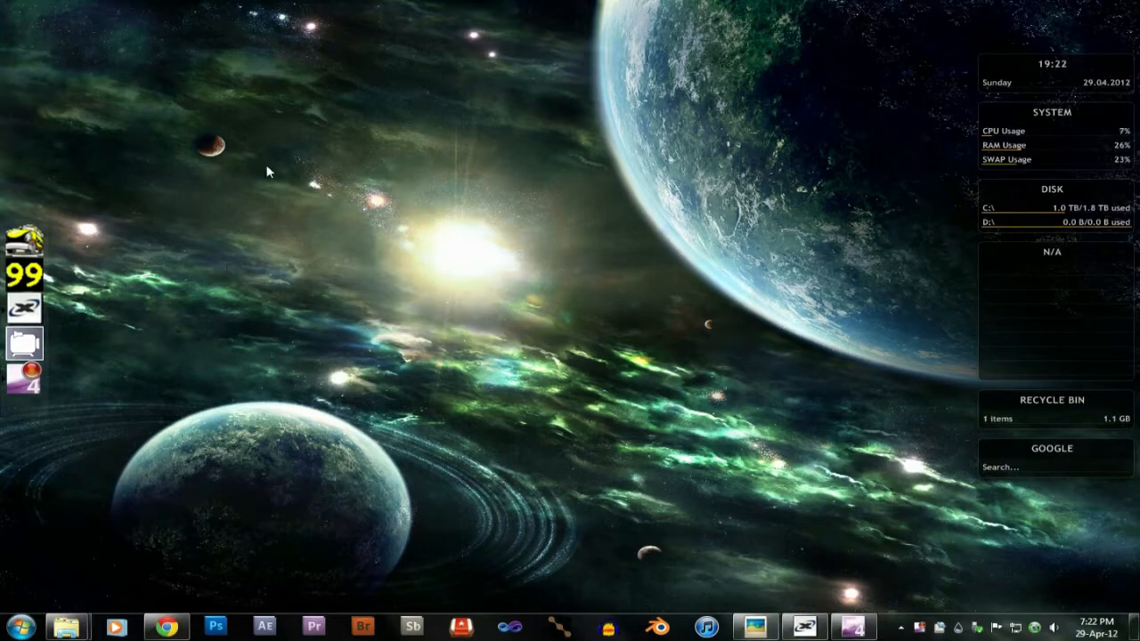
- Launch Taksi Desktop Video Recorder from the Start menu's program list
click(14, 627)
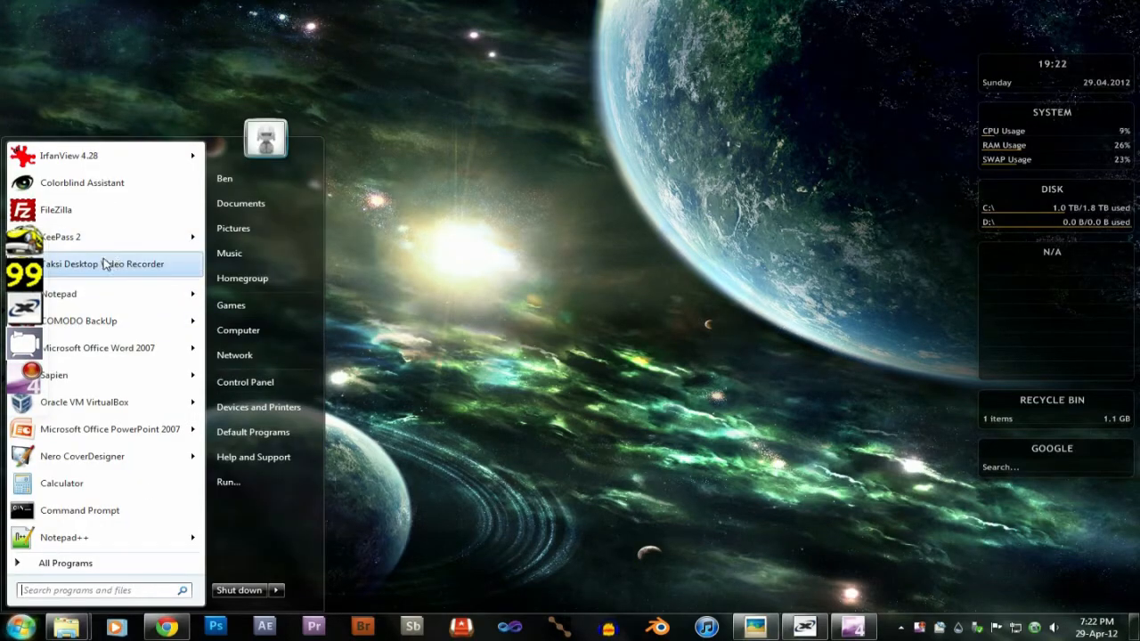
click(102, 263)
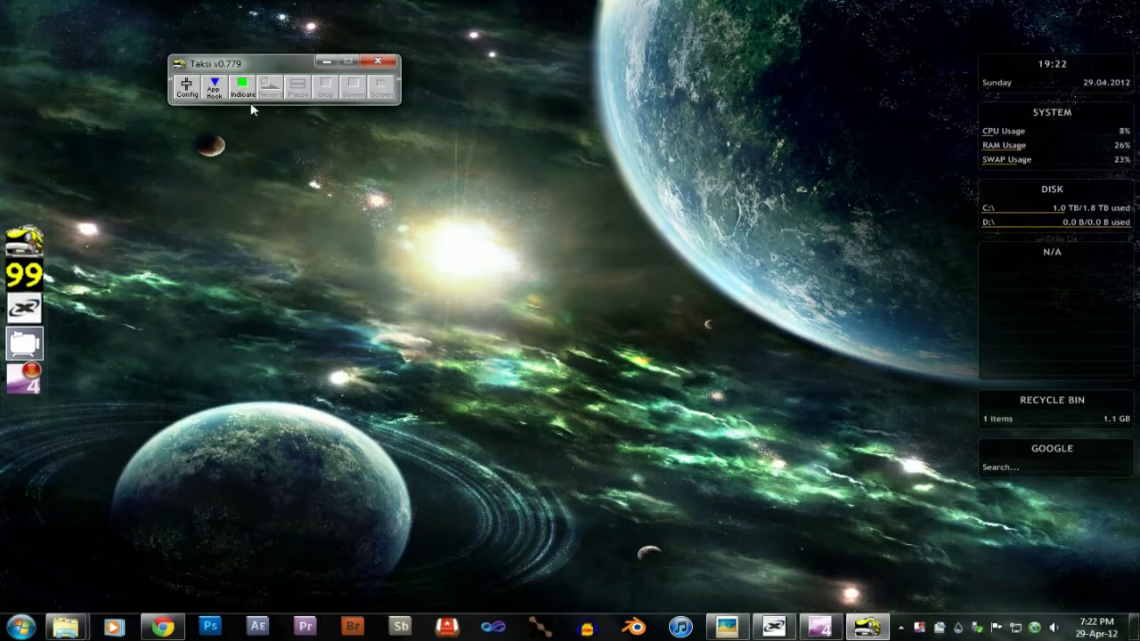
mouse_move(217, 96)
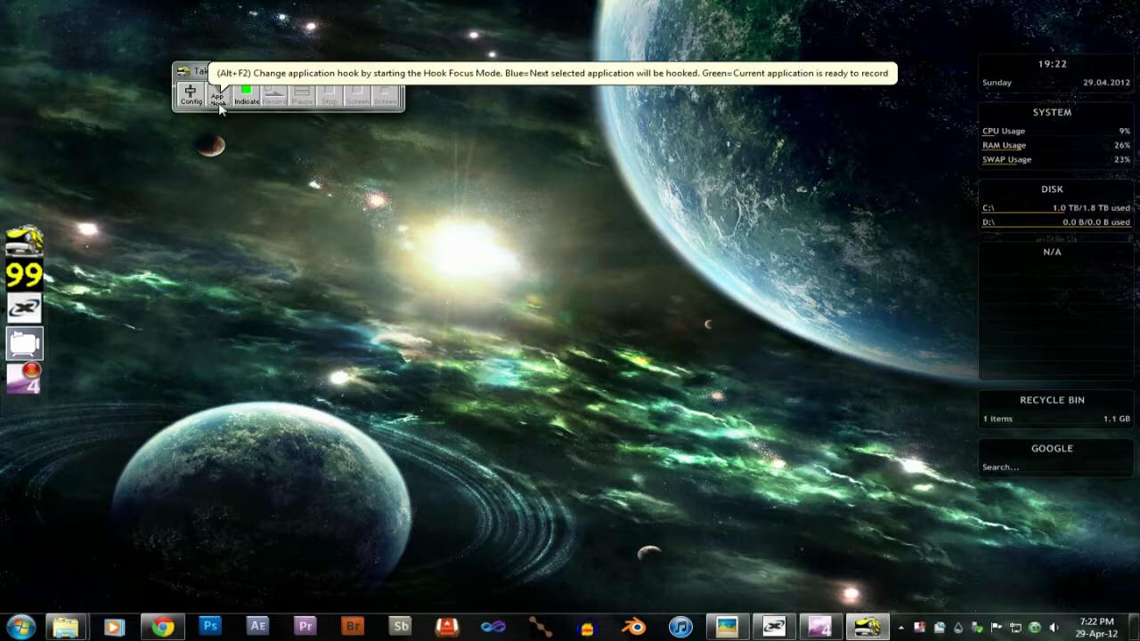
mouse_move(490, 282)
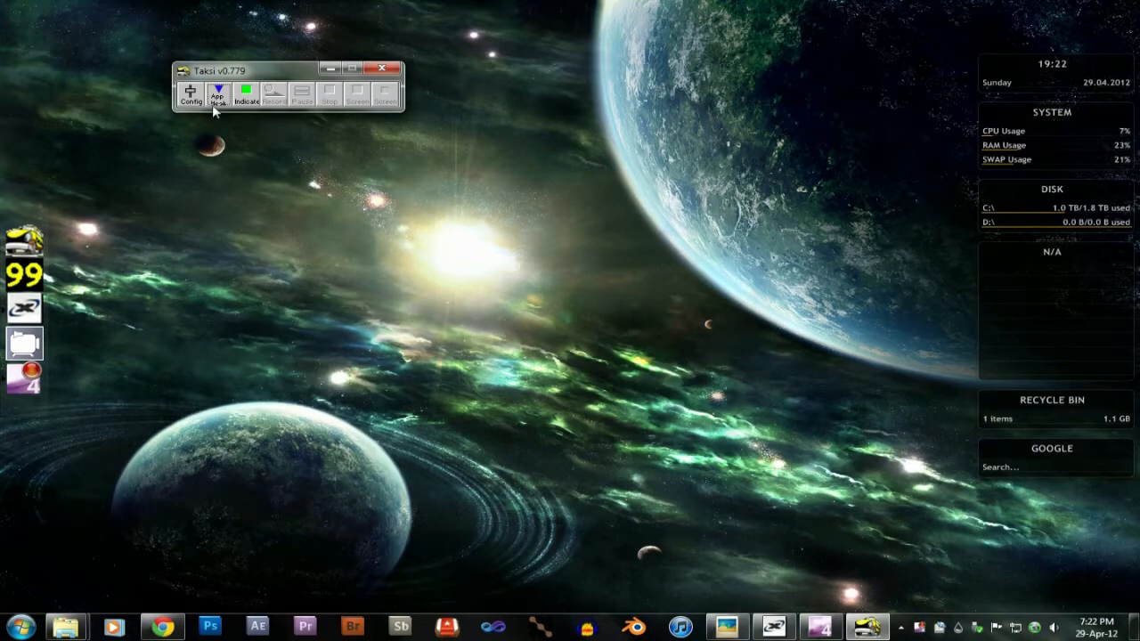
mouse_move(588, 288)
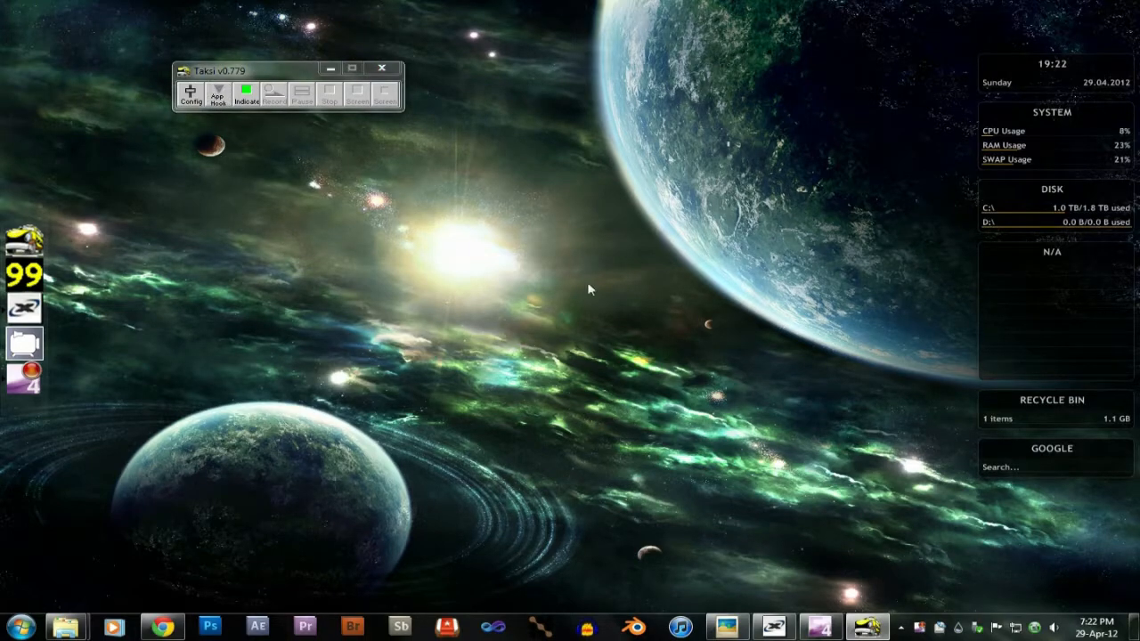
mouse_move(446, 253)
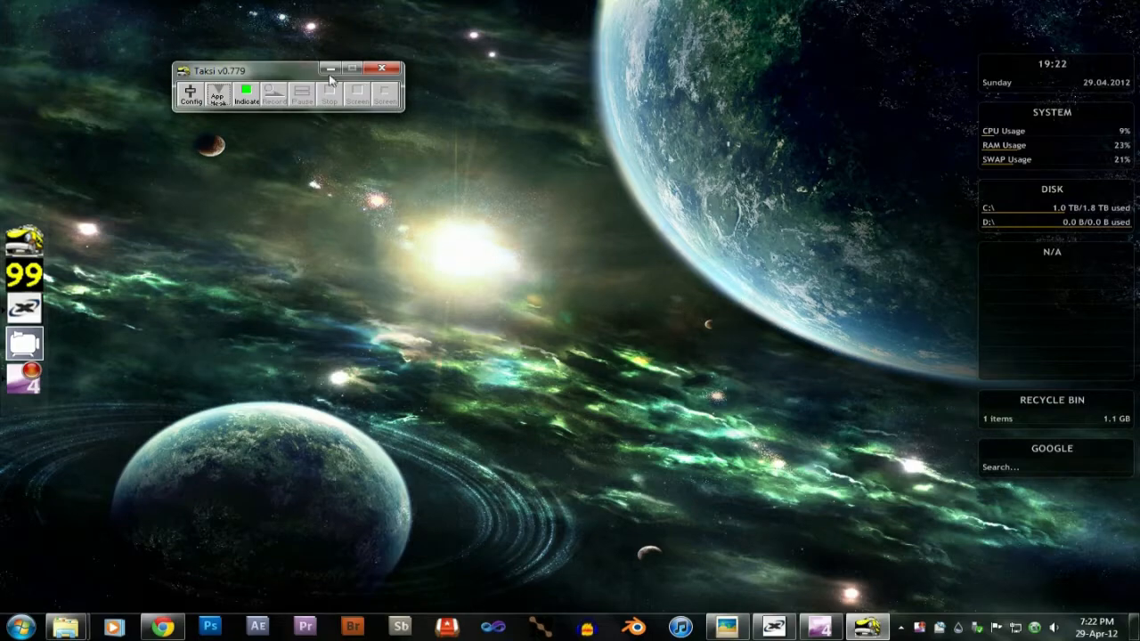
mouse_move(499, 275)
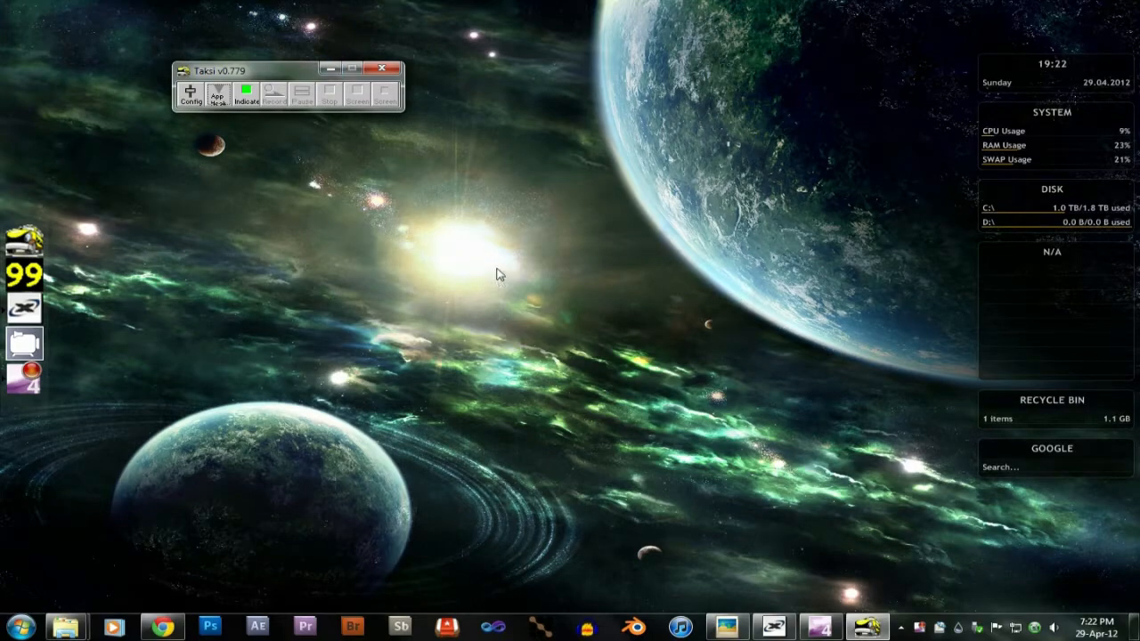
mouse_move(428, 258)
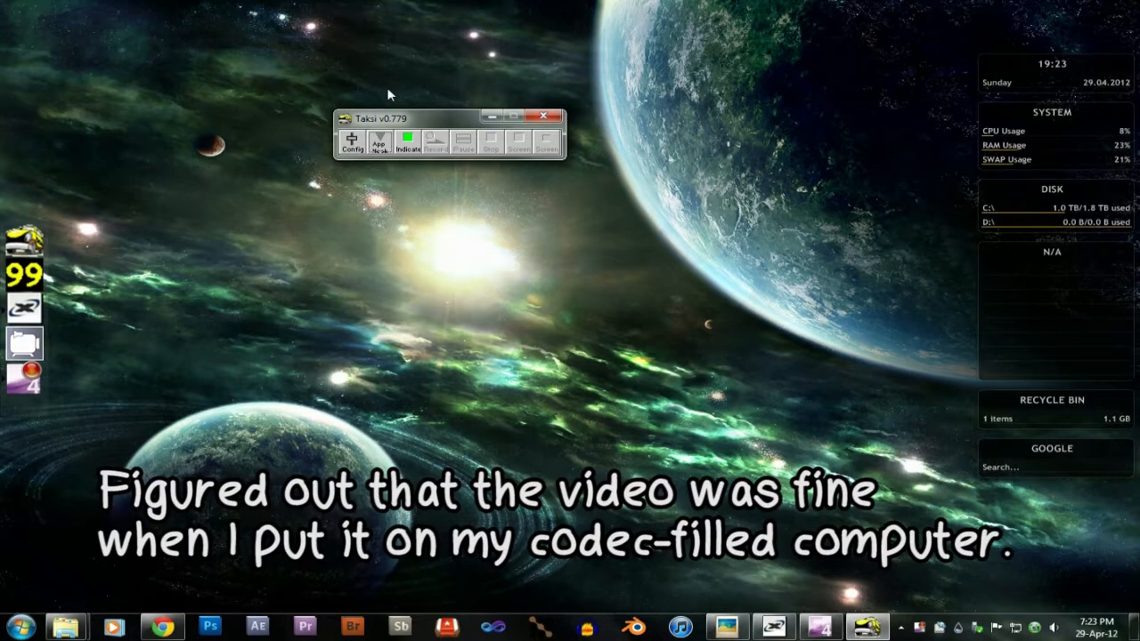
mouse_move(399, 288)
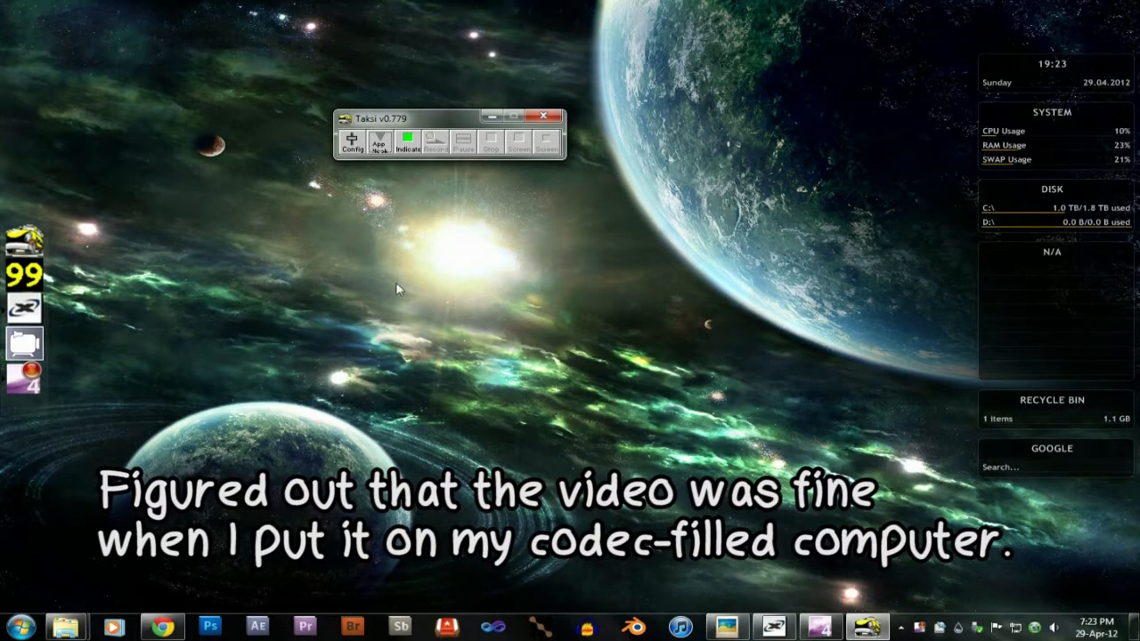
mouse_move(358, 284)
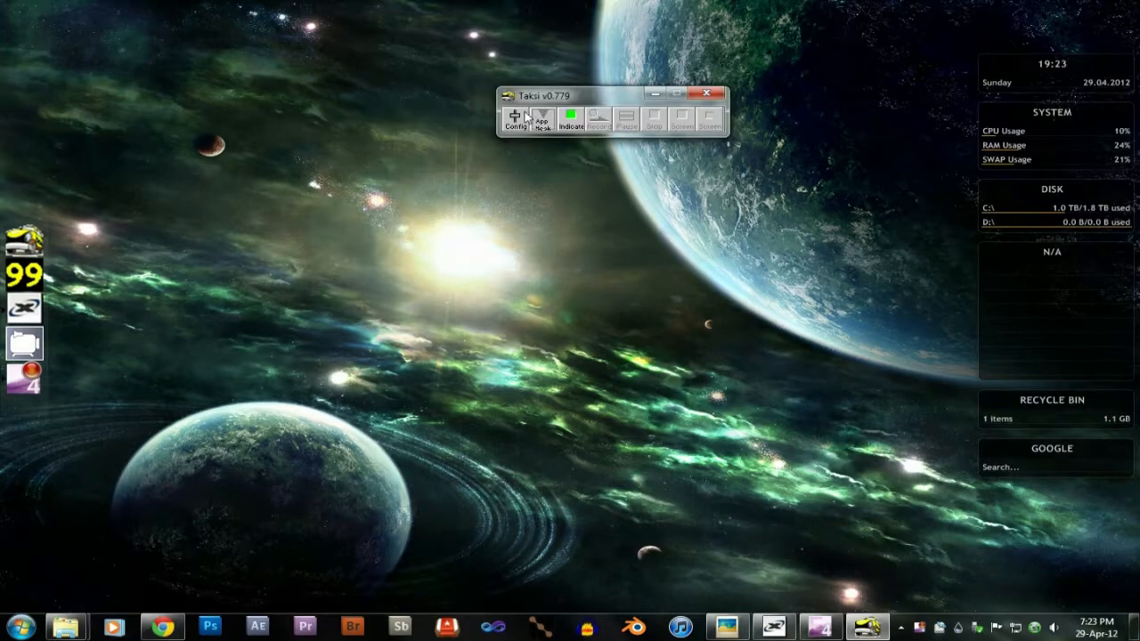
click(515, 117)
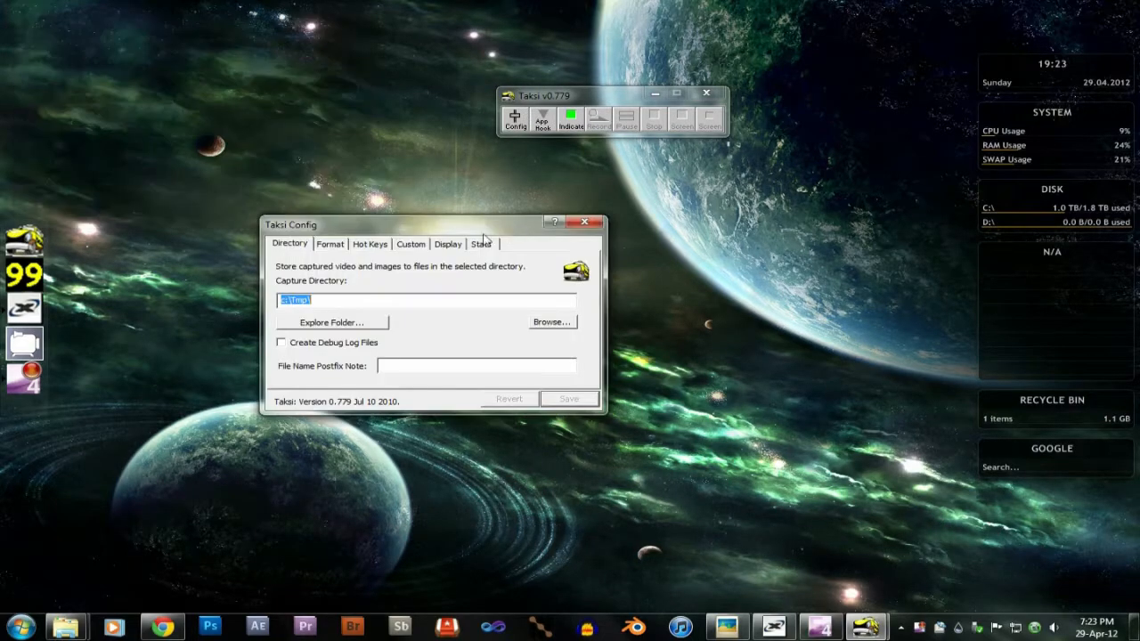
click(331, 243)
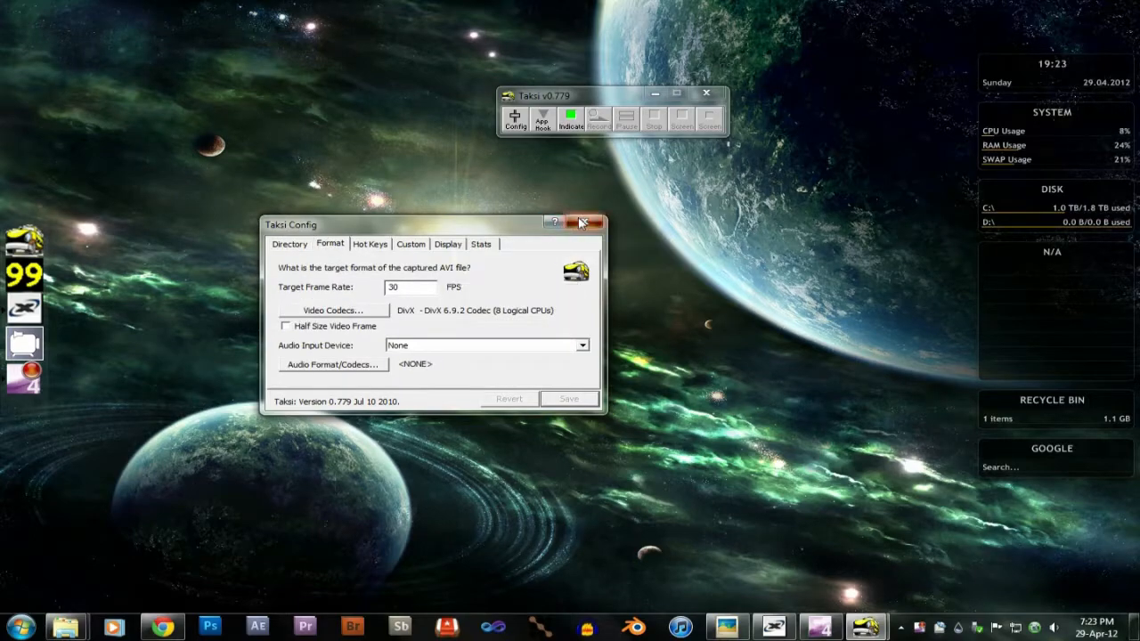
click(584, 223)
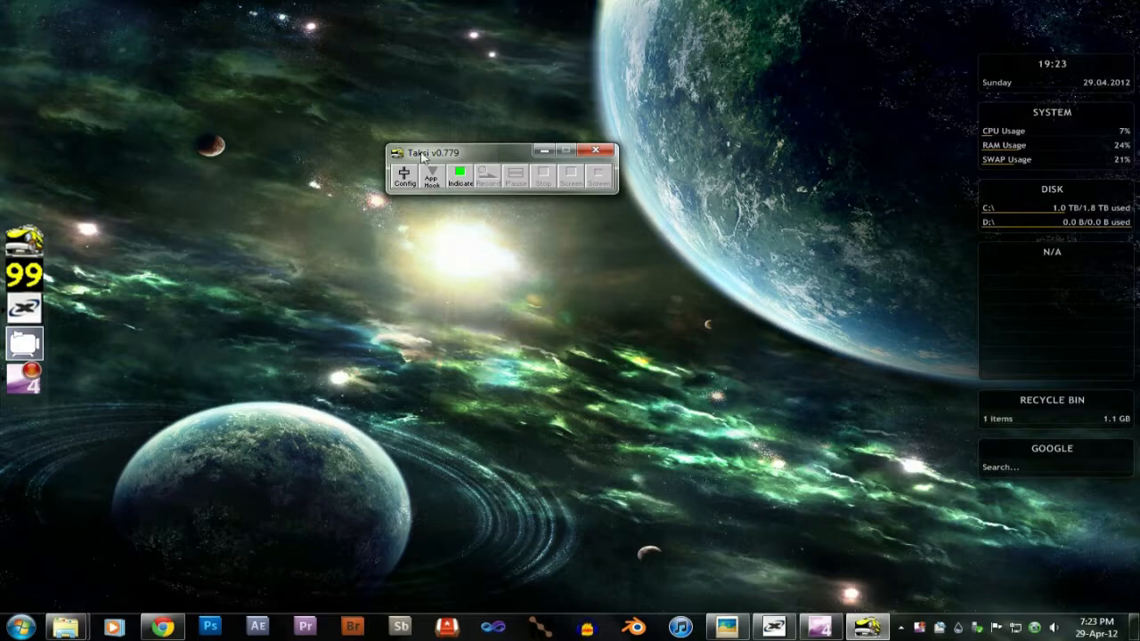
mouse_move(444, 101)
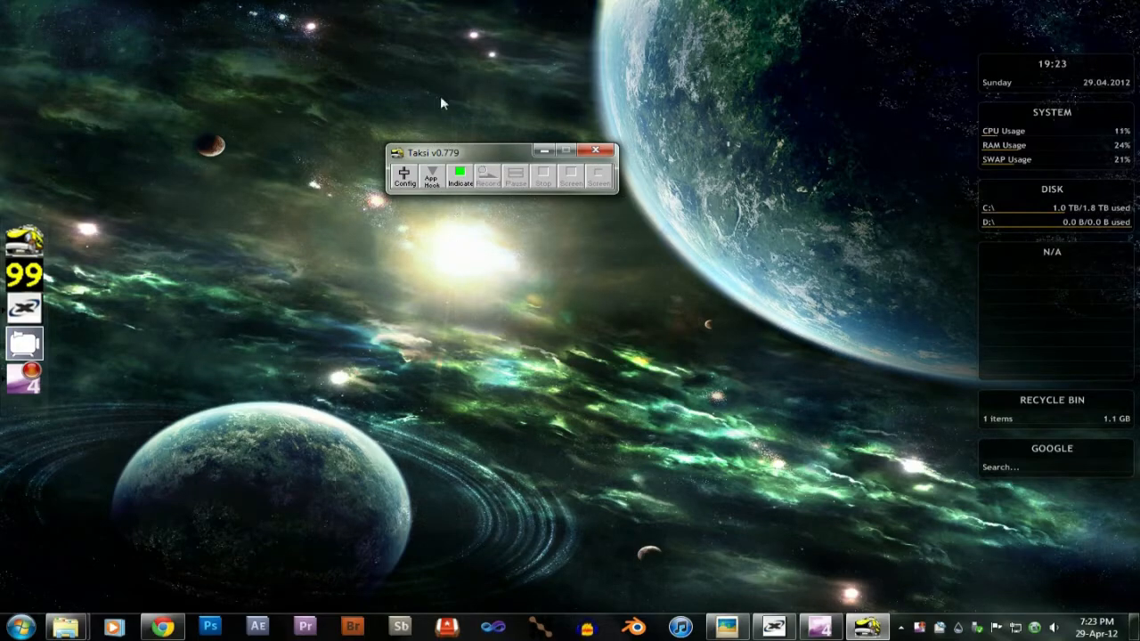
mouse_move(693, 230)
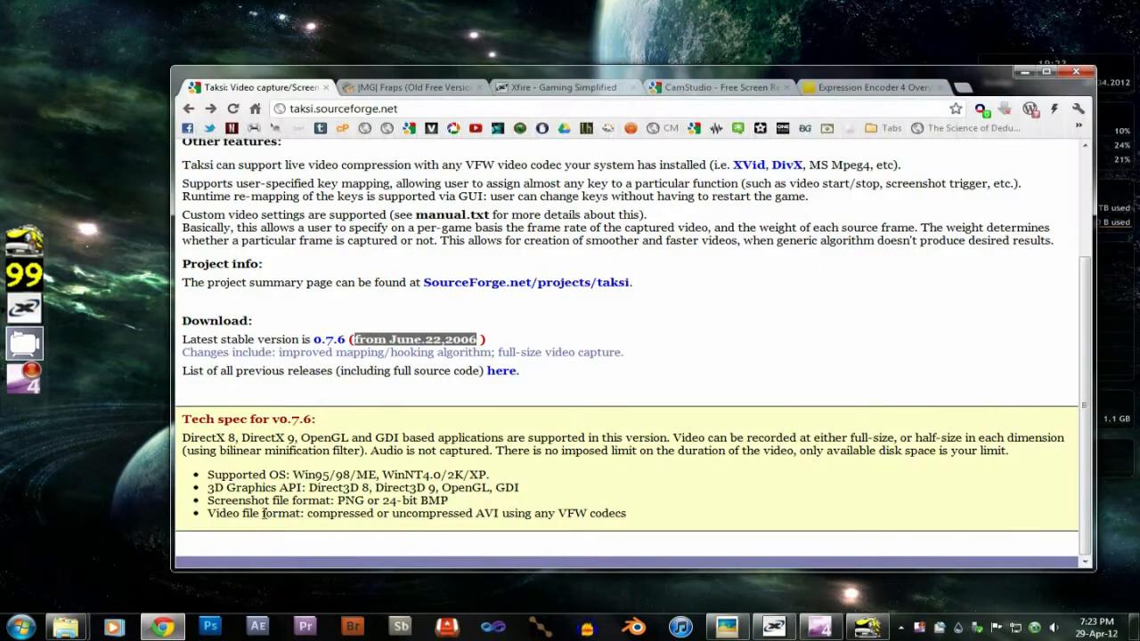
- Select the latest stable version's release text on the Taksi SourceForge page
drag(354, 339, 488, 339)
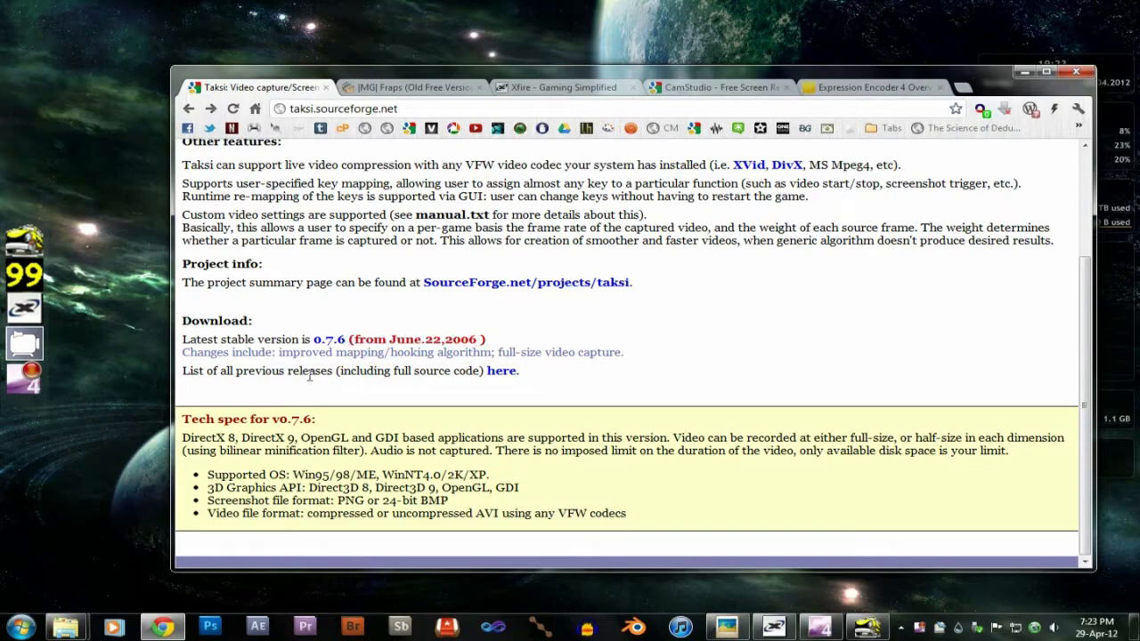
drag(310, 370, 417, 370)
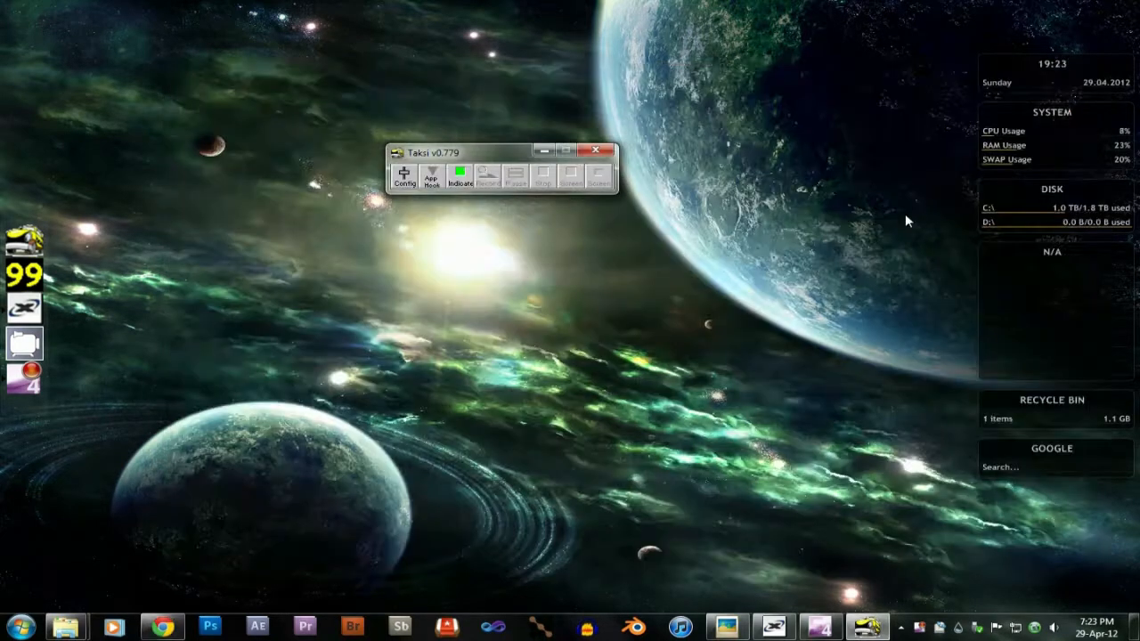
mouse_move(792, 213)
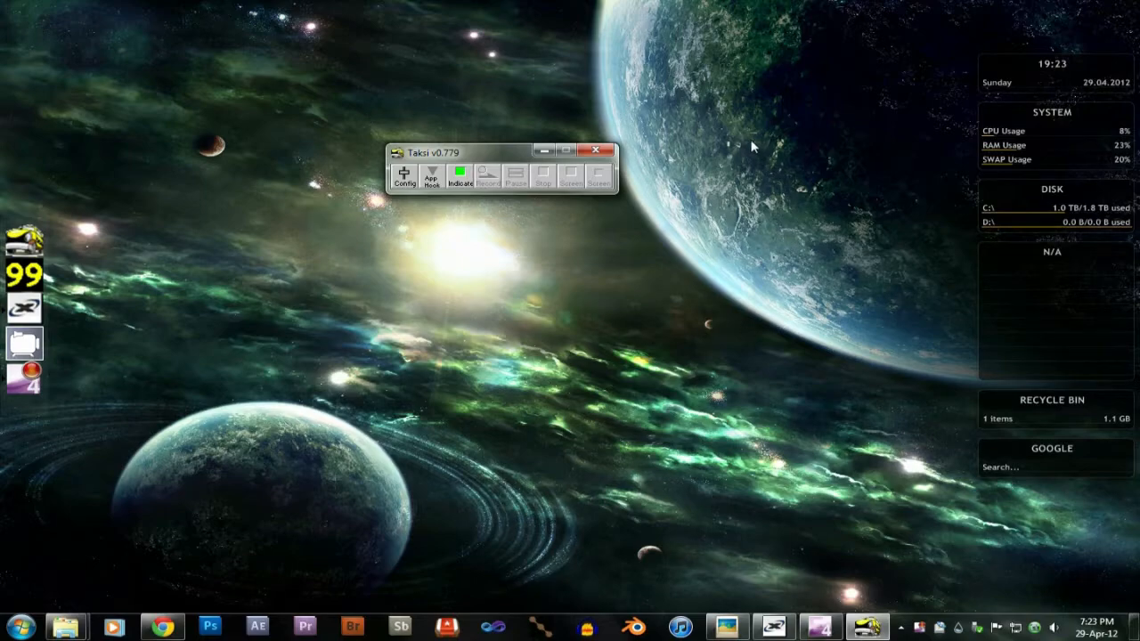
mouse_move(727, 167)
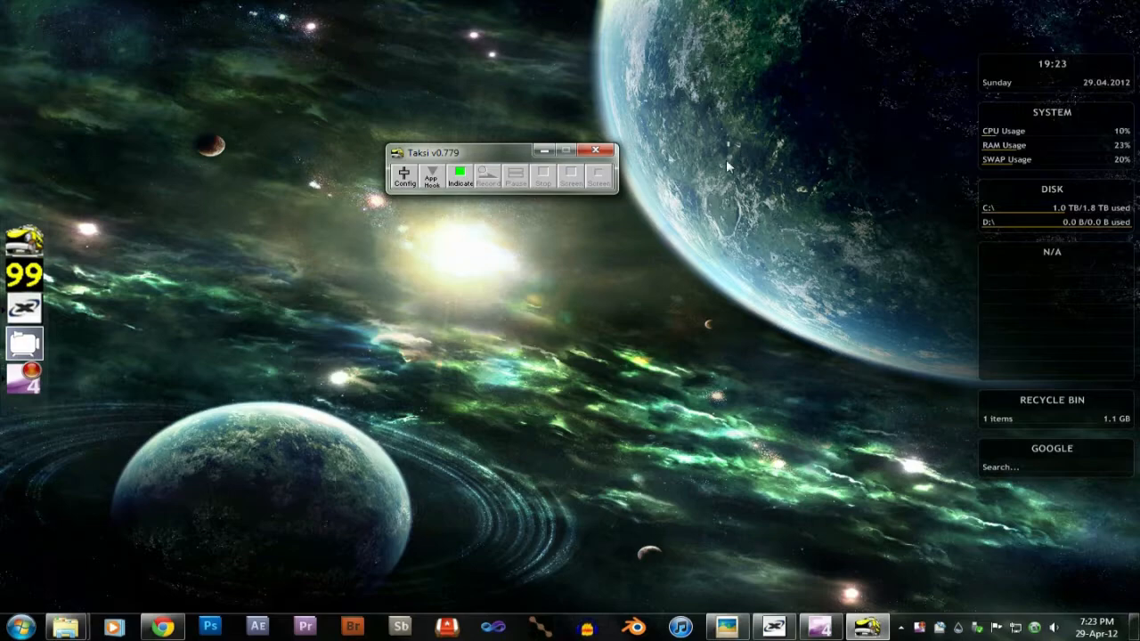
mouse_move(282, 263)
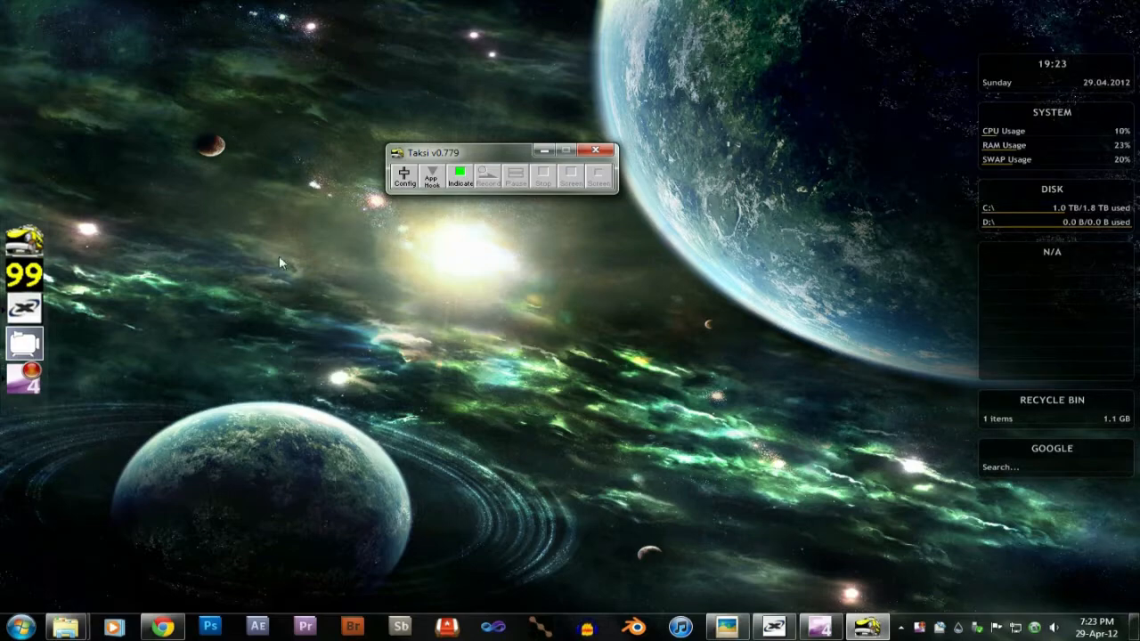
mouse_move(680, 182)
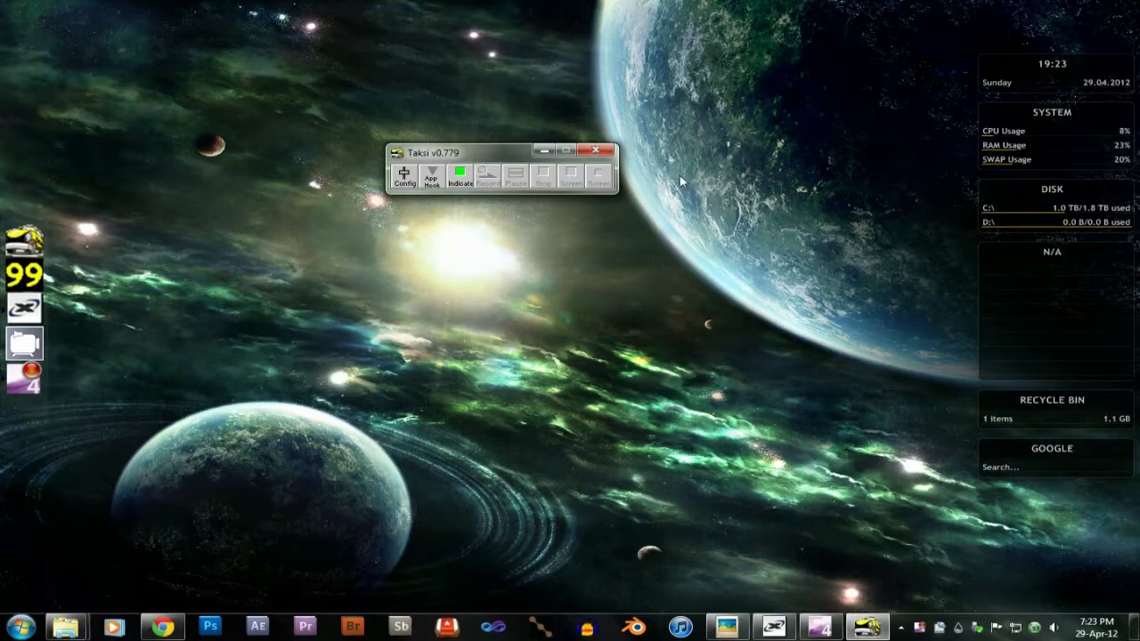
mouse_move(703, 158)
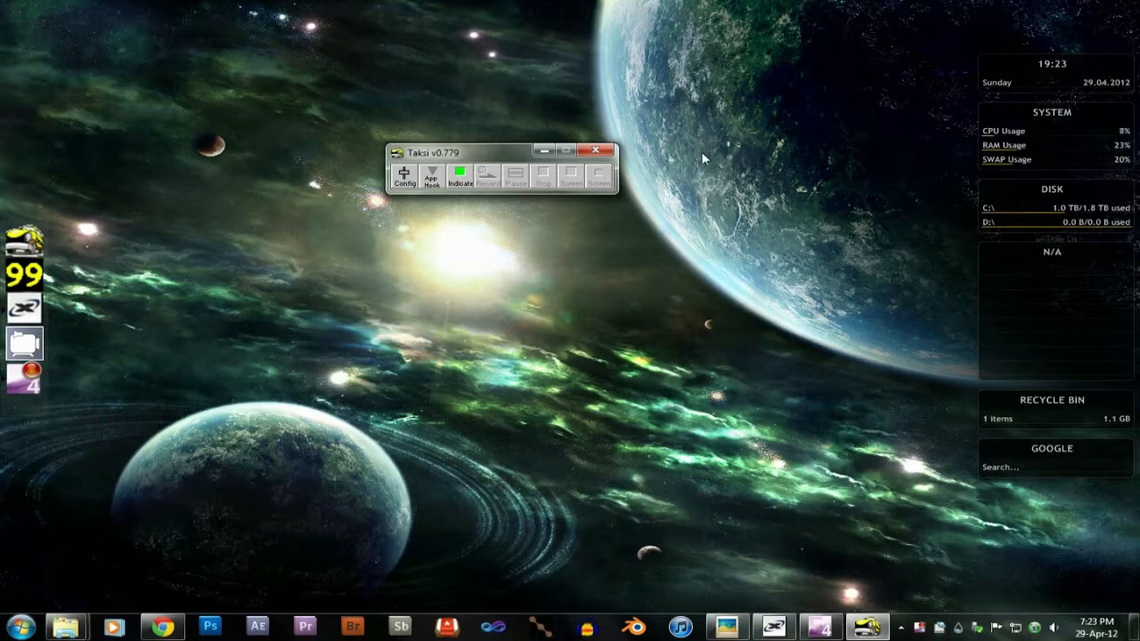
mouse_move(401, 93)
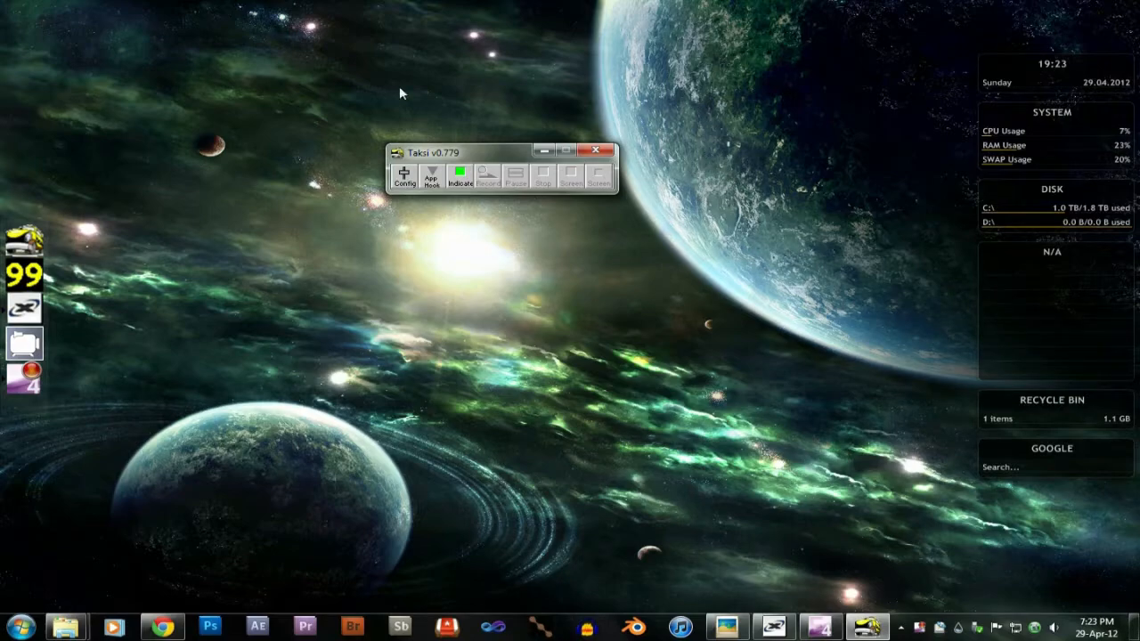
mouse_move(673, 148)
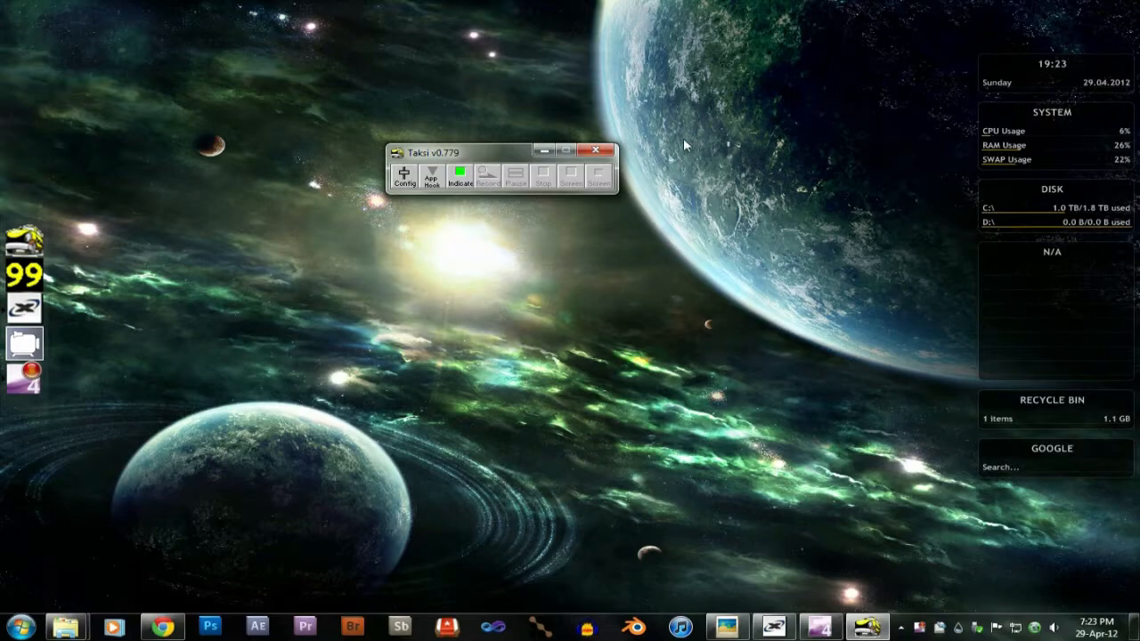
- Close Taksi and move the Fraps settings window toward the upper left
click(595, 150)
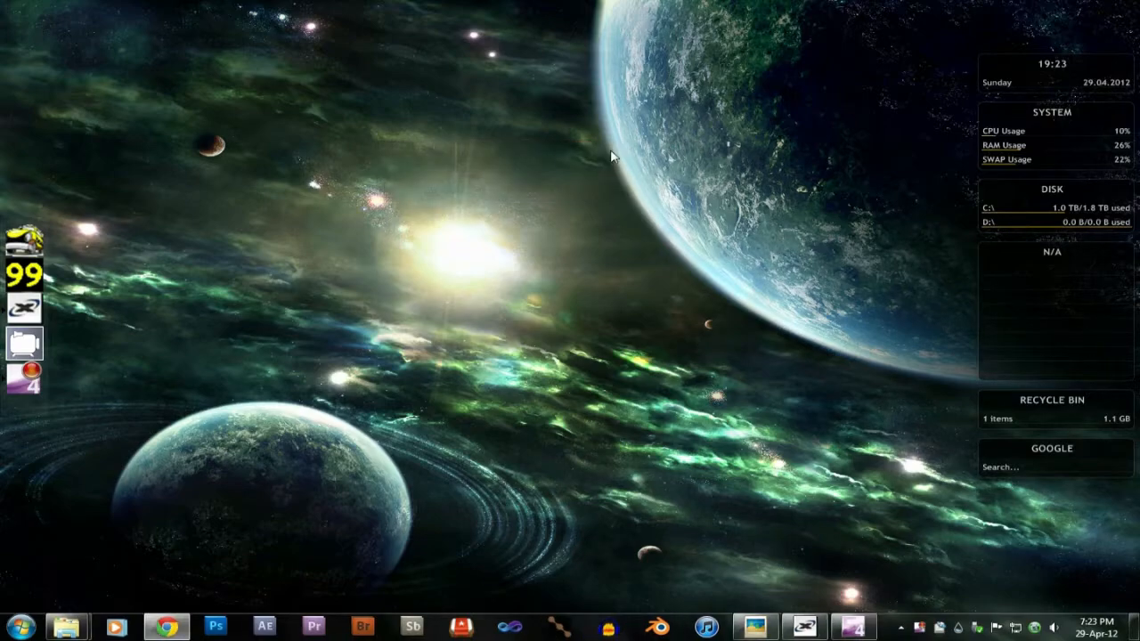
mouse_move(502, 141)
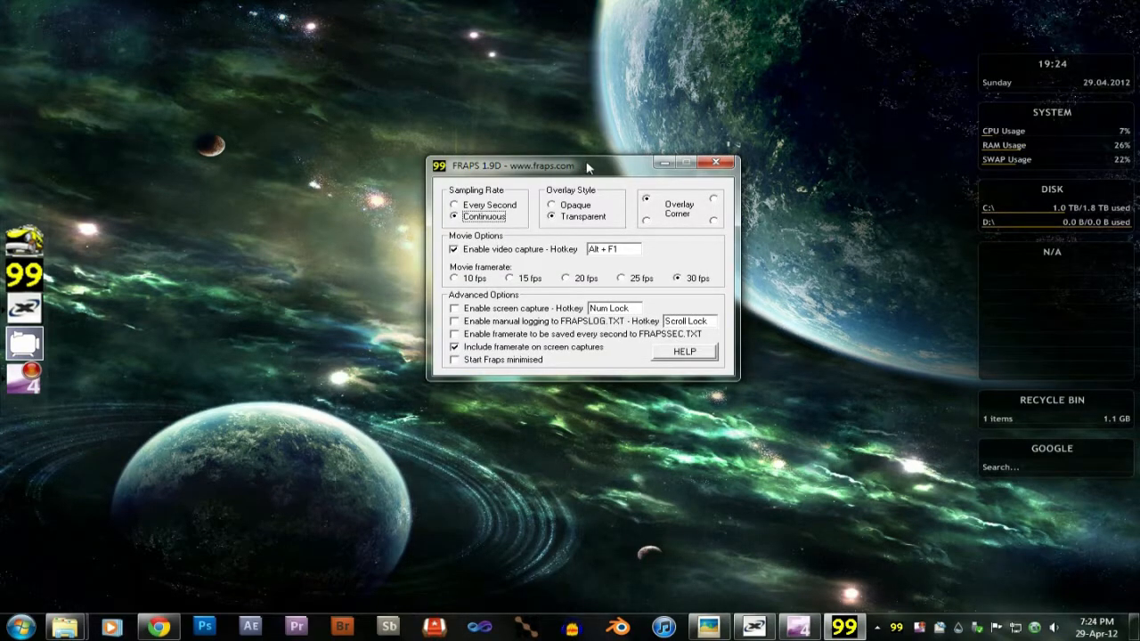
mouse_move(620, 132)
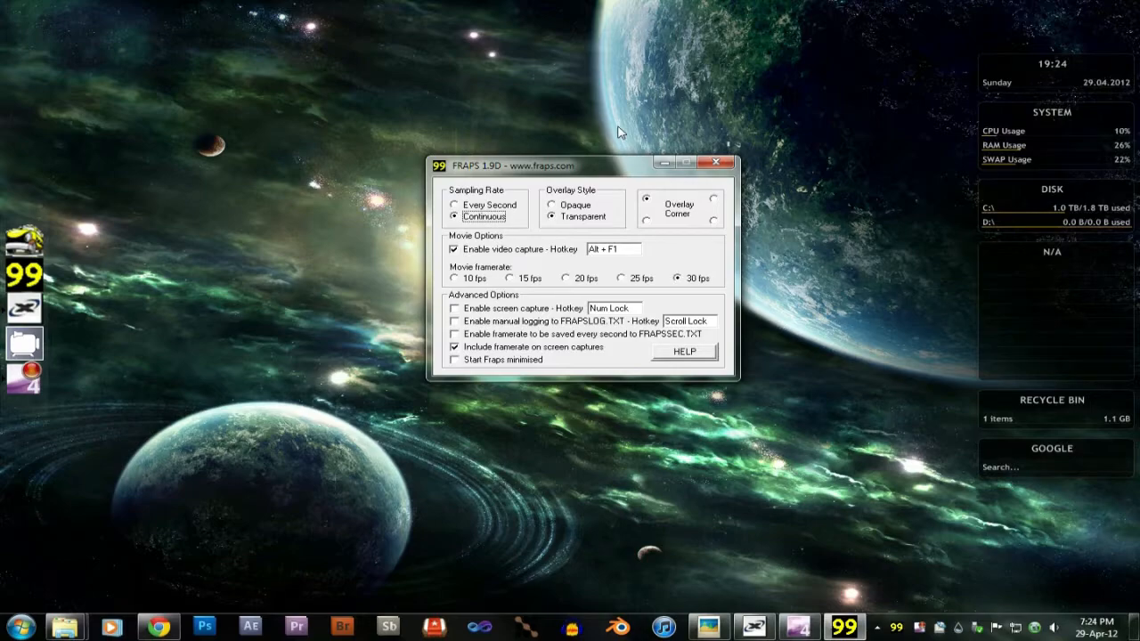
mouse_move(622, 157)
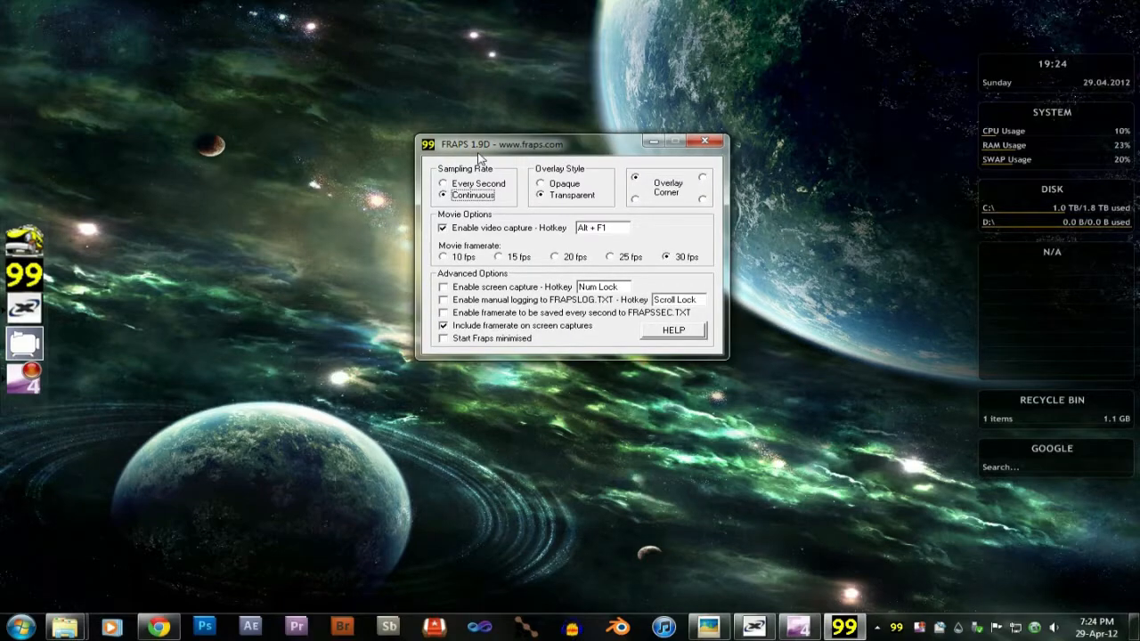
mouse_move(349, 243)
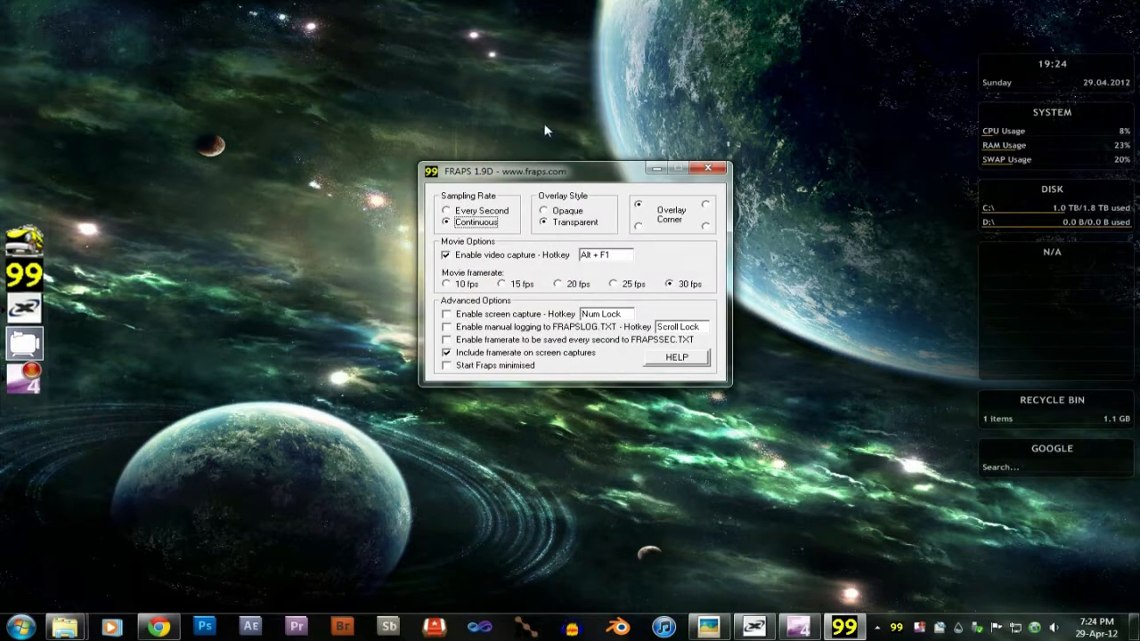
drag(531, 171, 327, 115)
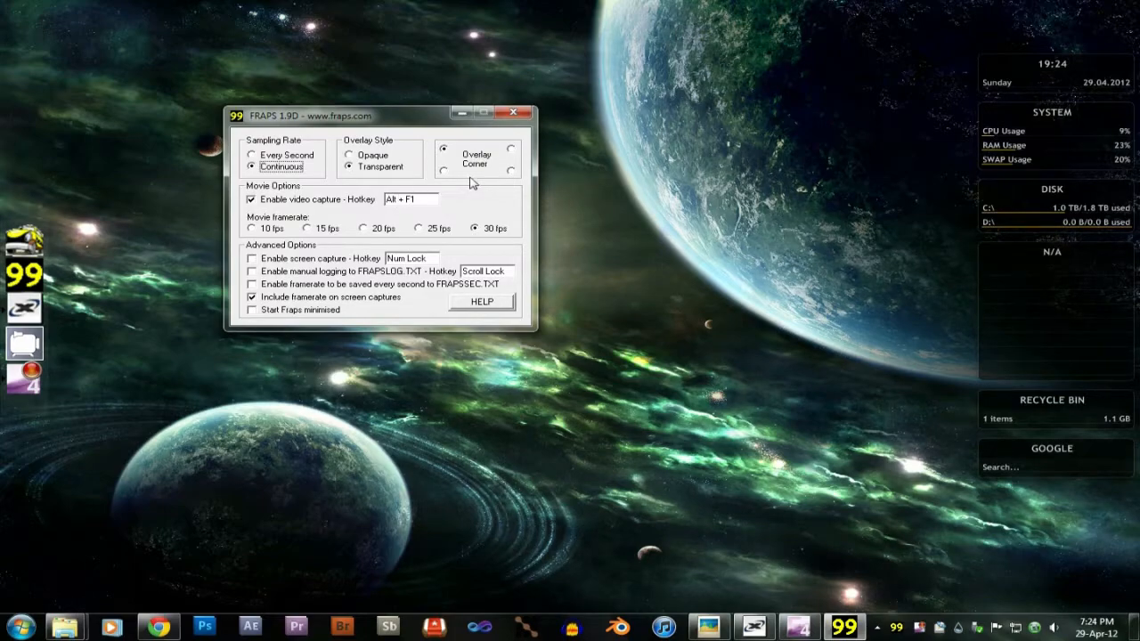
mouse_move(663, 187)
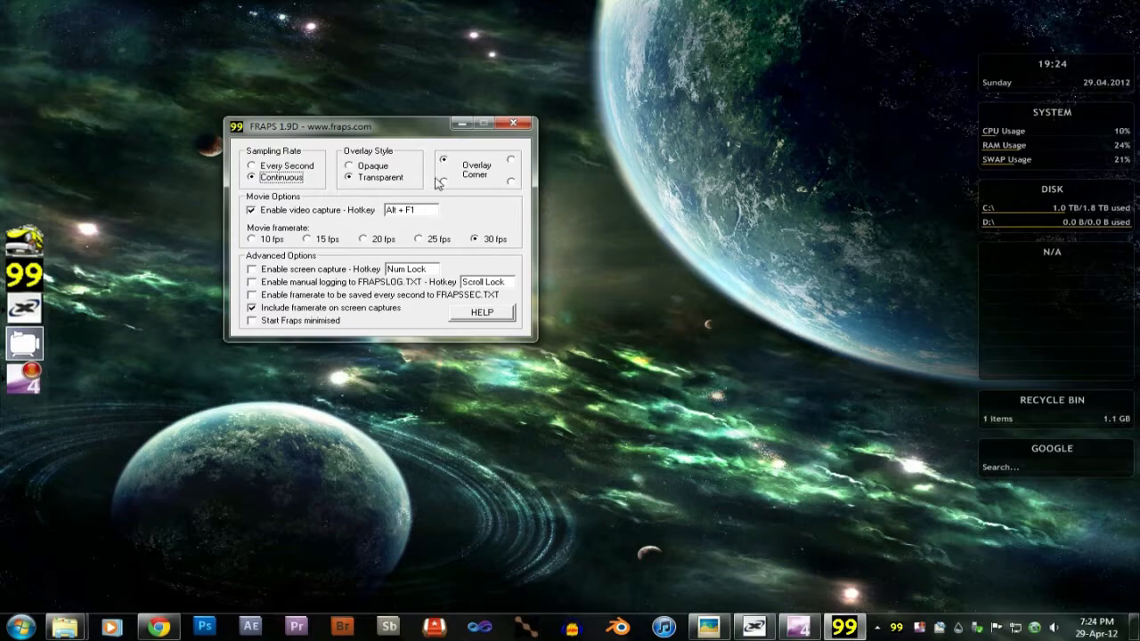
mouse_move(579, 100)
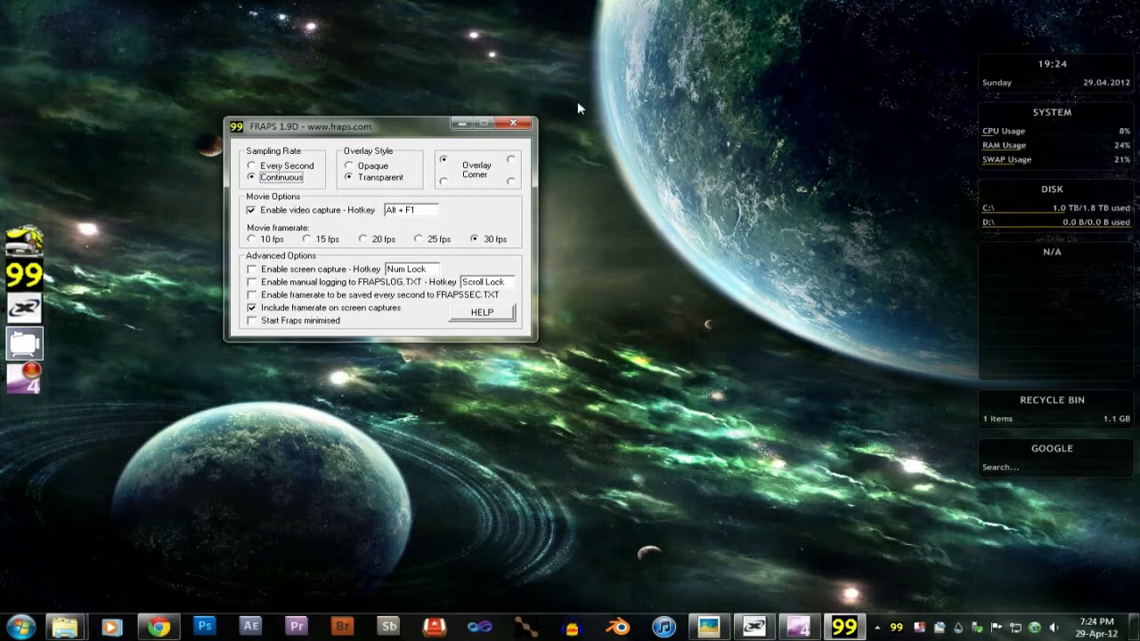
mouse_move(636, 186)
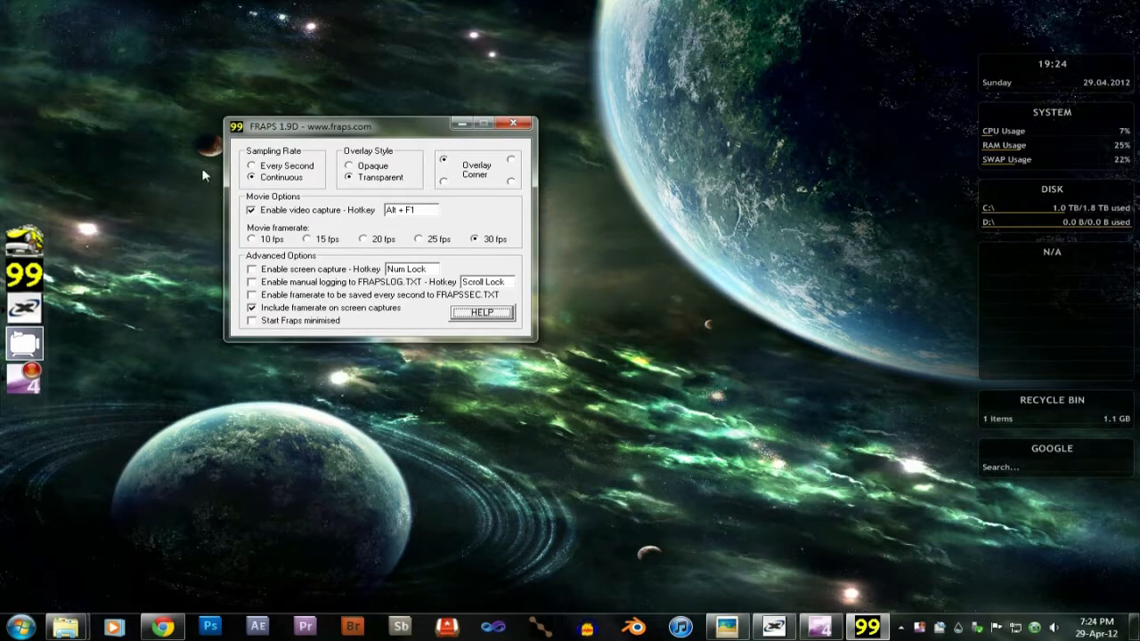
mouse_move(777, 282)
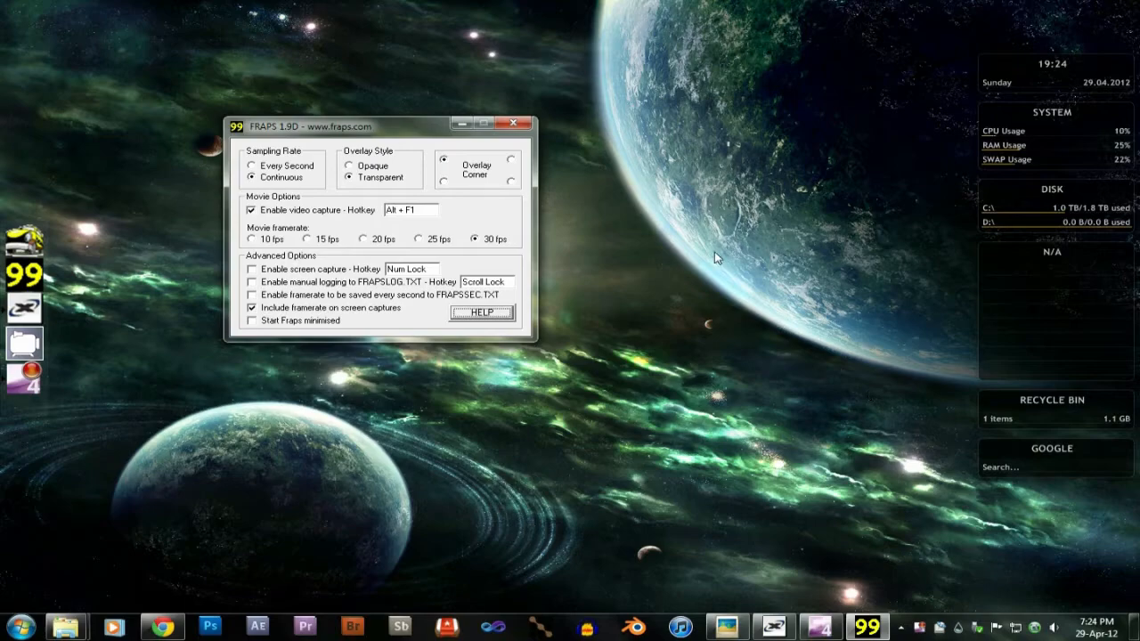
mouse_move(574, 335)
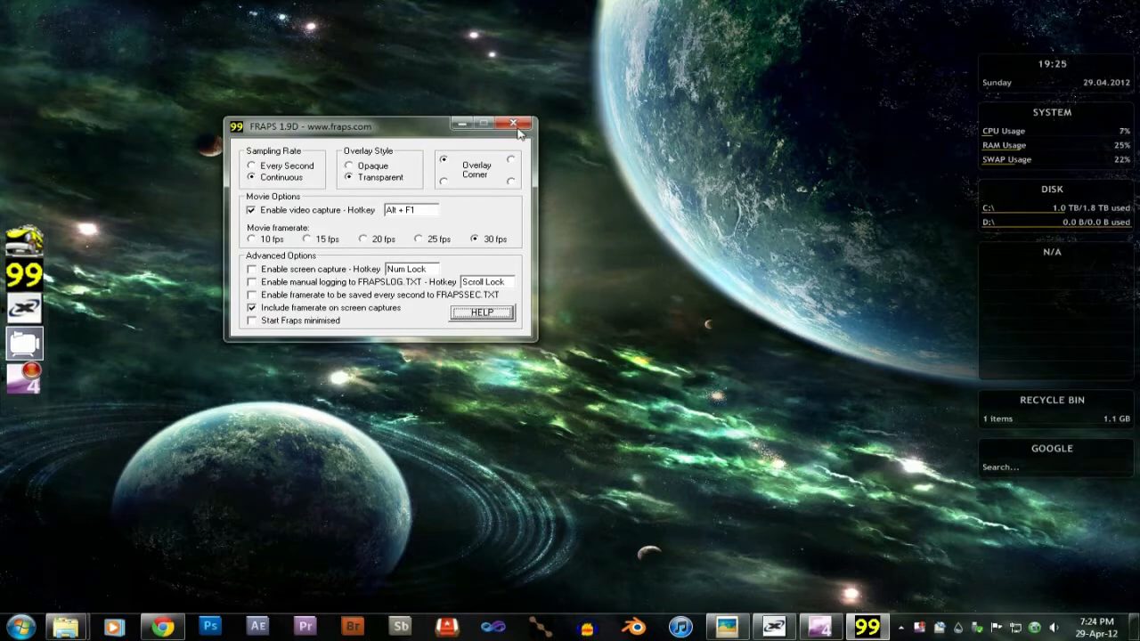
- Exit Fraps with confirmation and bring up Xfire
click(513, 124)
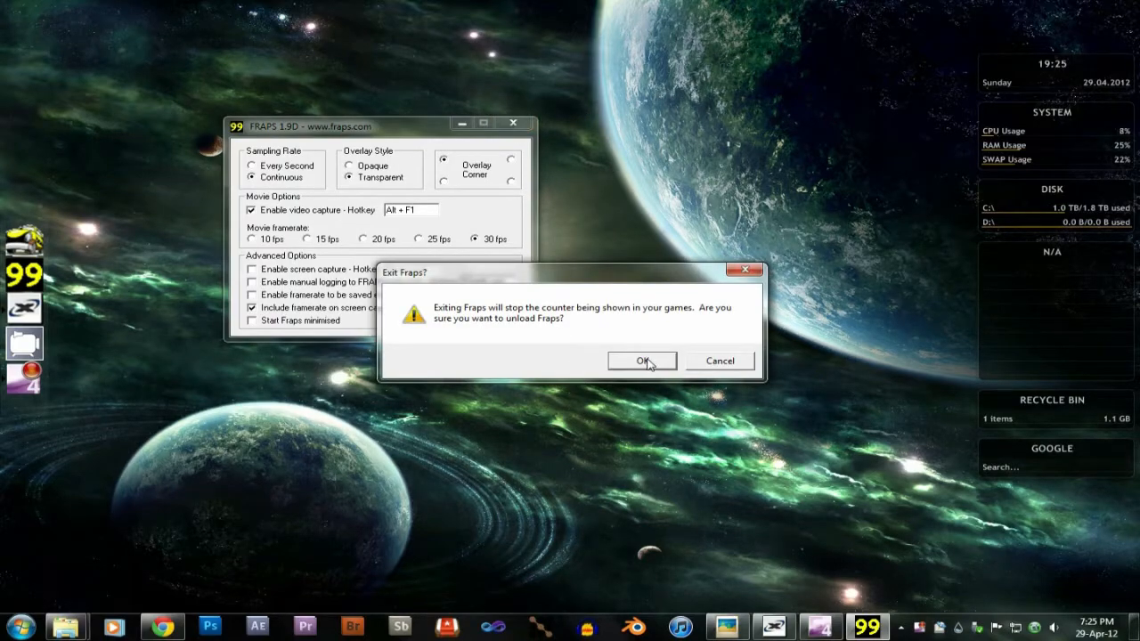
click(641, 360)
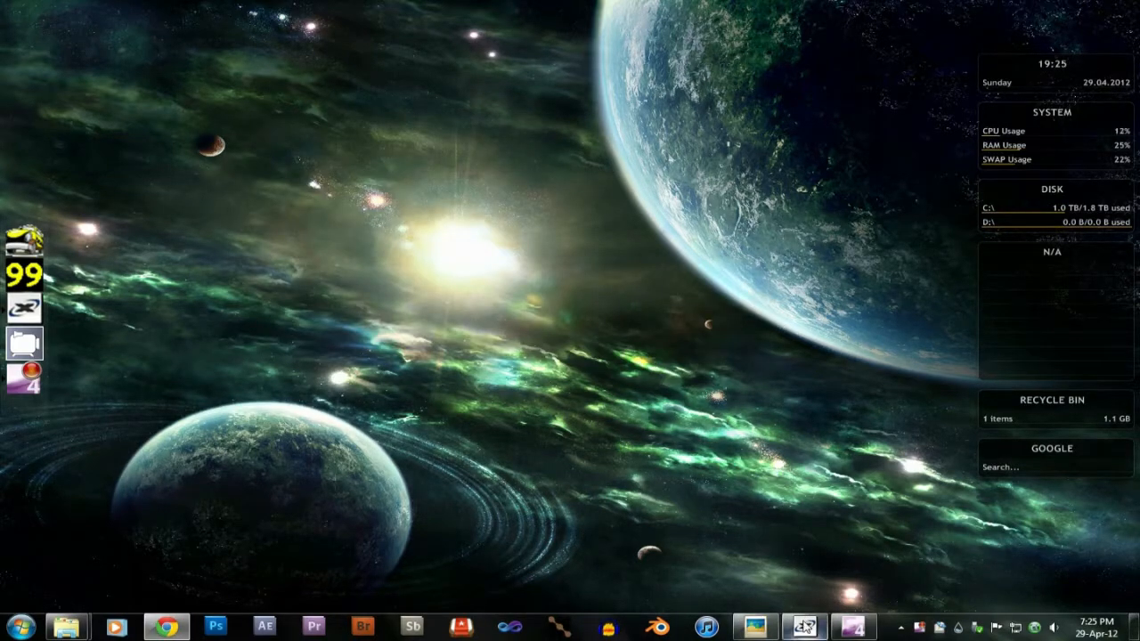
click(805, 627)
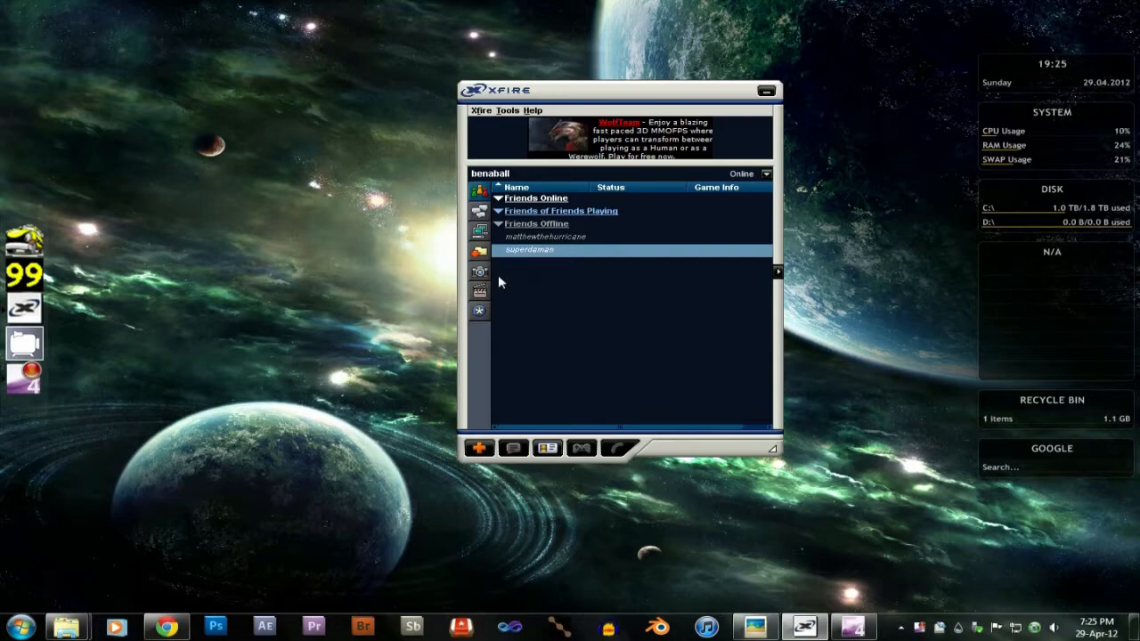
mouse_move(556, 237)
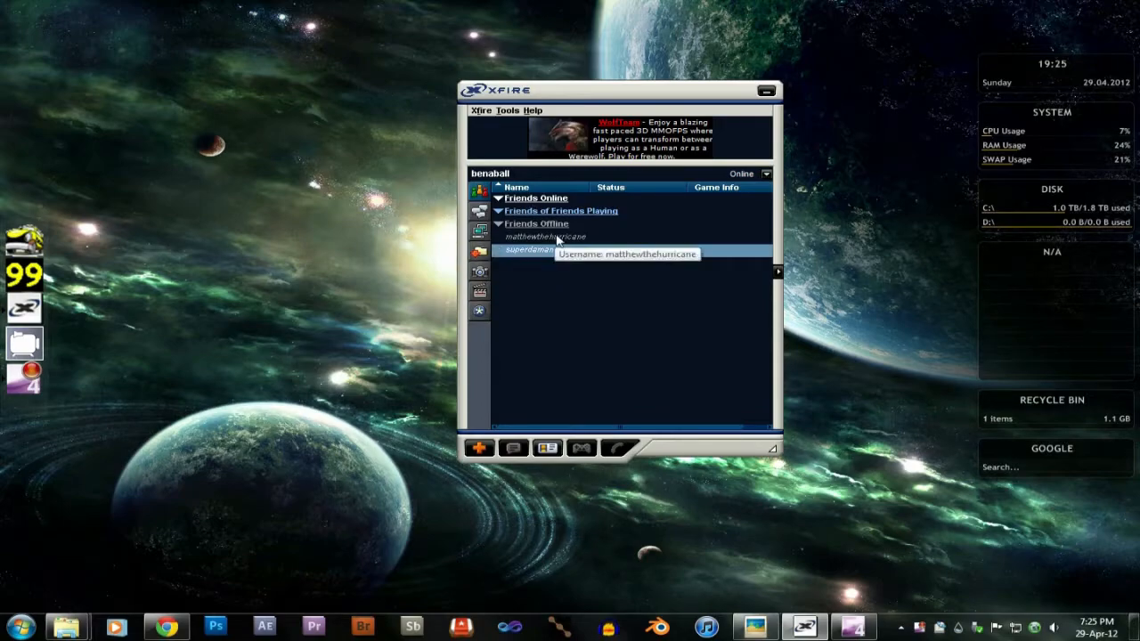
- Browse Xfire's friends and game servers sections, then return to the friends list
click(545, 237)
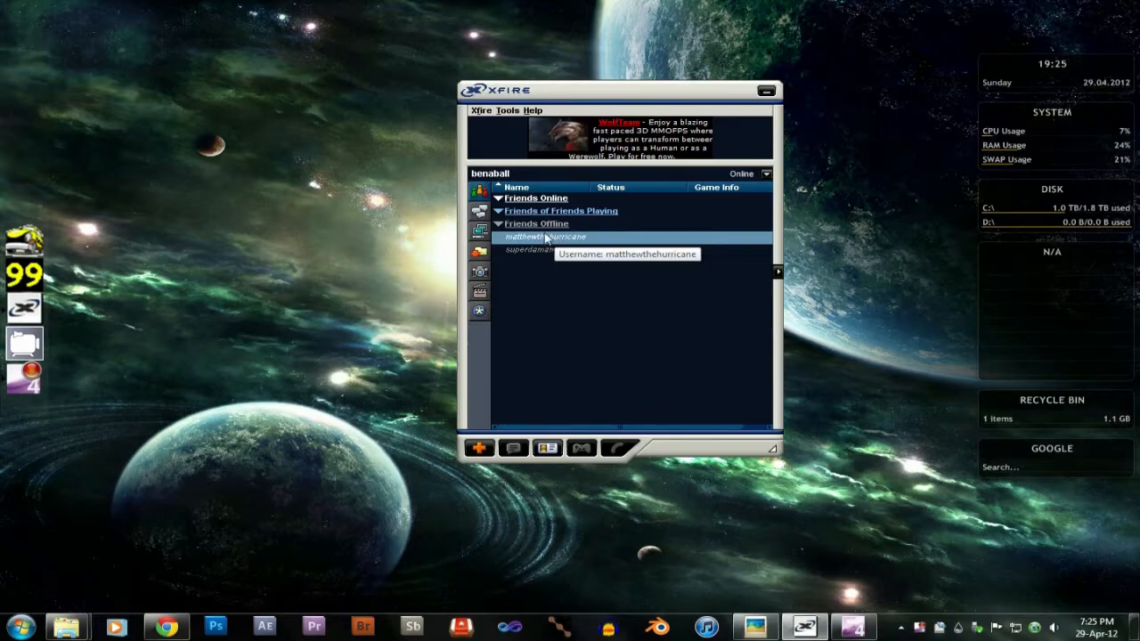
mouse_move(561, 281)
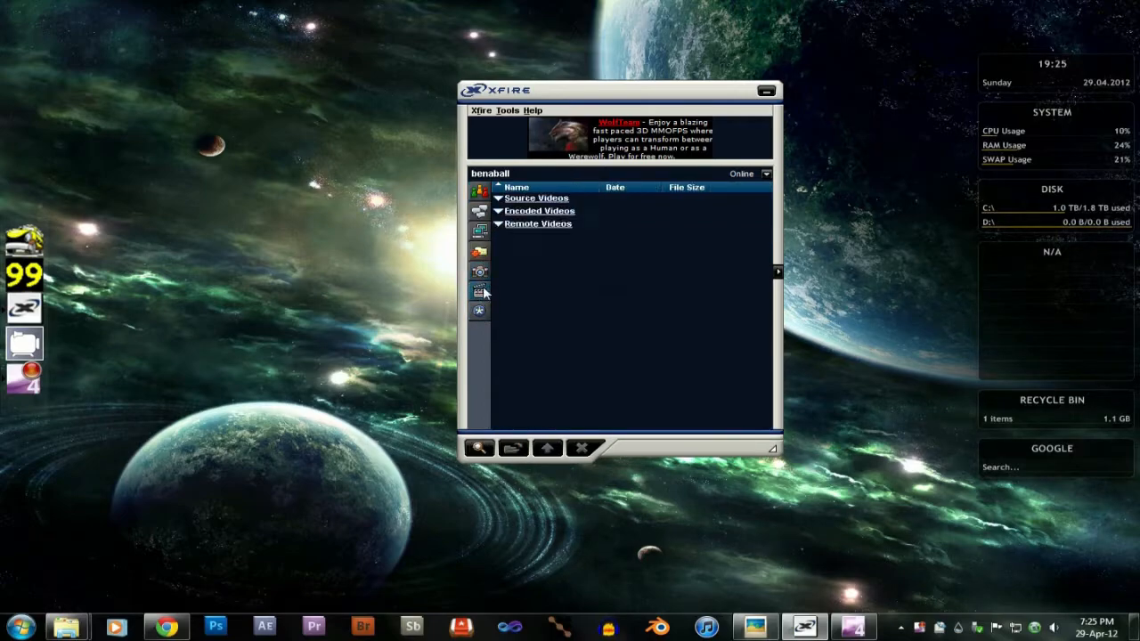
click(479, 233)
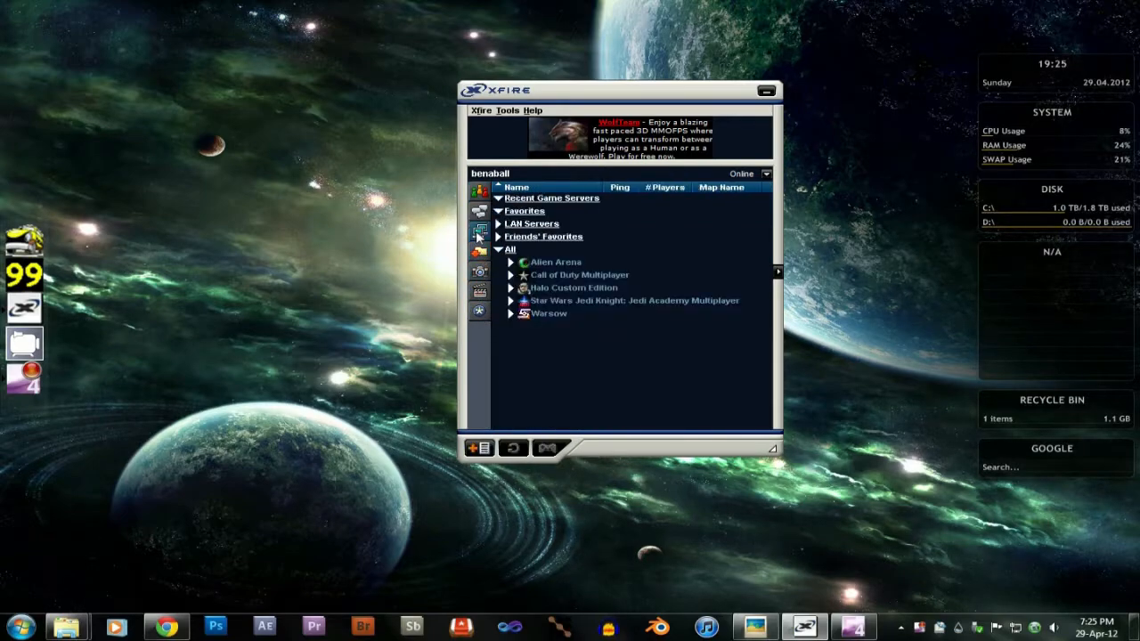
mouse_move(528, 319)
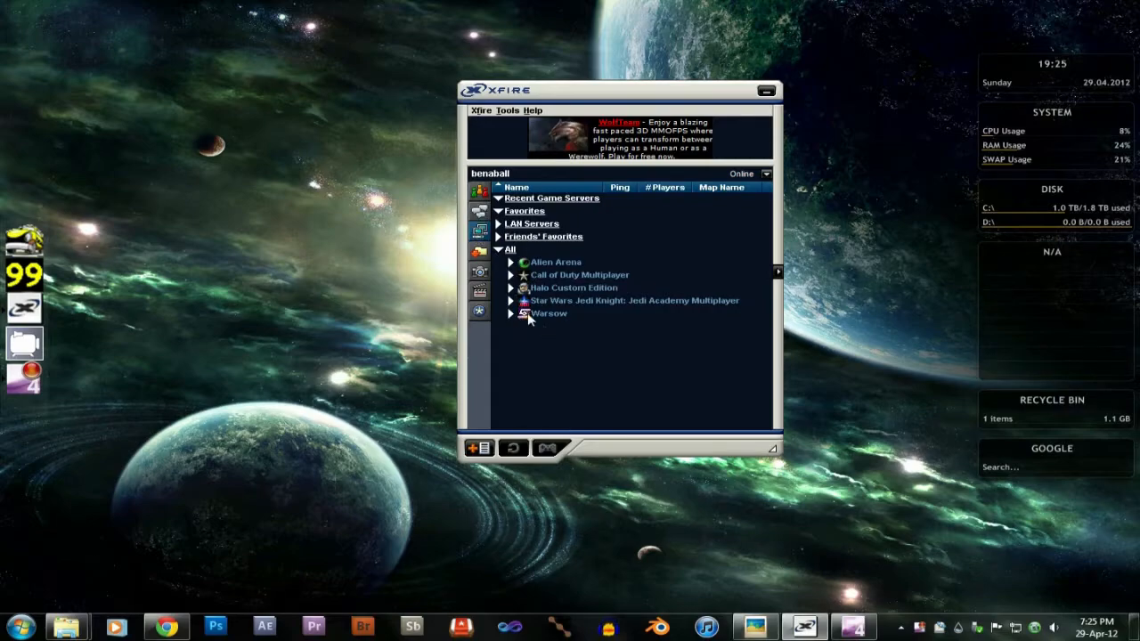
click(549, 314)
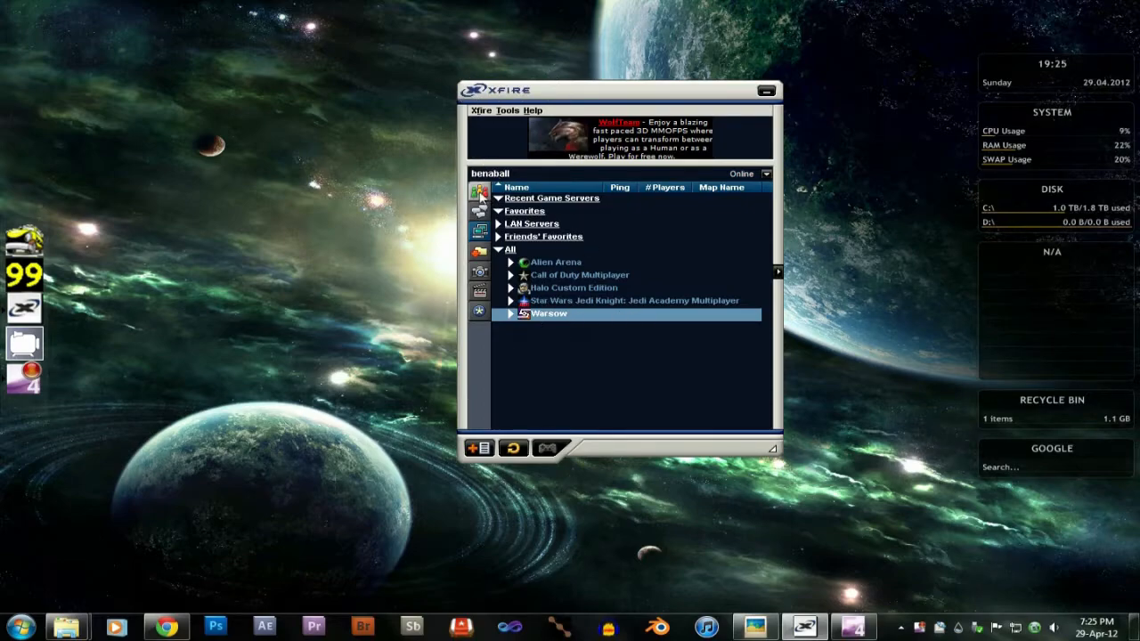
click(479, 210)
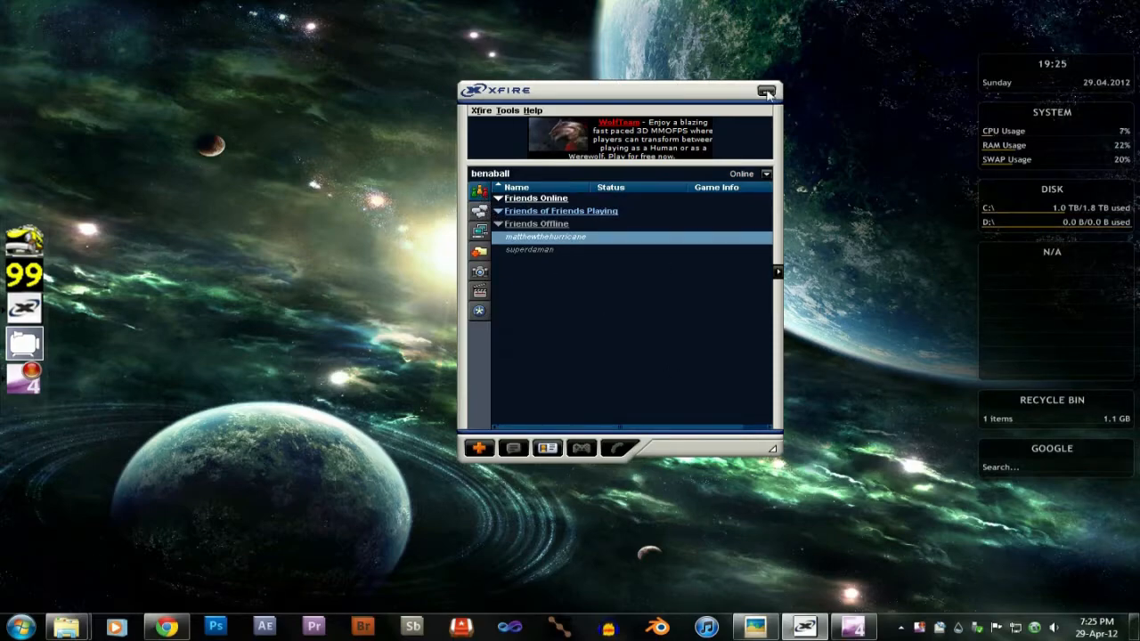
- Close Xfire and launch CamStudio-Recorder from the Start menu
click(766, 89)
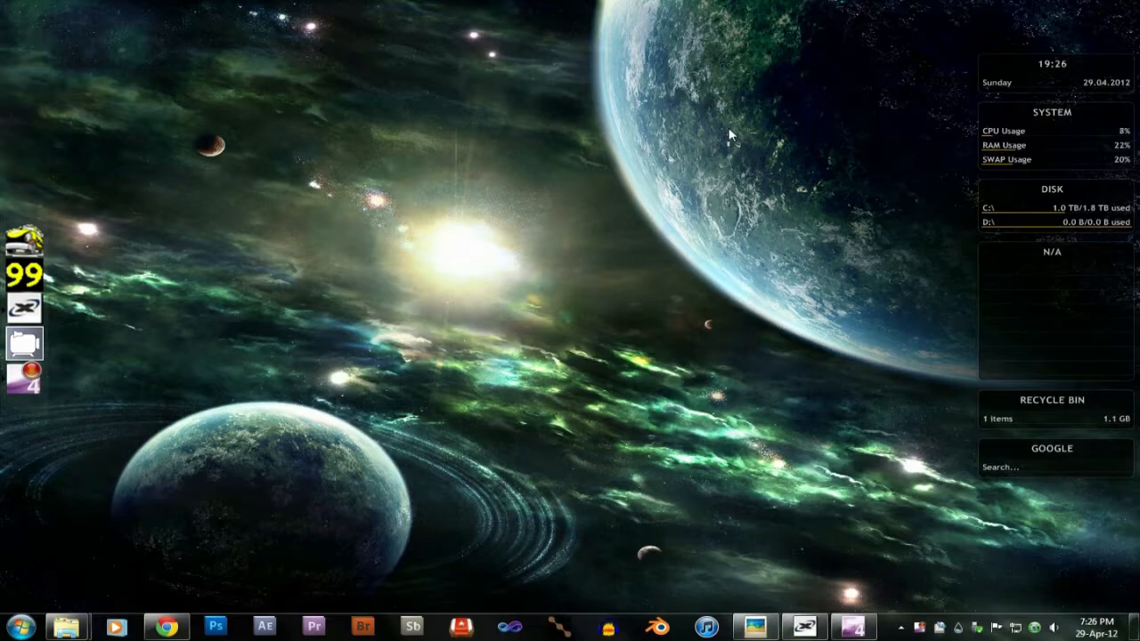
mouse_move(321, 360)
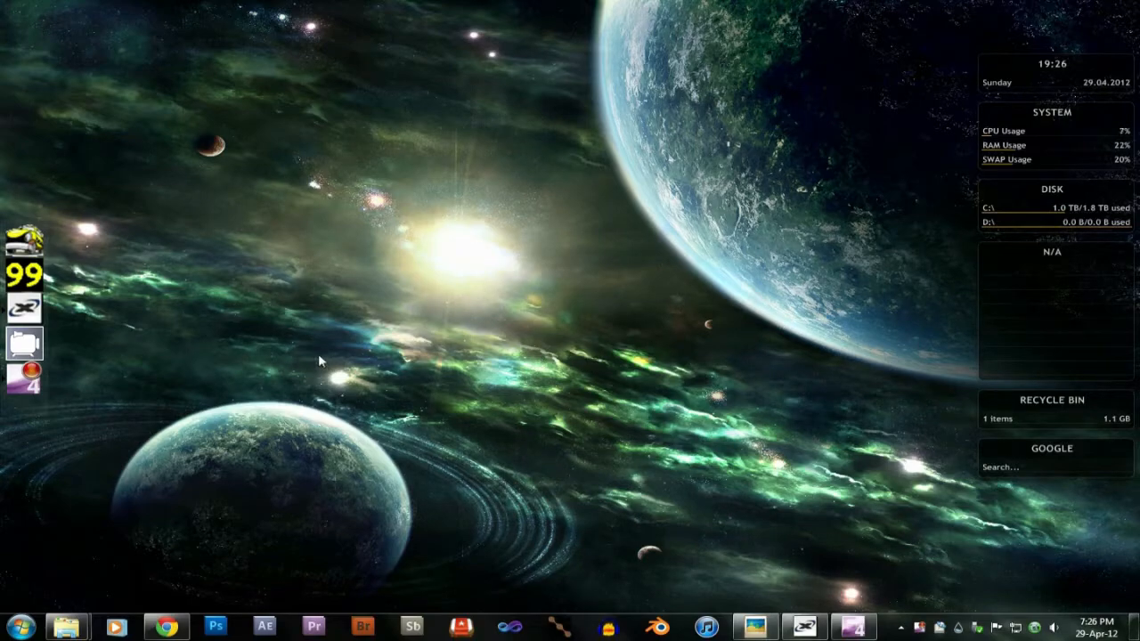
mouse_move(27, 346)
text(camstudio)
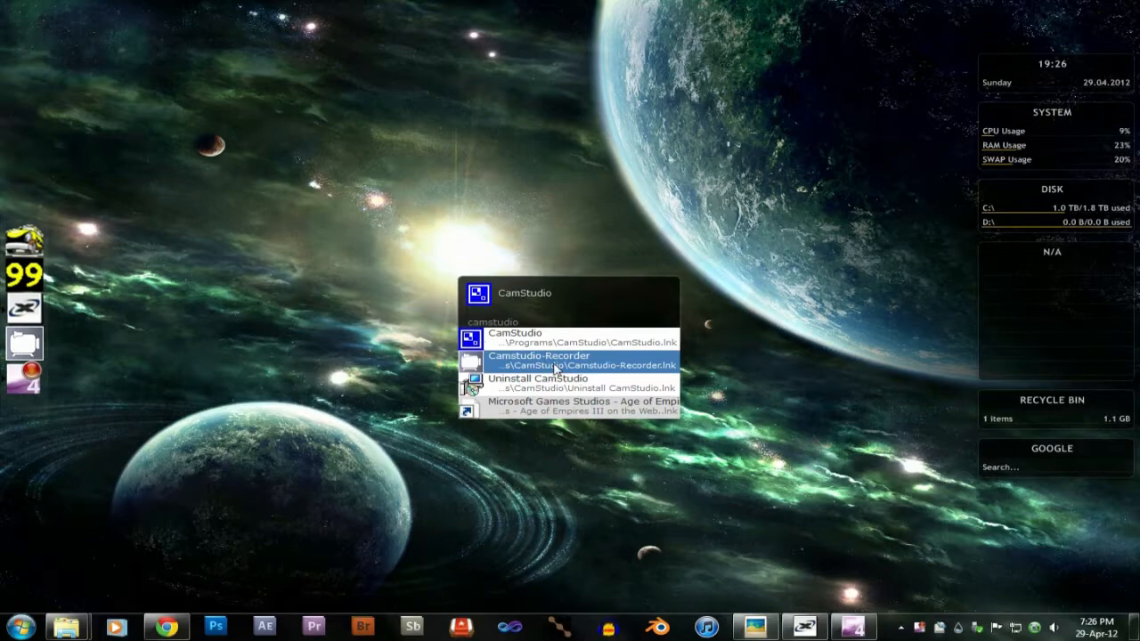
click(538, 359)
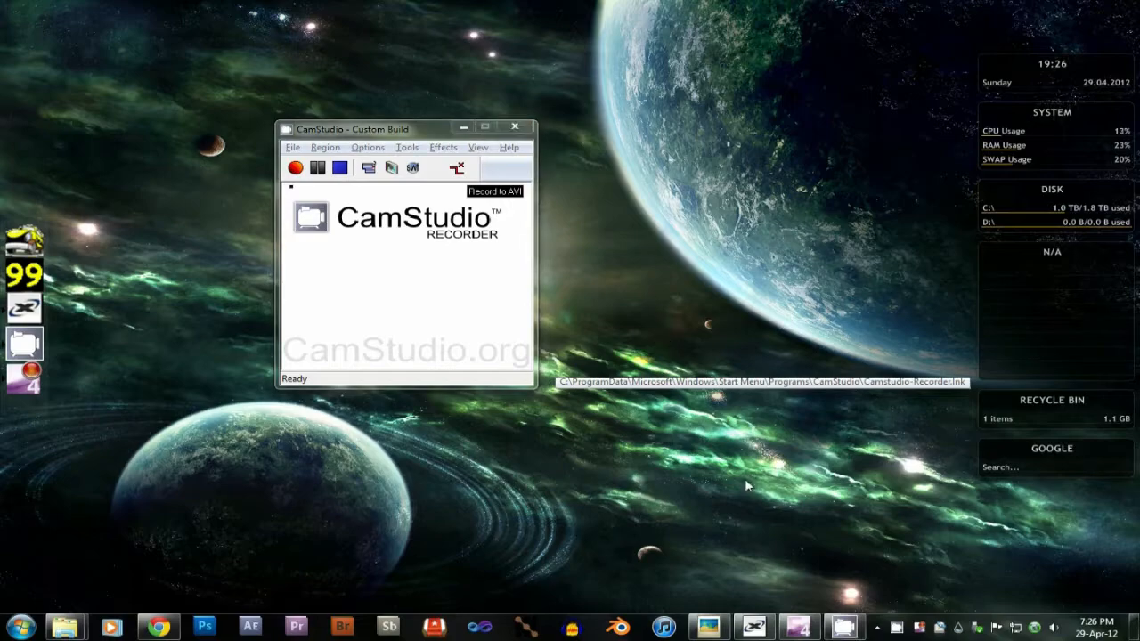
- Move the CamStudio recorder window around the desktop while looking it over
drag(365, 129, 591, 217)
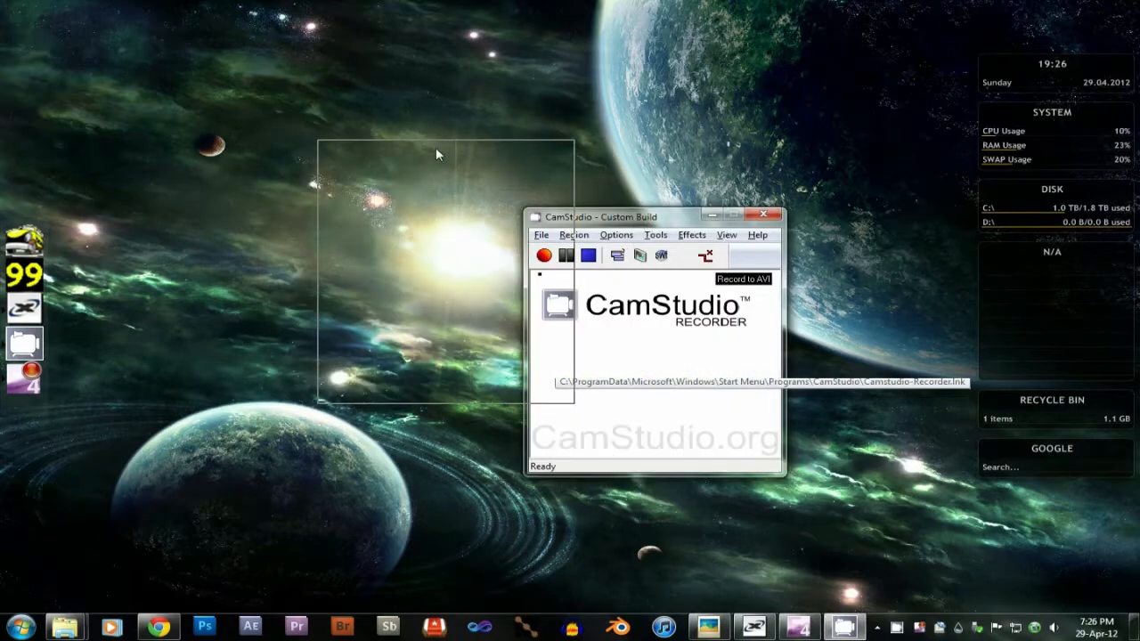
drag(602, 217, 321, 135)
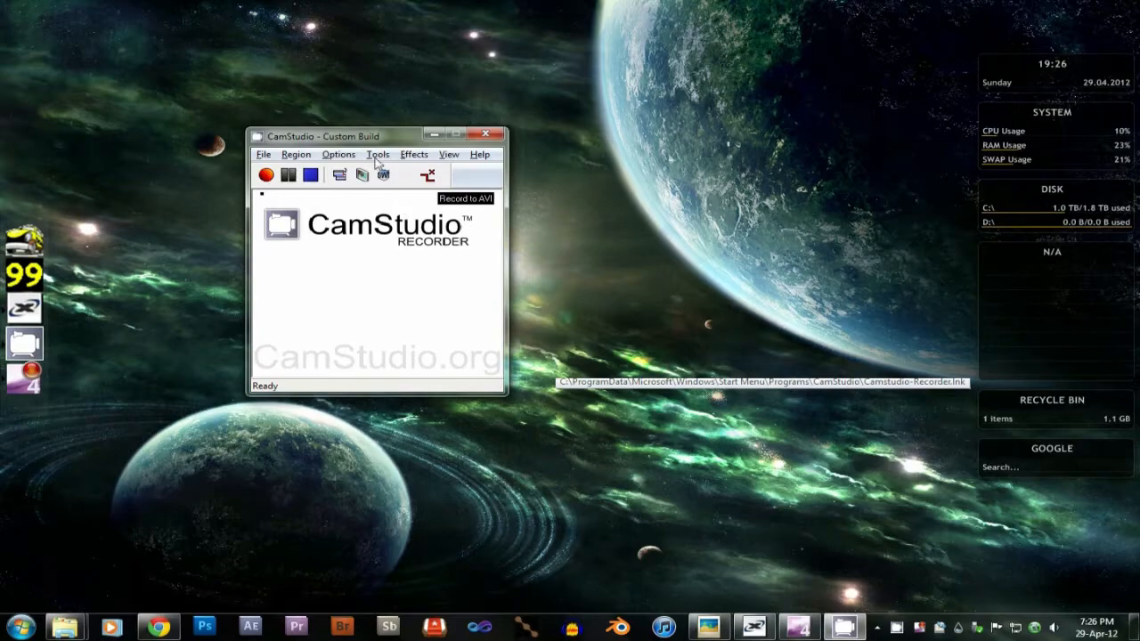
drag(374, 135, 532, 171)
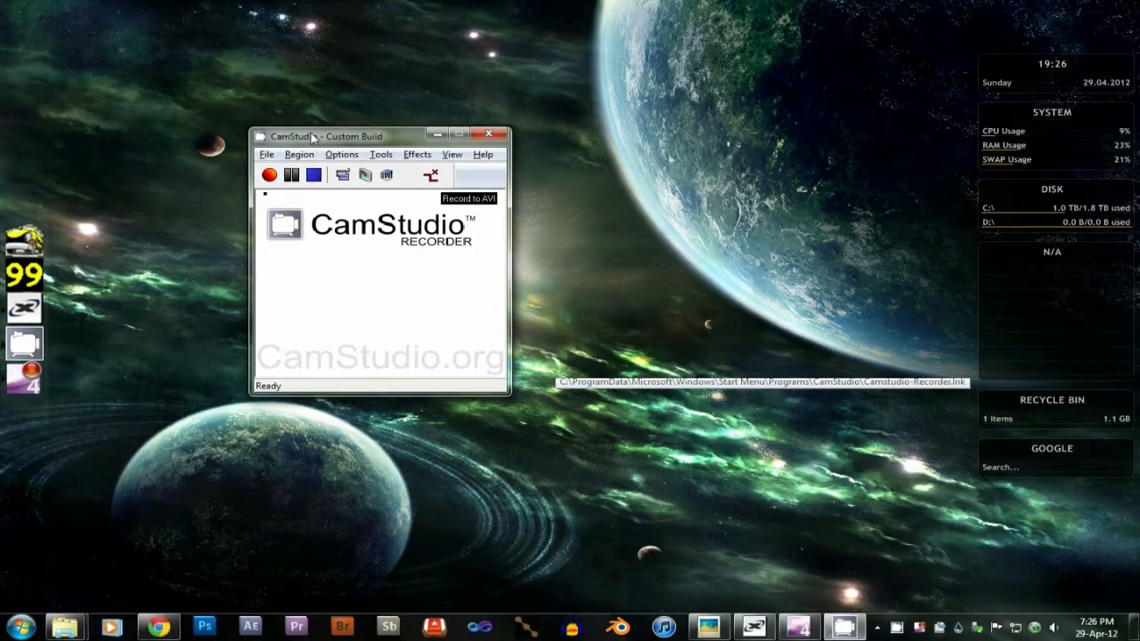
mouse_move(378, 195)
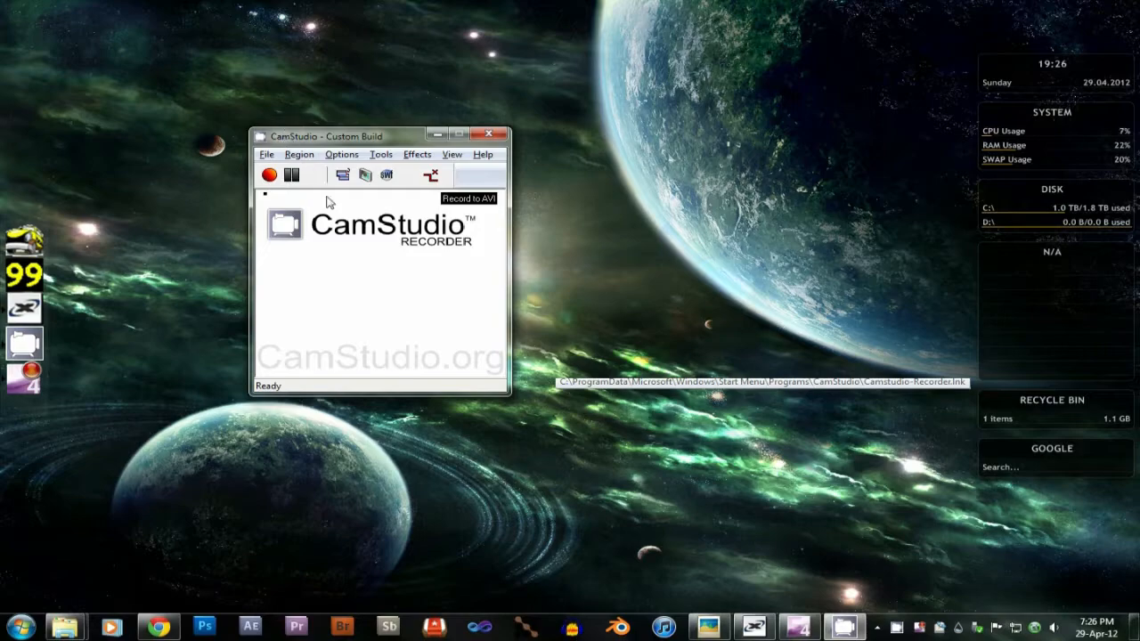
drag(356, 135, 396, 128)
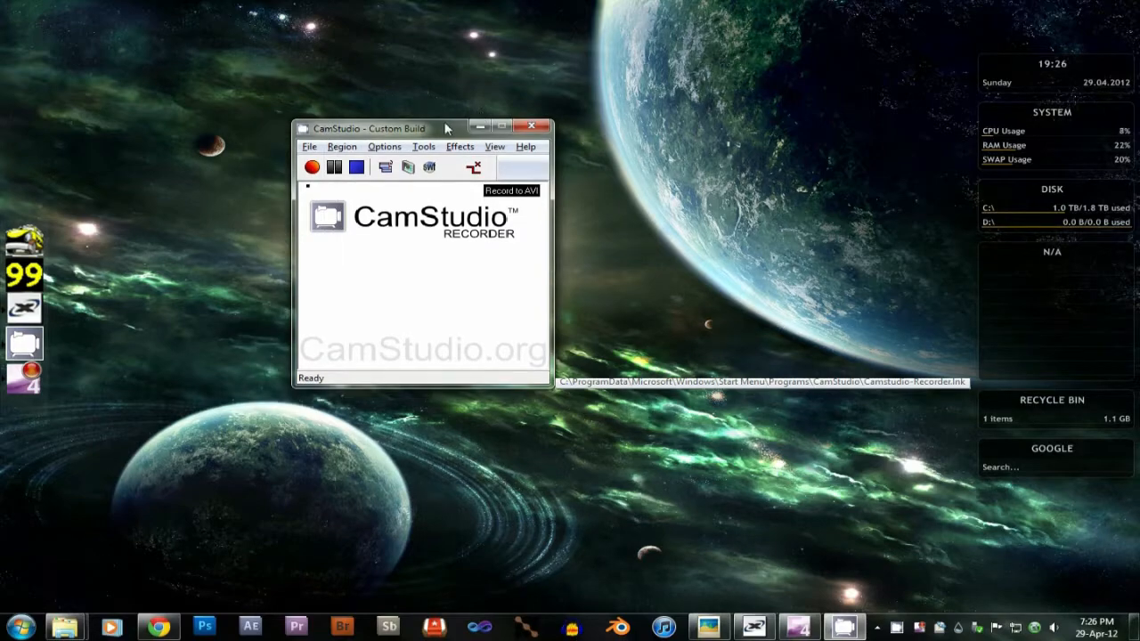
drag(374, 128, 330, 125)
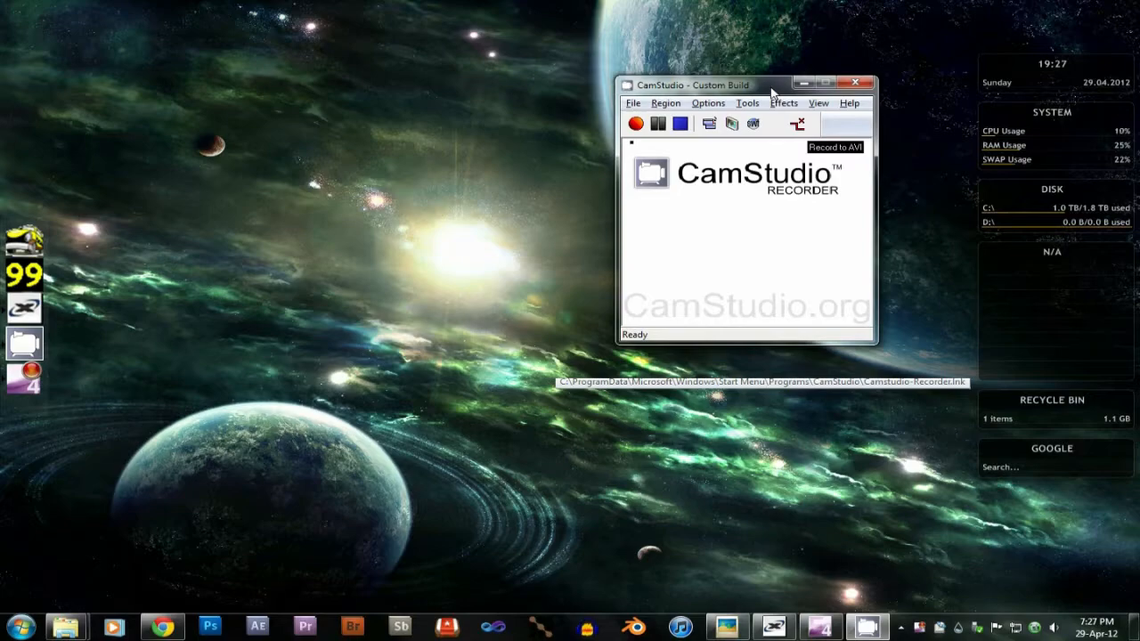
mouse_move(716, 159)
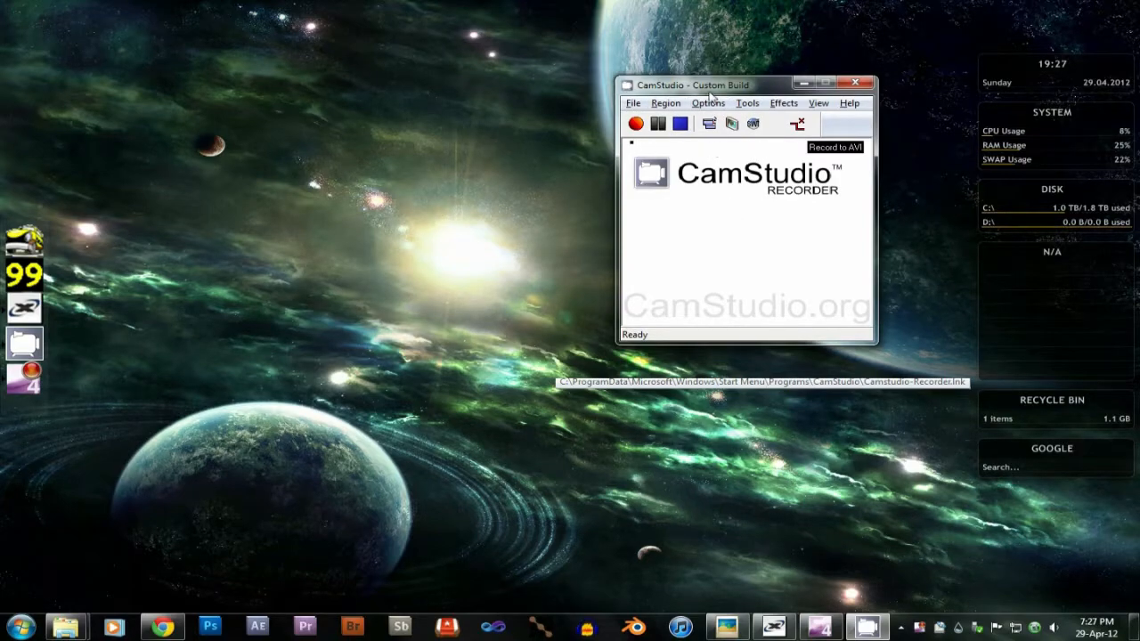
drag(704, 86, 335, 128)
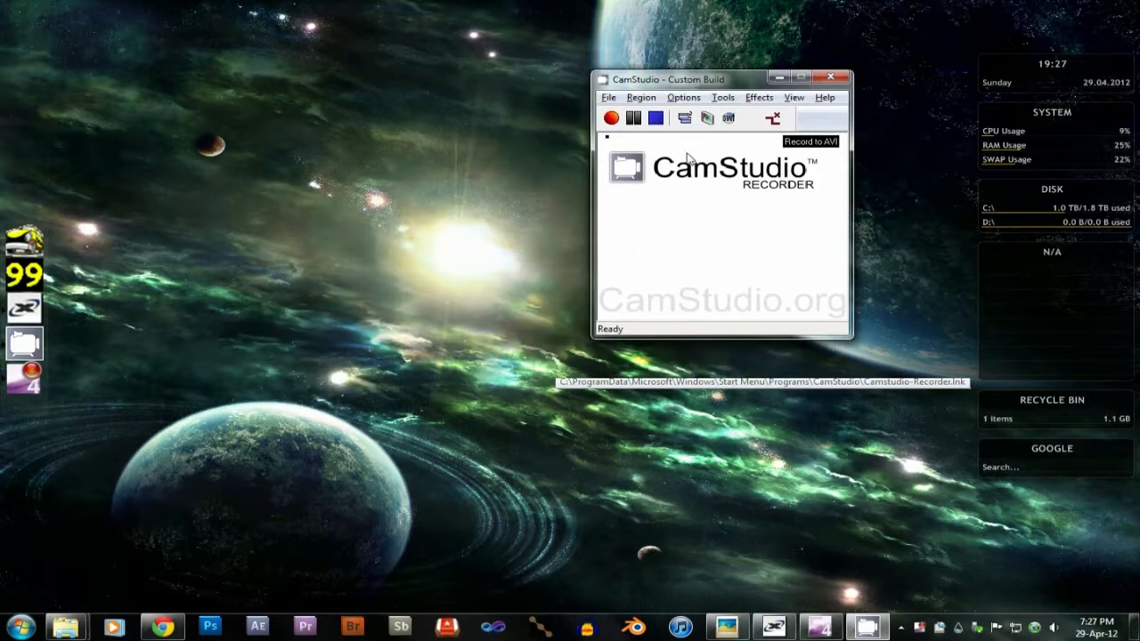
mouse_move(86, 352)
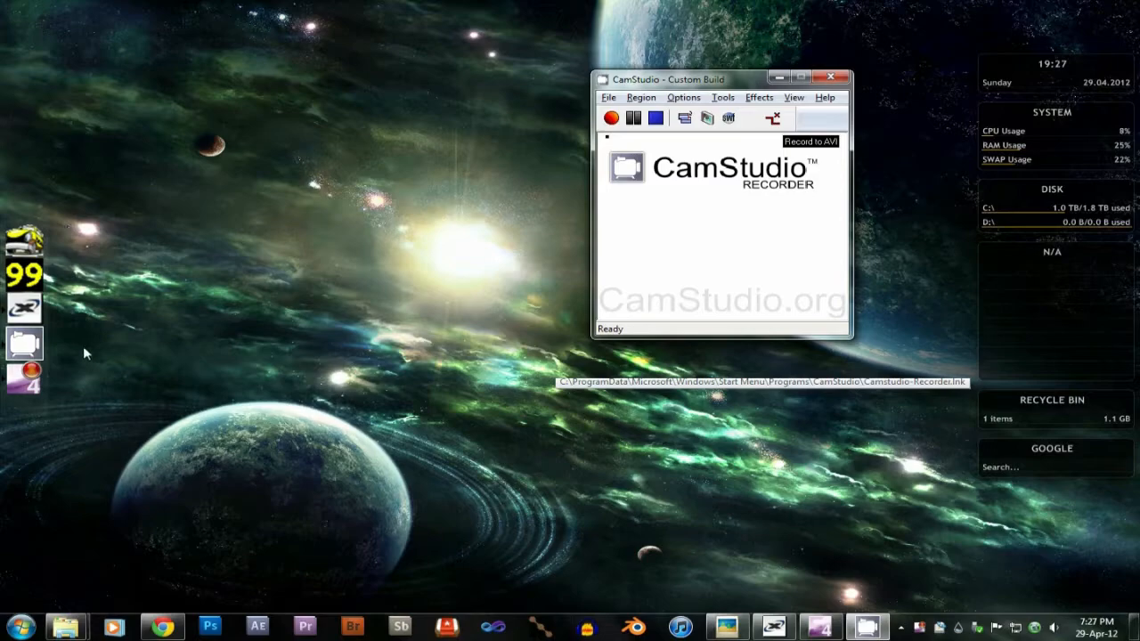
mouse_move(139, 298)
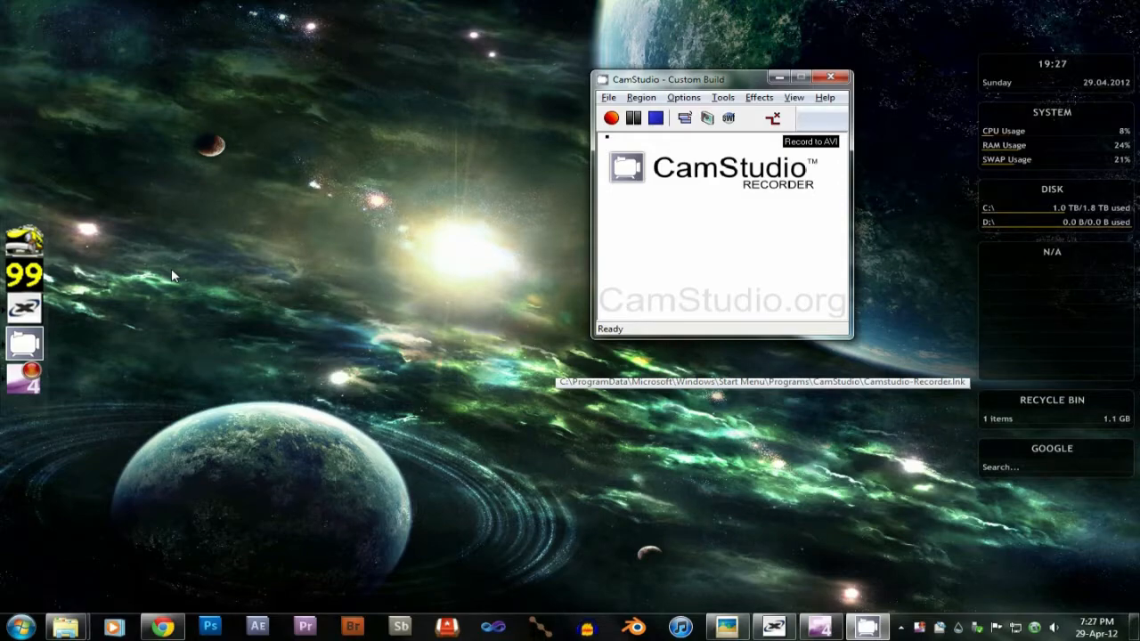
mouse_move(196, 281)
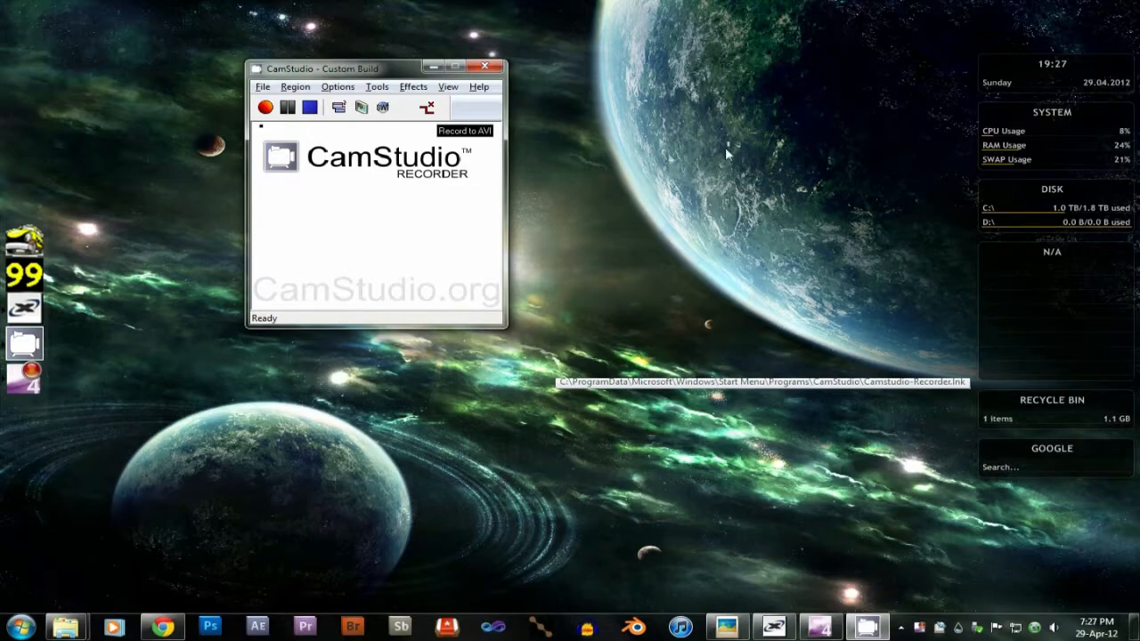
mouse_move(680, 169)
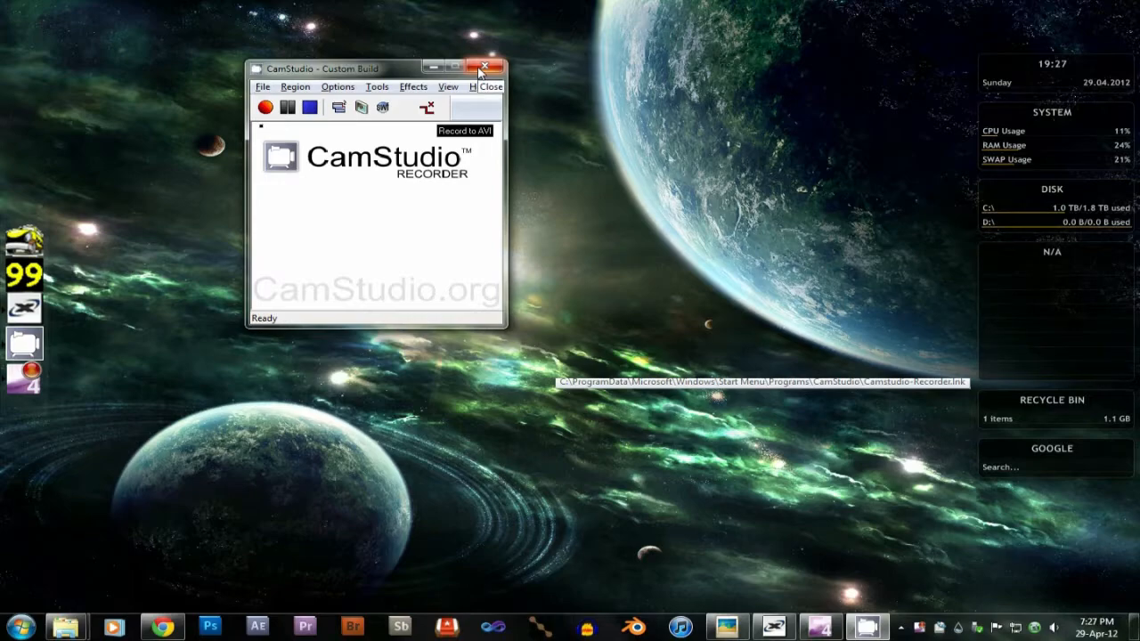
mouse_move(363, 107)
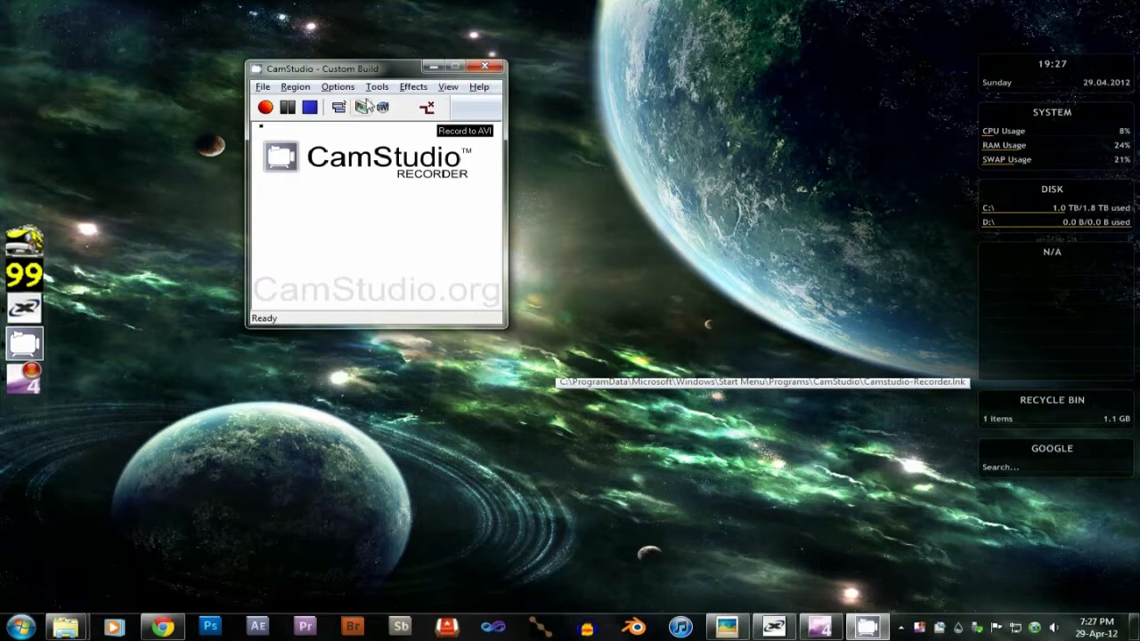
- Show CamStudio's Audio Options, then close the recorder
click(339, 86)
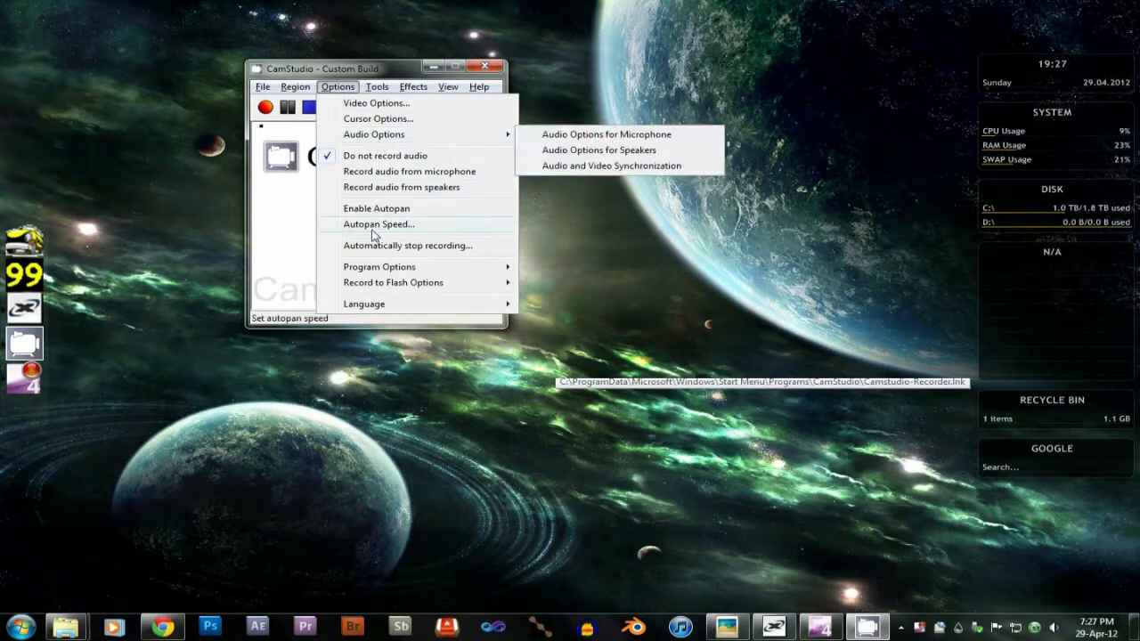
click(484, 67)
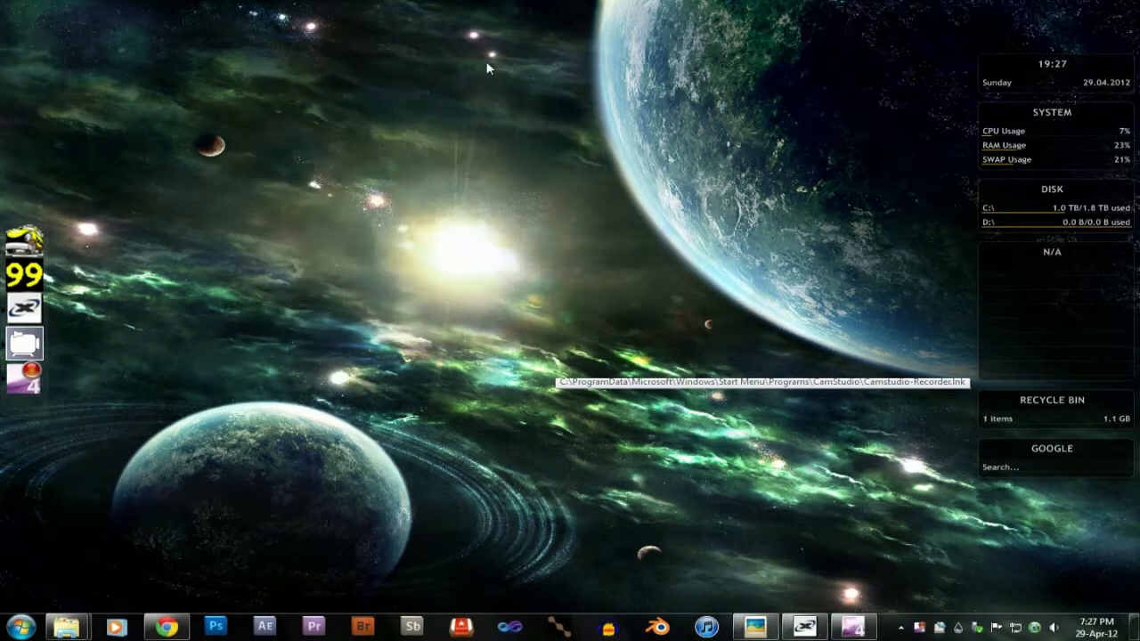
mouse_move(525, 239)
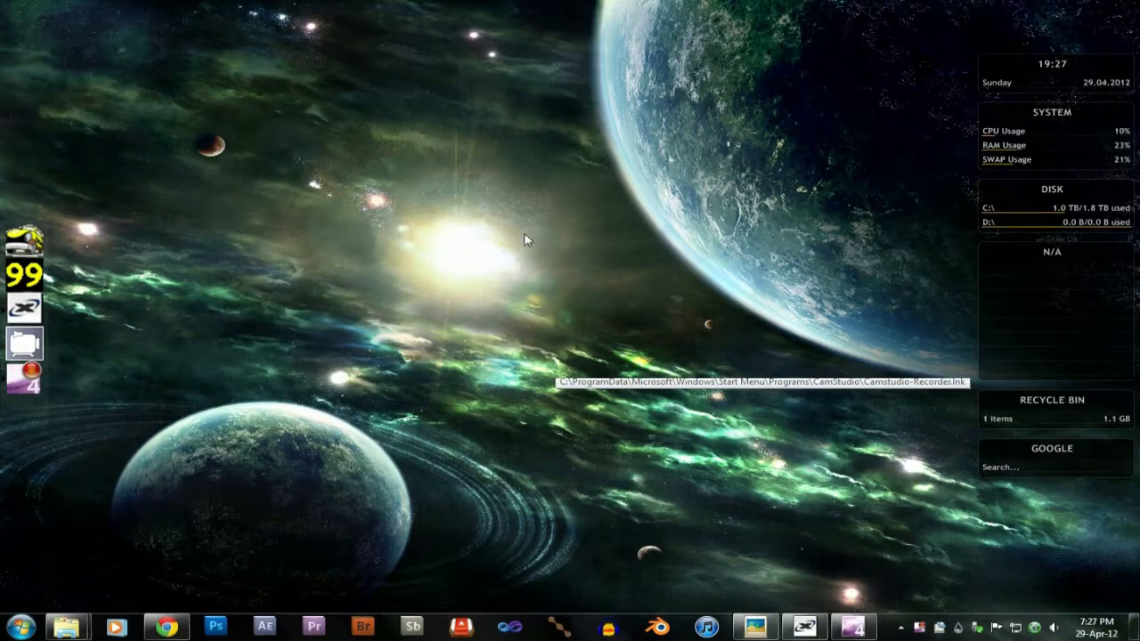
mouse_move(634, 200)
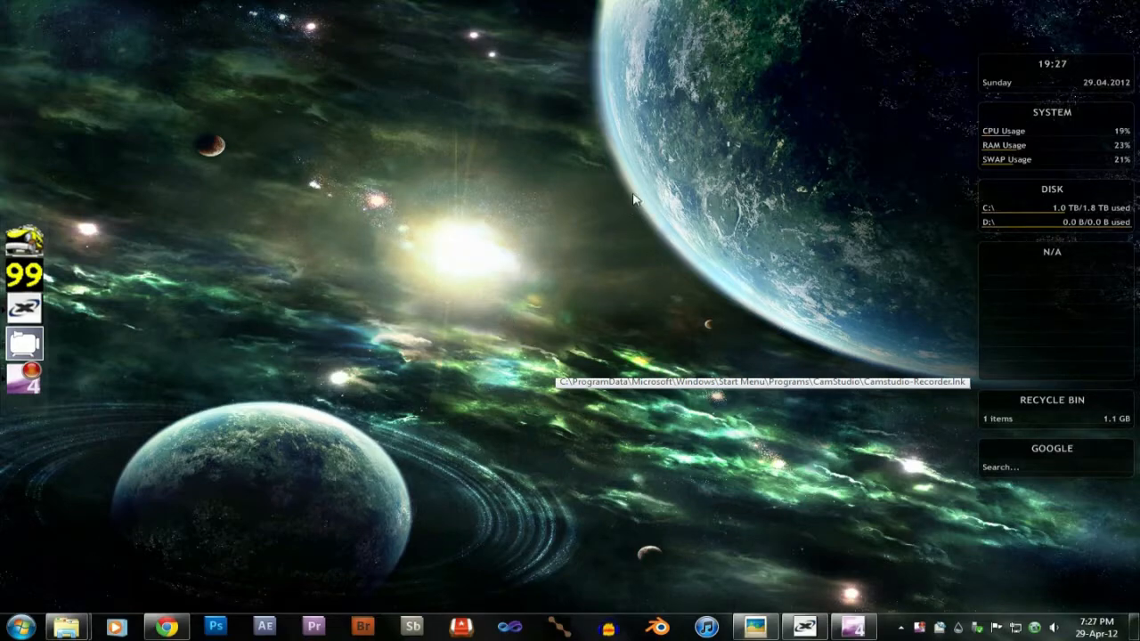
mouse_move(737, 445)
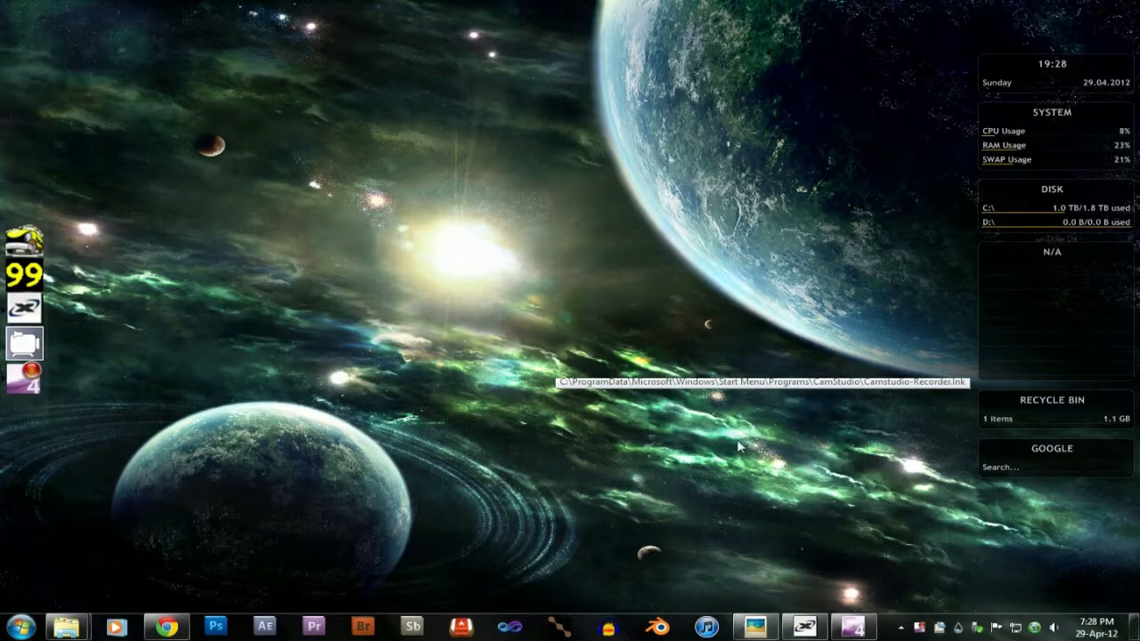
mouse_move(29, 388)
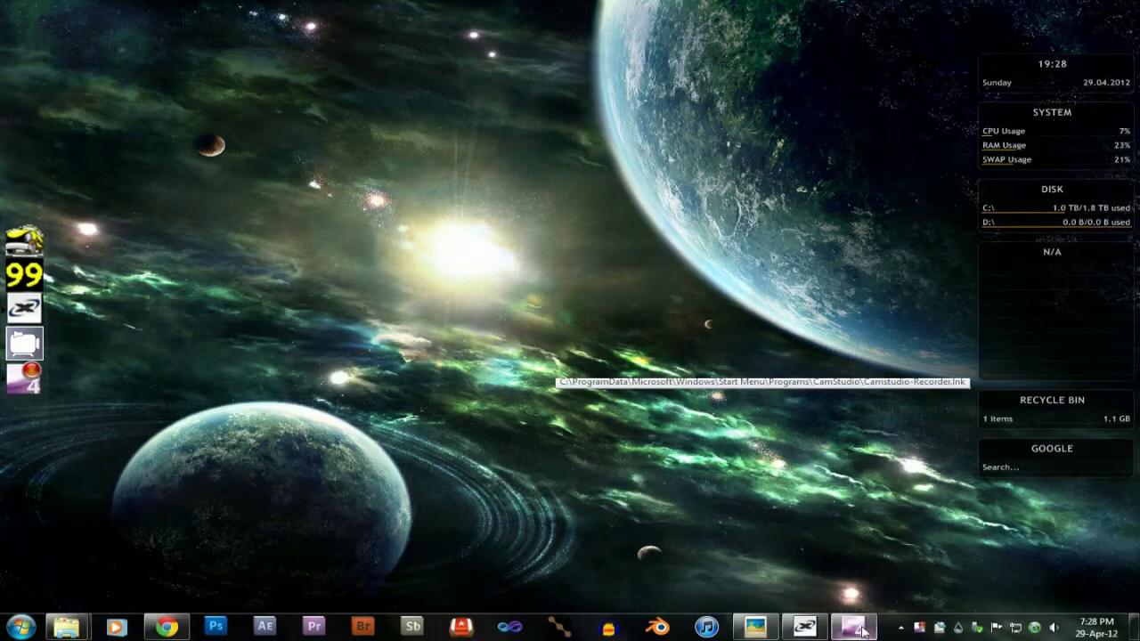
- View the screenshot of Expression Encoder 4 Screen Capture settings in Photo Viewer
click(855, 627)
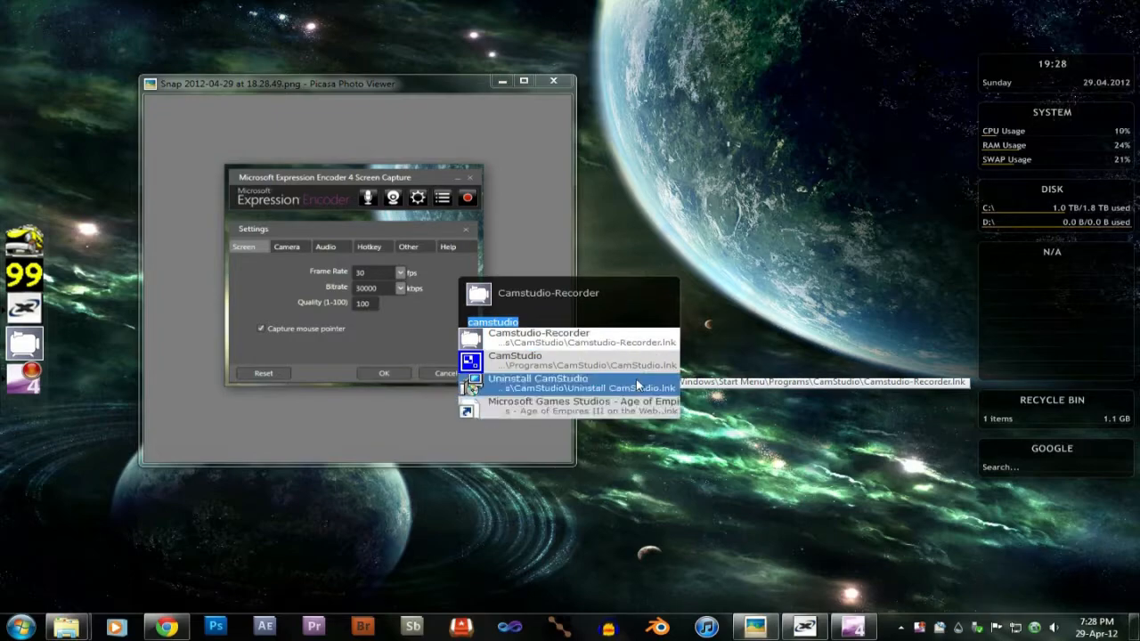
mouse_move(624, 356)
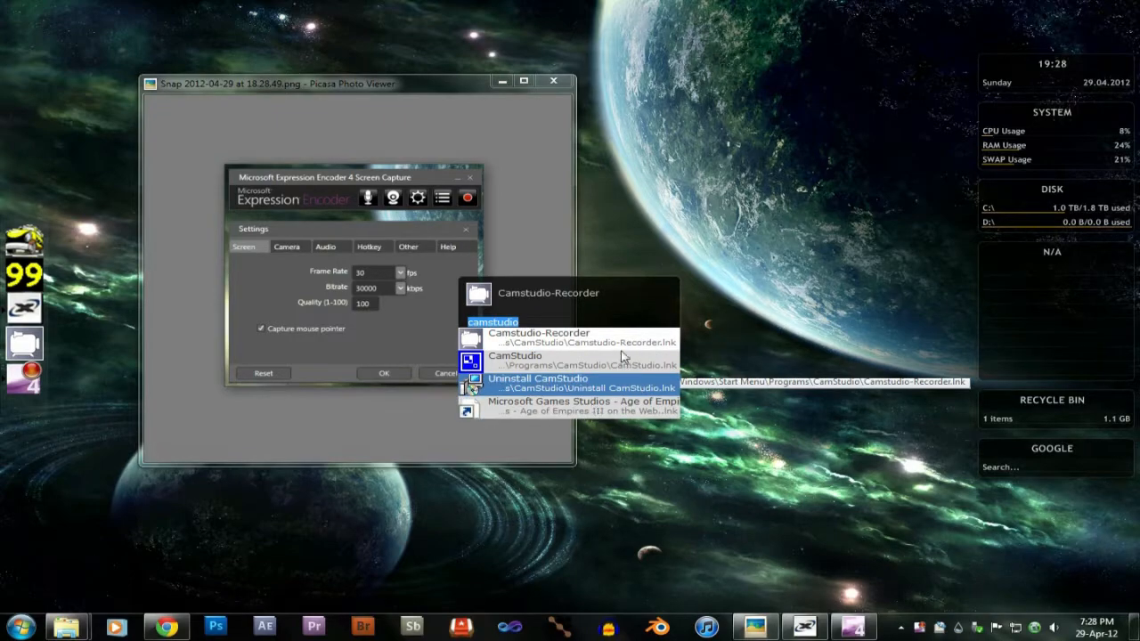
mouse_move(615, 346)
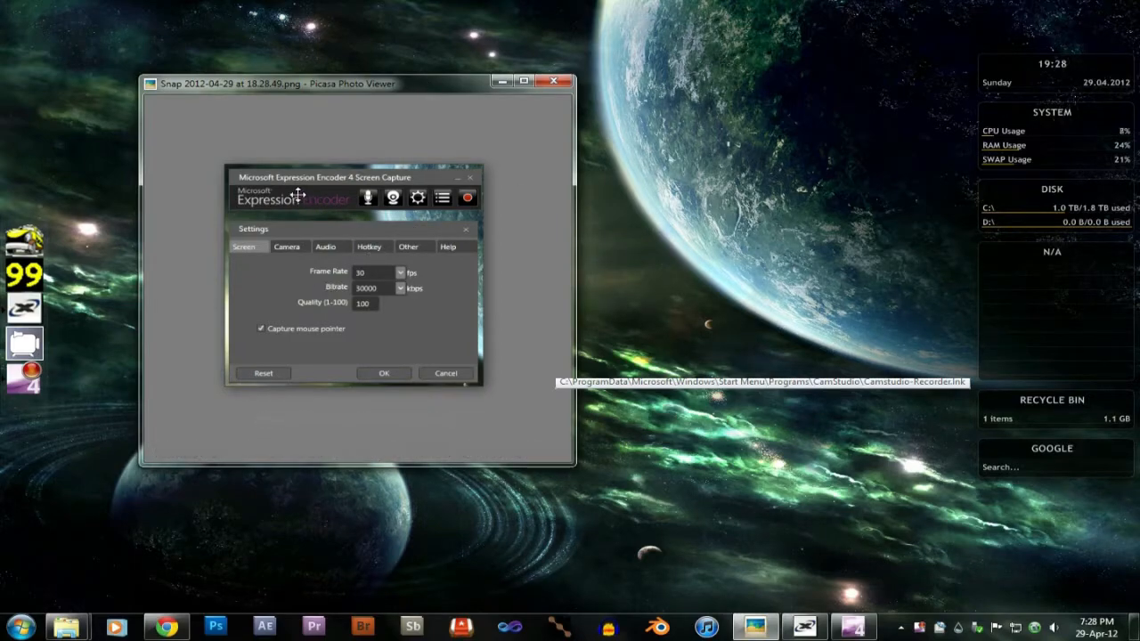
mouse_move(177, 288)
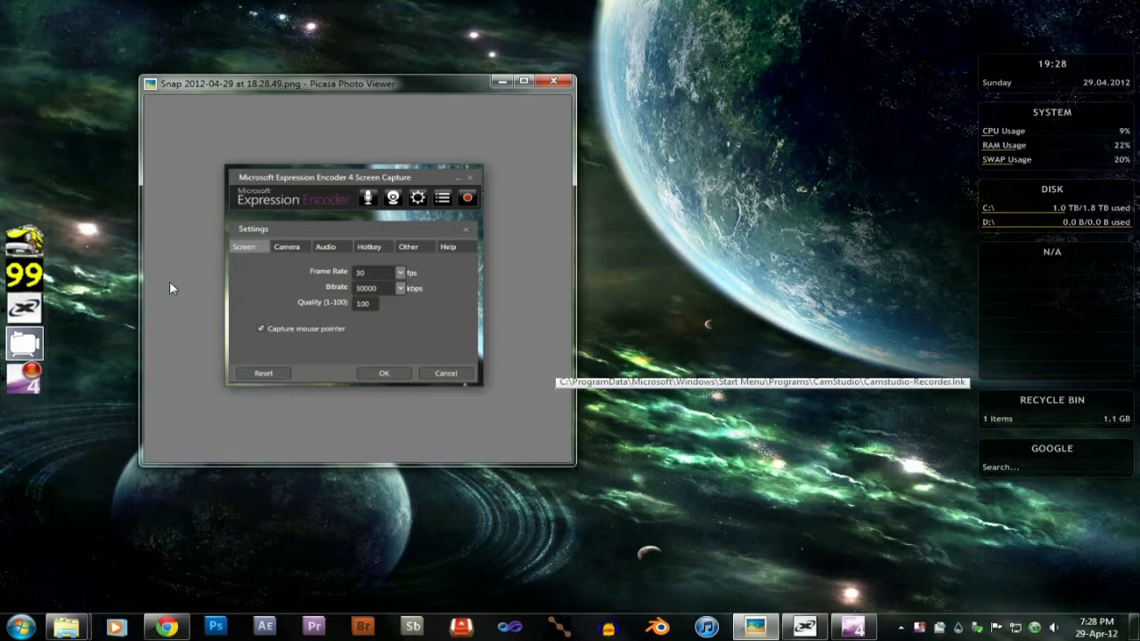
mouse_move(264, 299)
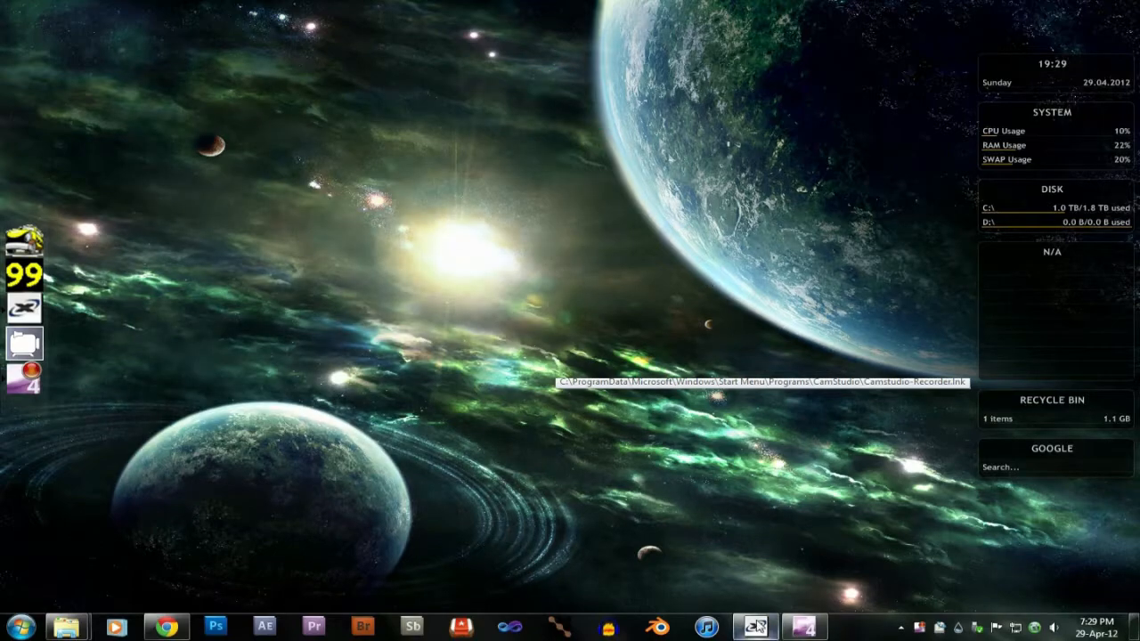
- Load the screen capture clip in Expression Encoder and apply the Best Quality preset
click(755, 627)
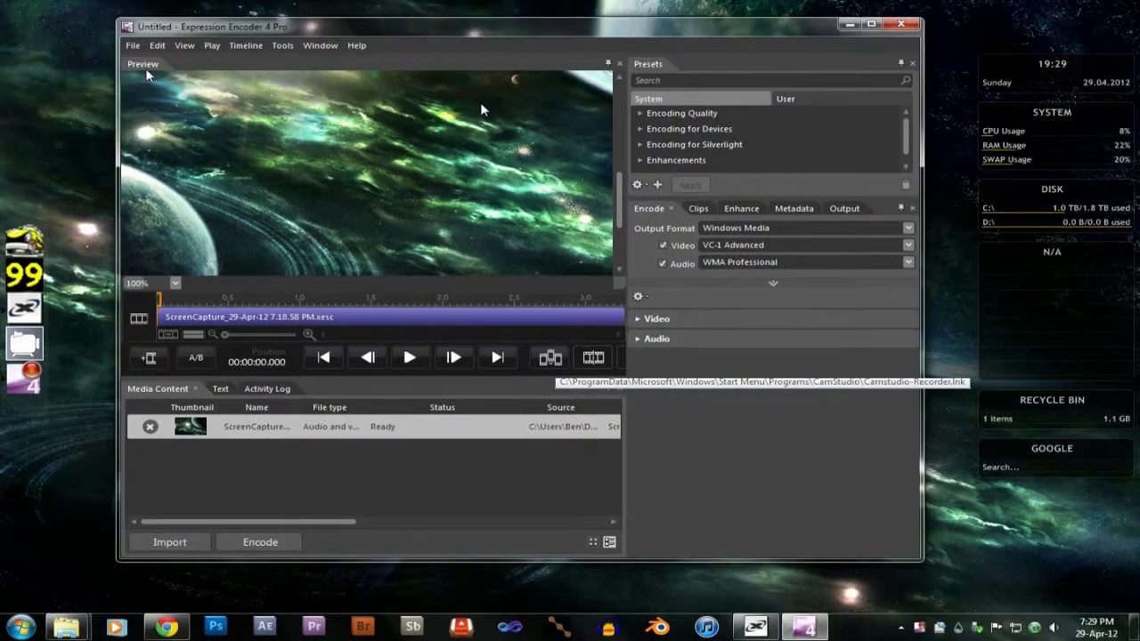
mouse_move(228, 32)
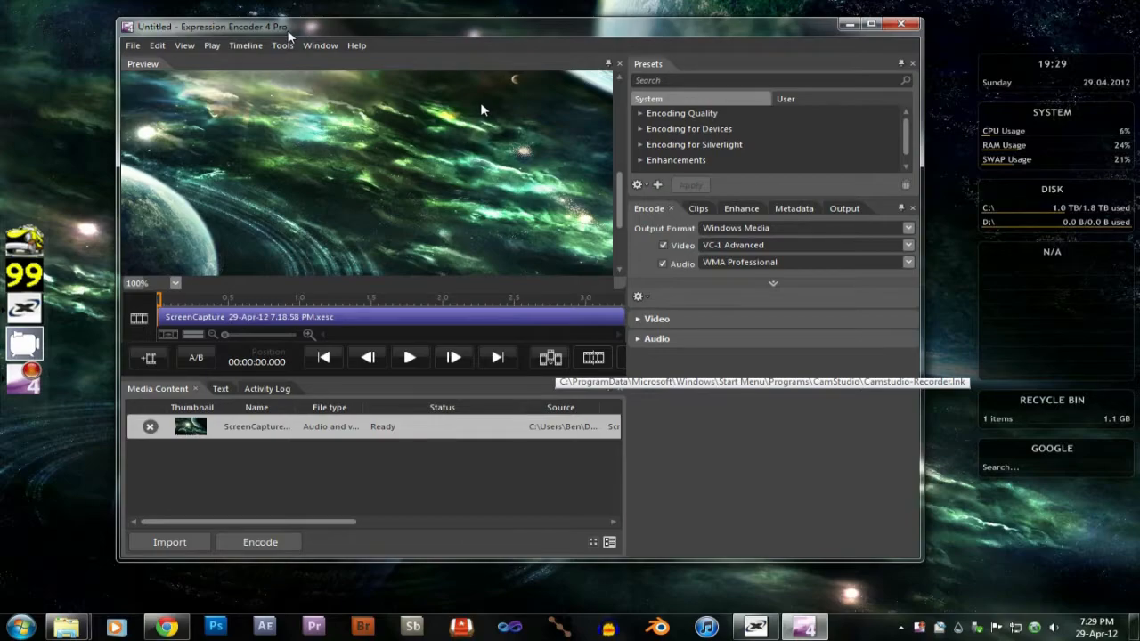
mouse_move(388, 157)
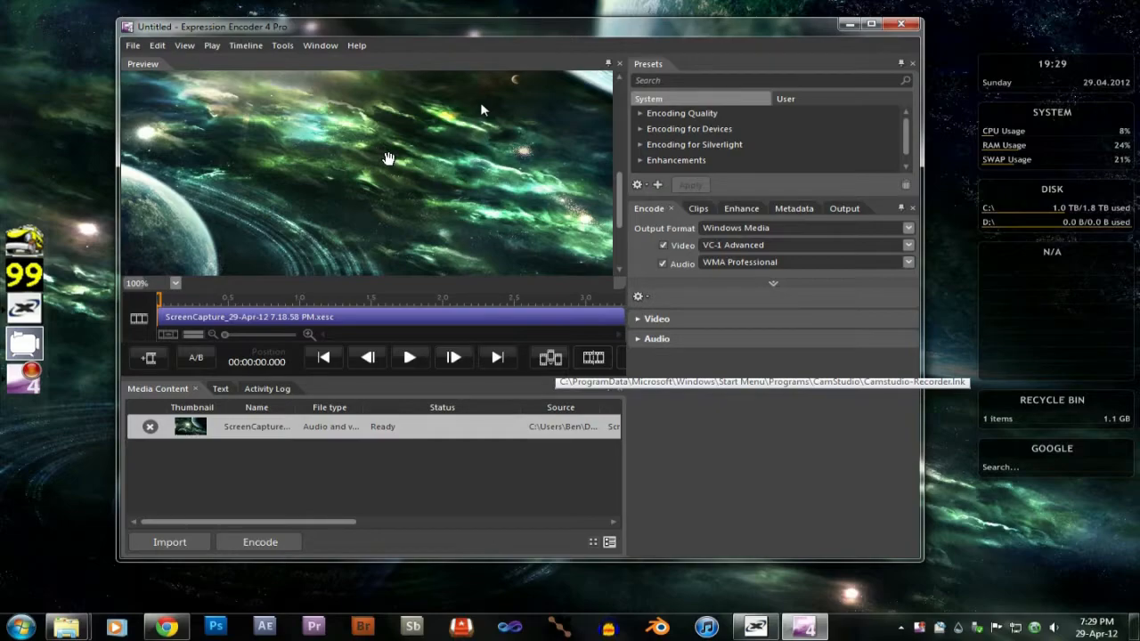
mouse_move(164, 301)
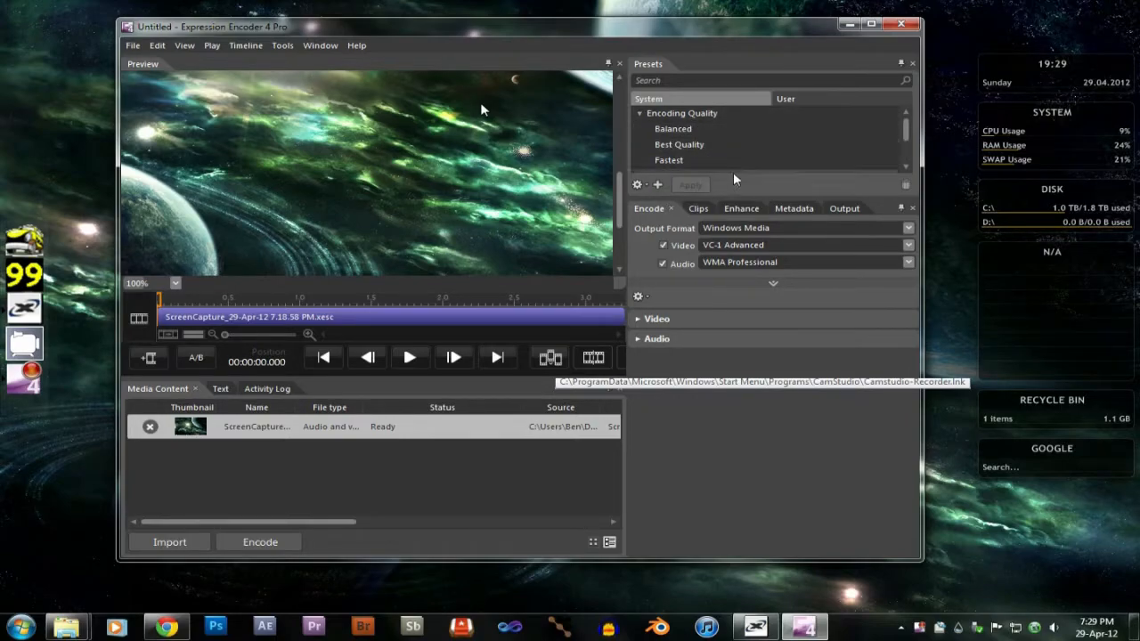
click(679, 144)
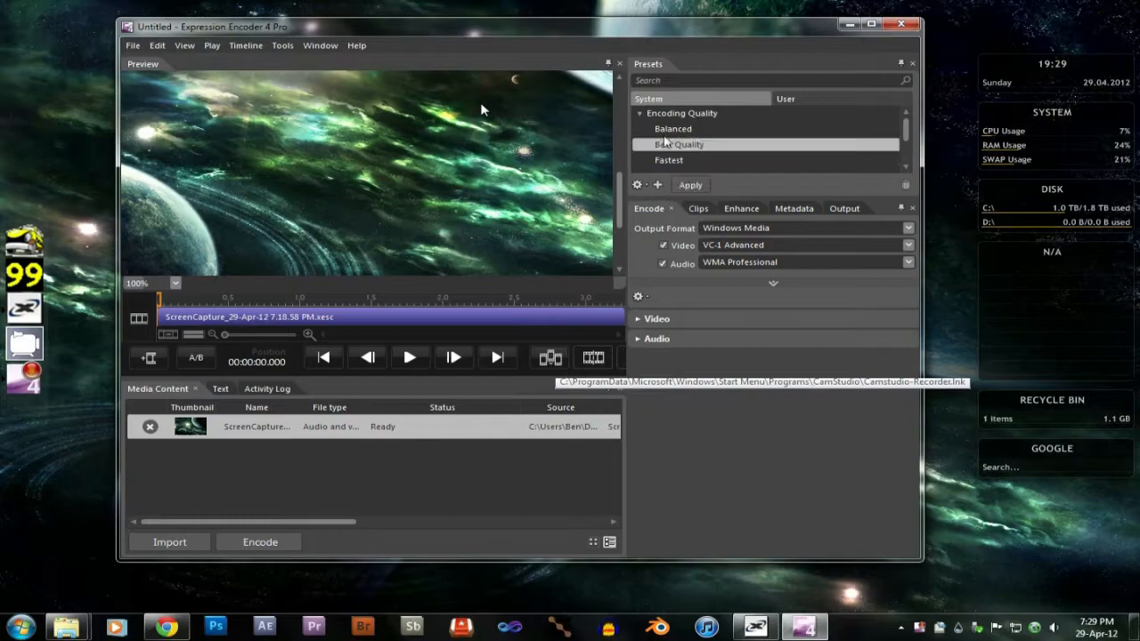
click(679, 142)
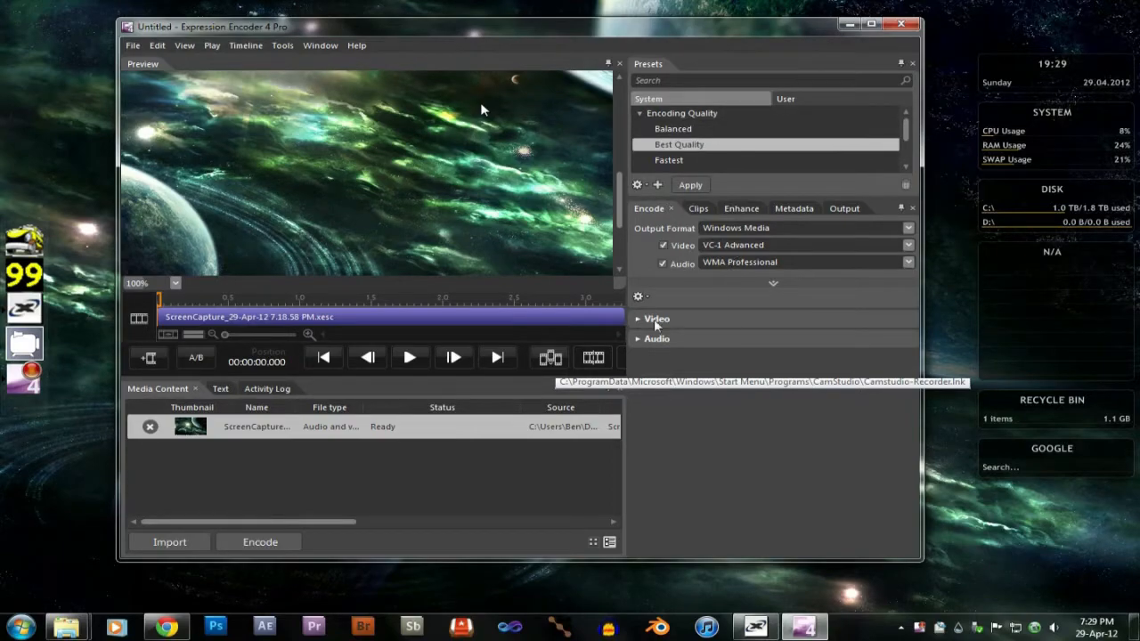
- Set the video encoding to VBR Quality mode with quality 100
click(655, 317)
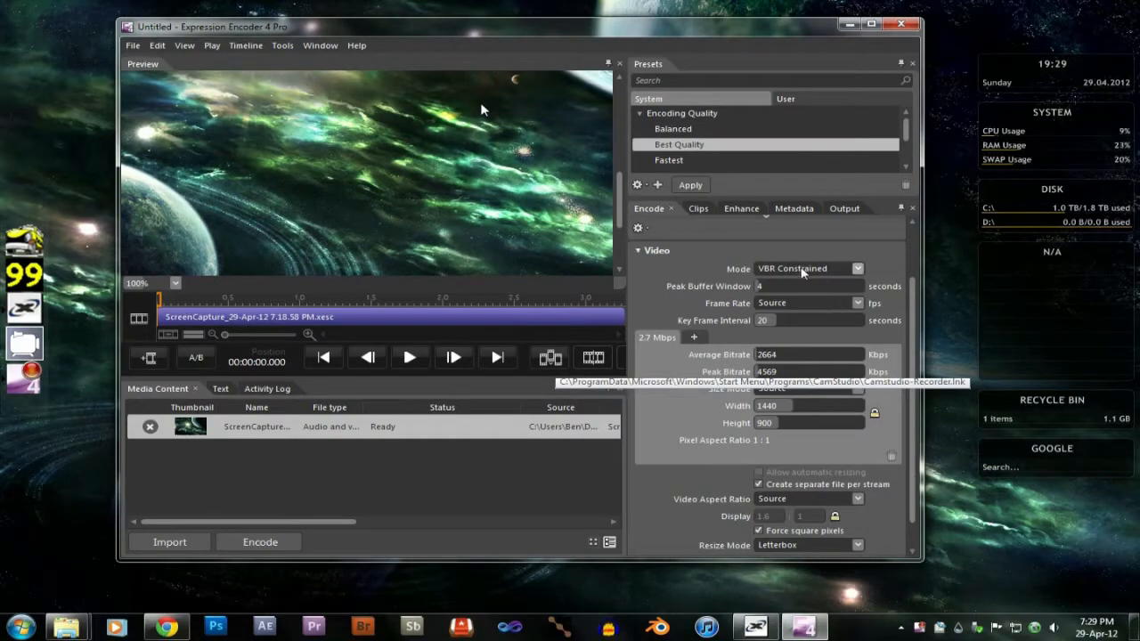
click(805, 271)
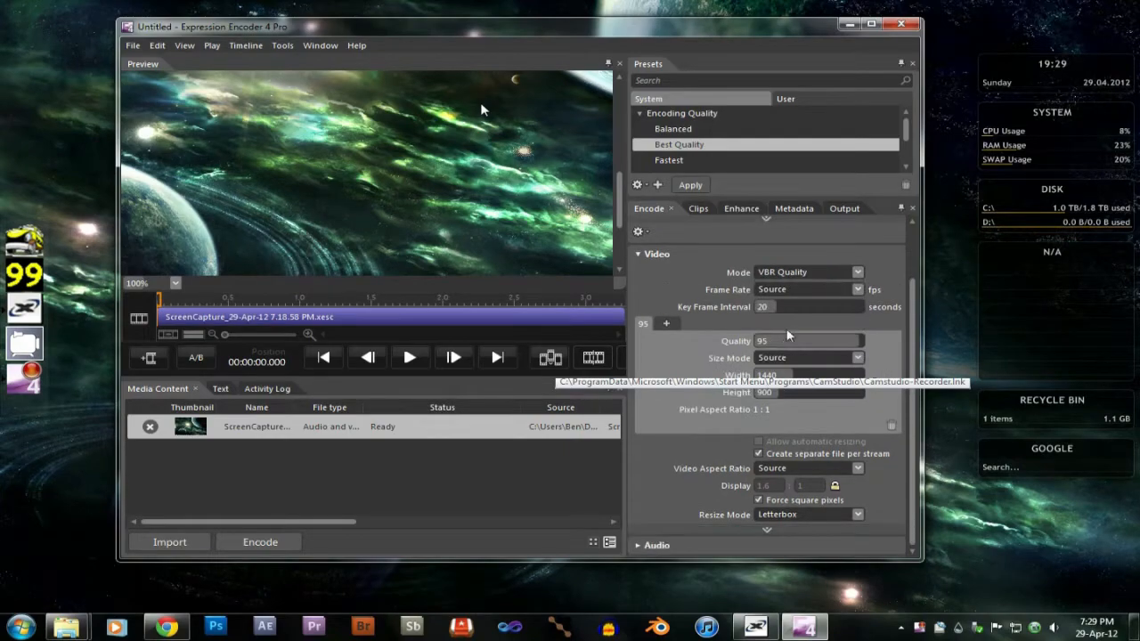
click(858, 342)
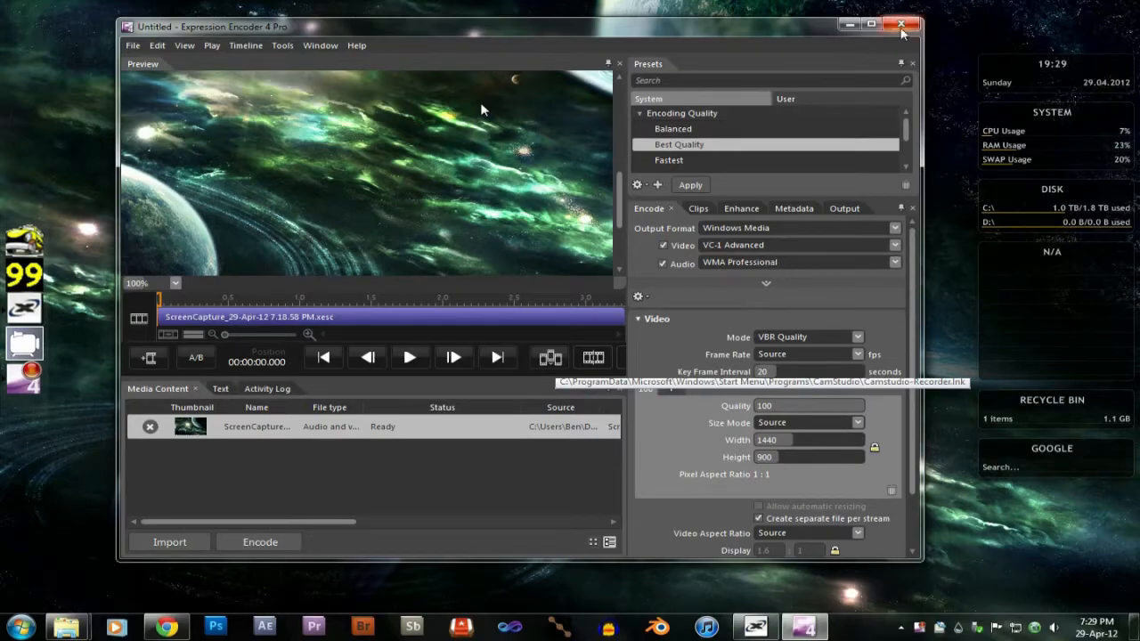
- Close Expression Encoder to return to the bare desktop
click(902, 25)
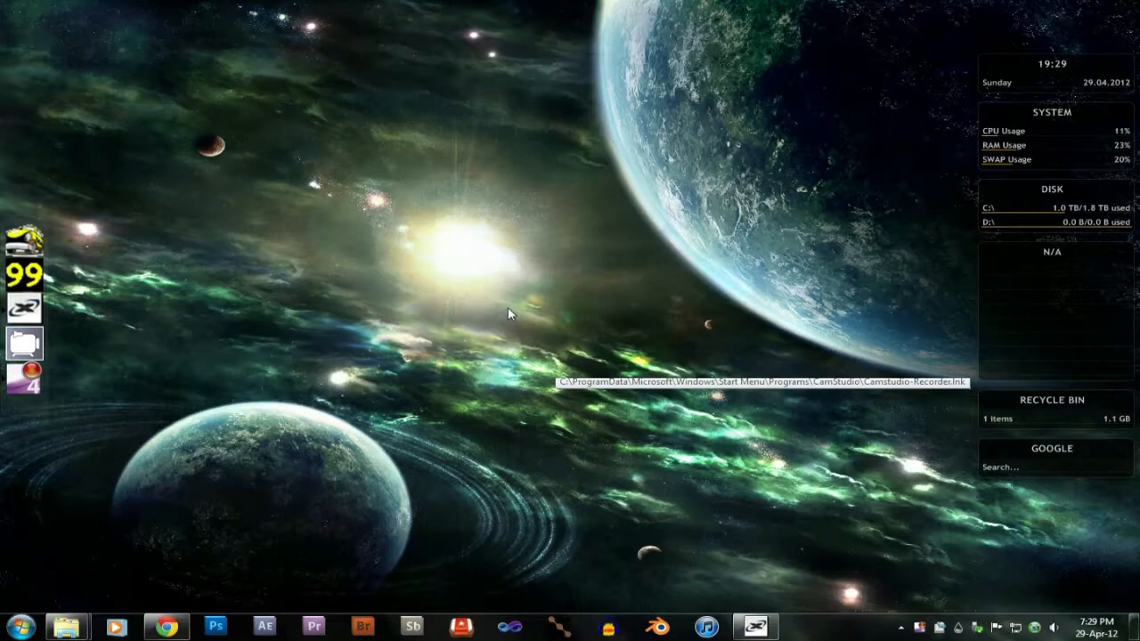
mouse_move(525, 292)
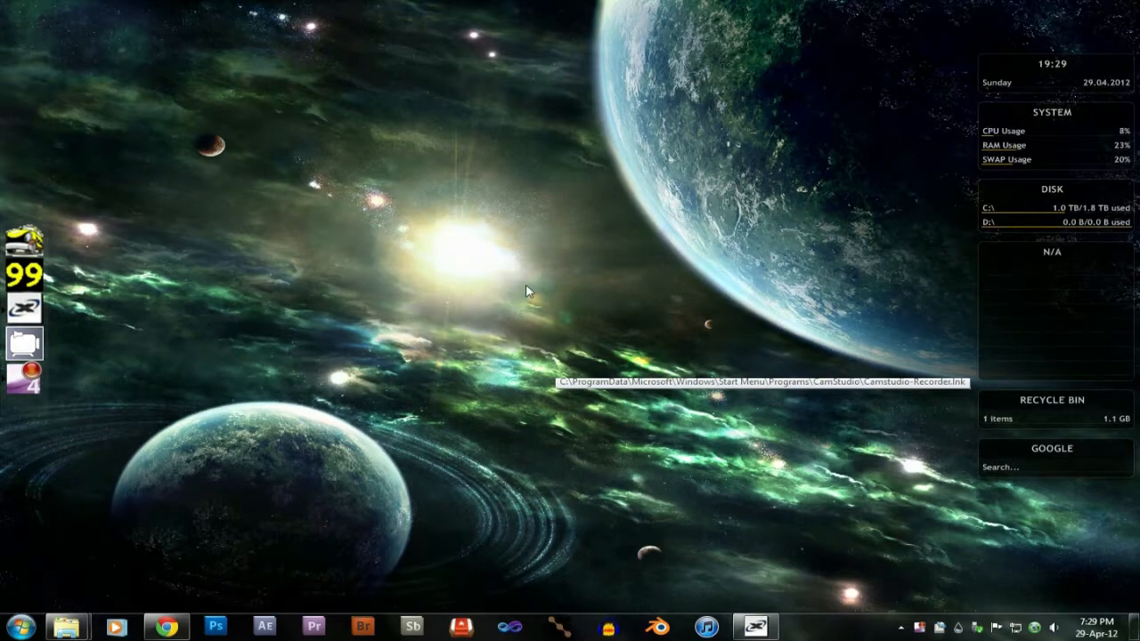
mouse_move(139, 187)
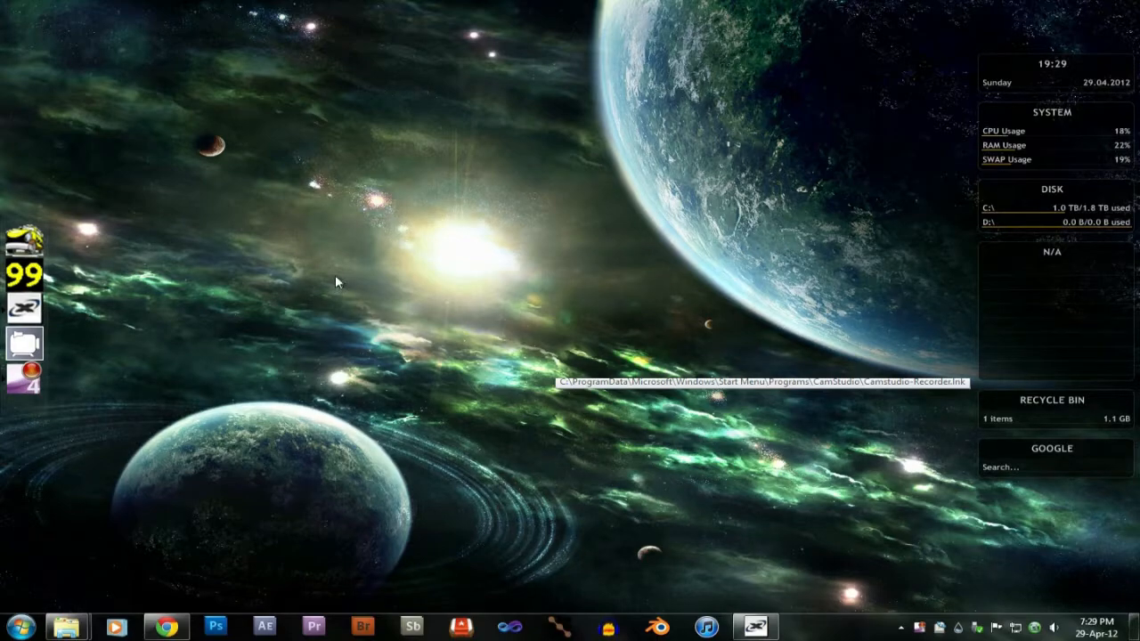
mouse_move(359, 275)
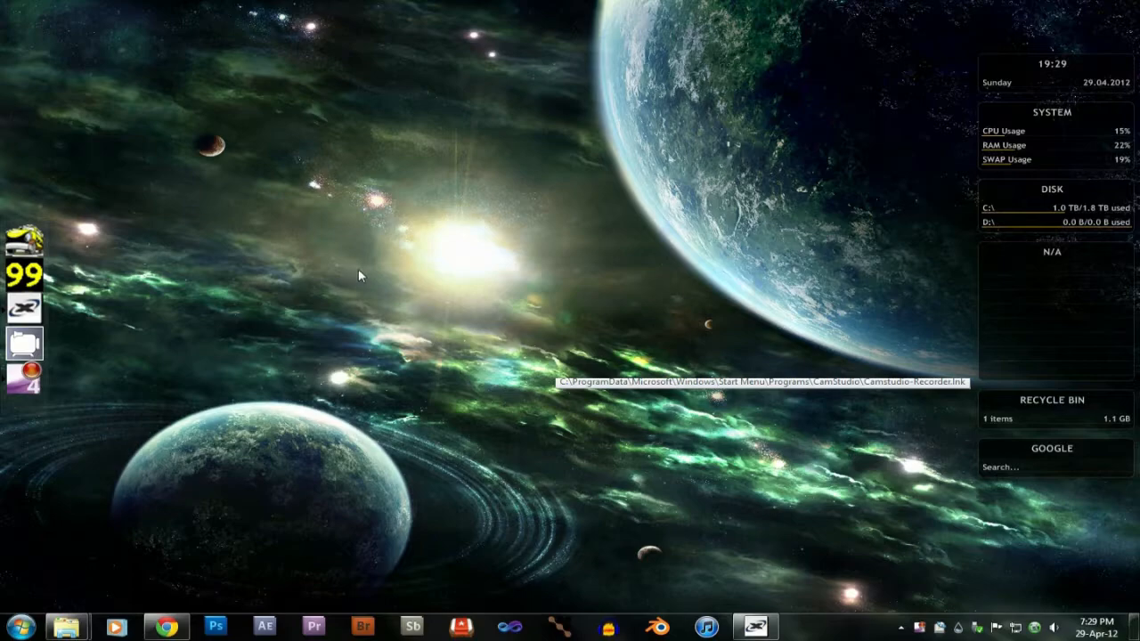
mouse_move(684, 250)
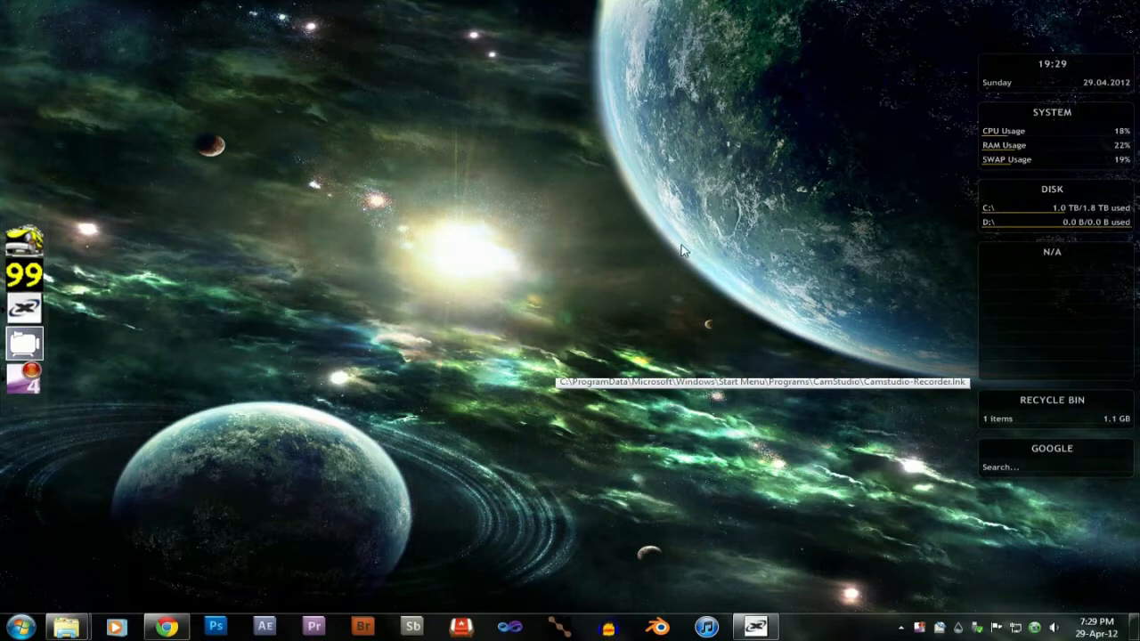
mouse_move(882, 378)
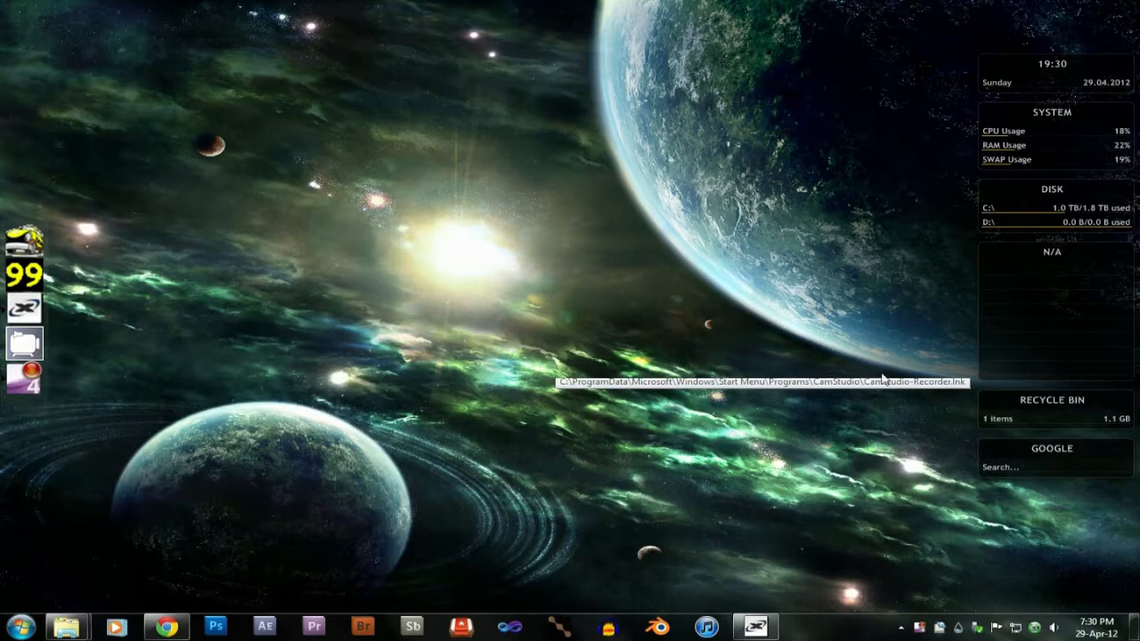
mouse_move(645, 441)
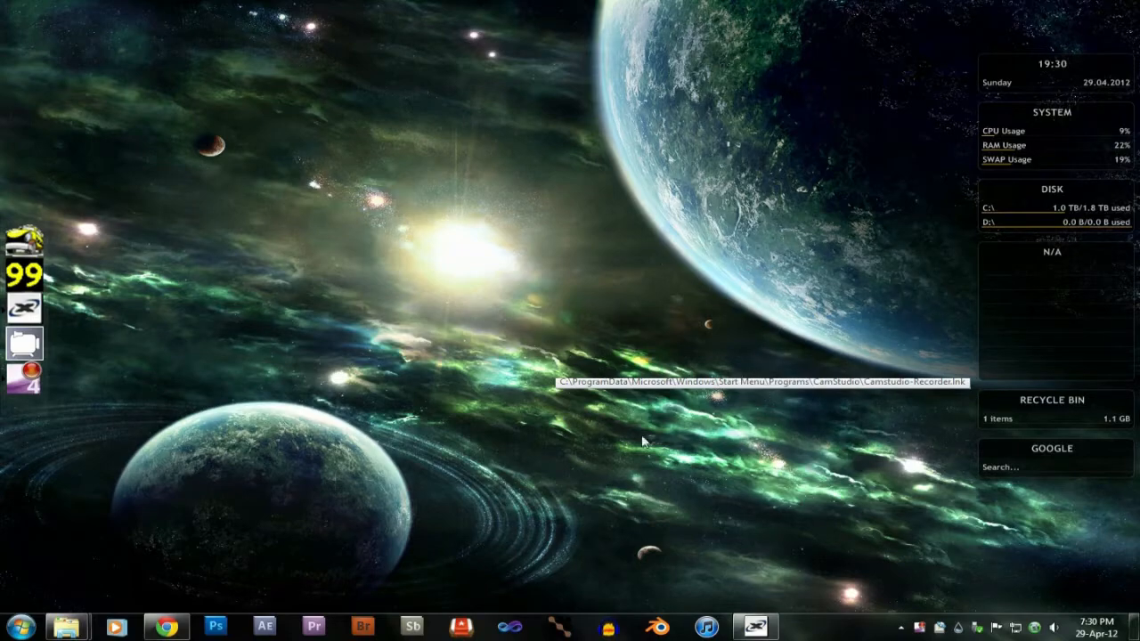
mouse_move(973, 367)
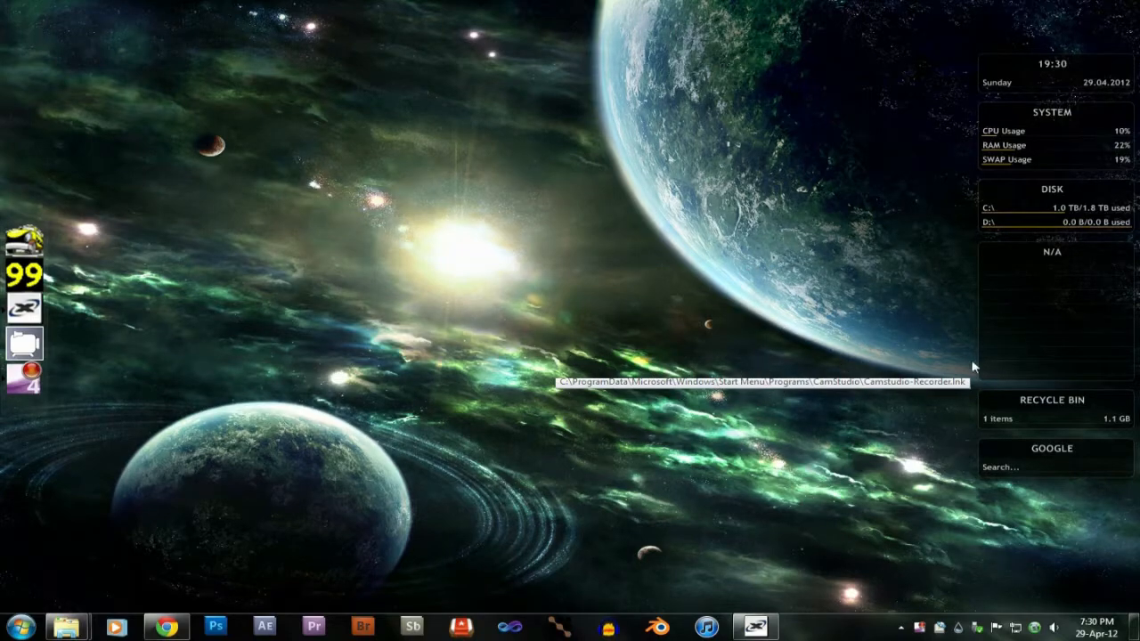
mouse_move(720, 175)
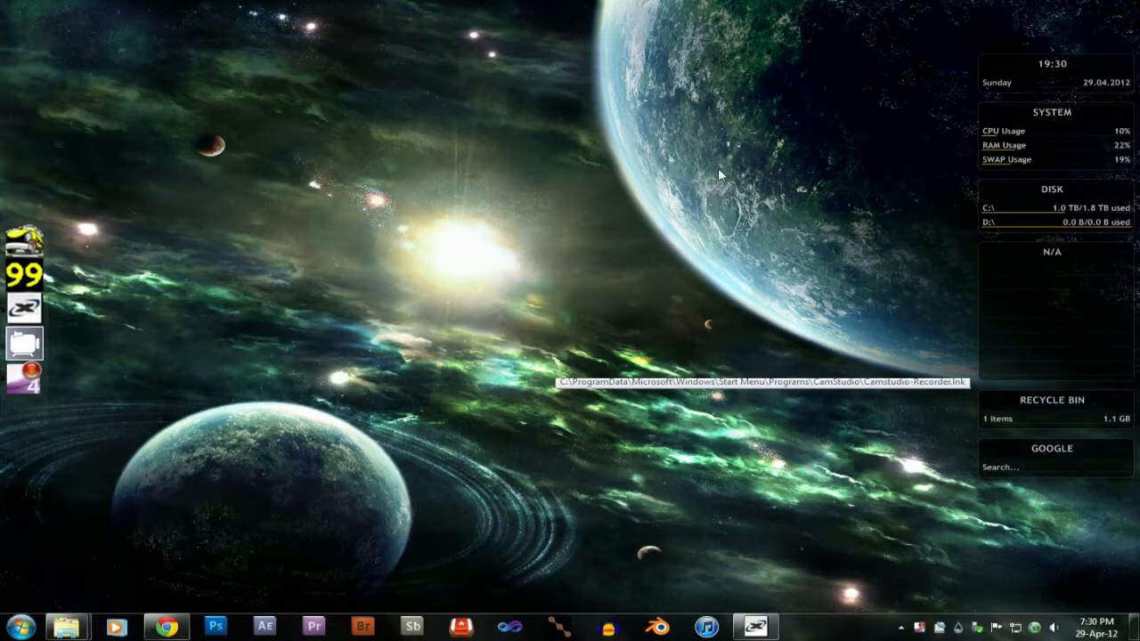
mouse_move(260, 123)
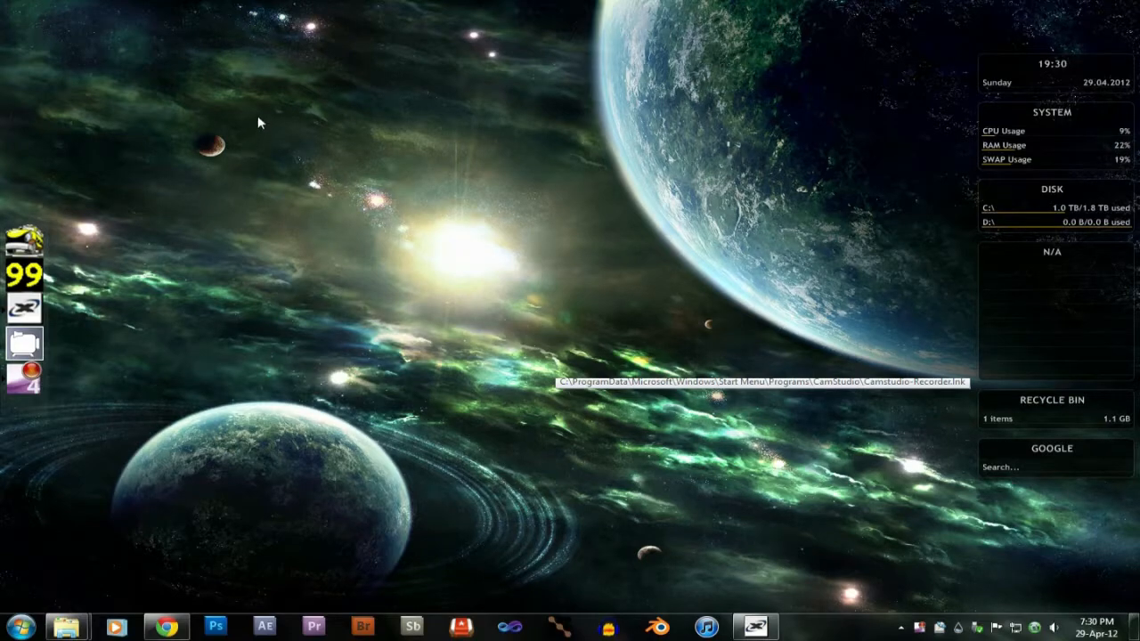
mouse_move(128, 268)
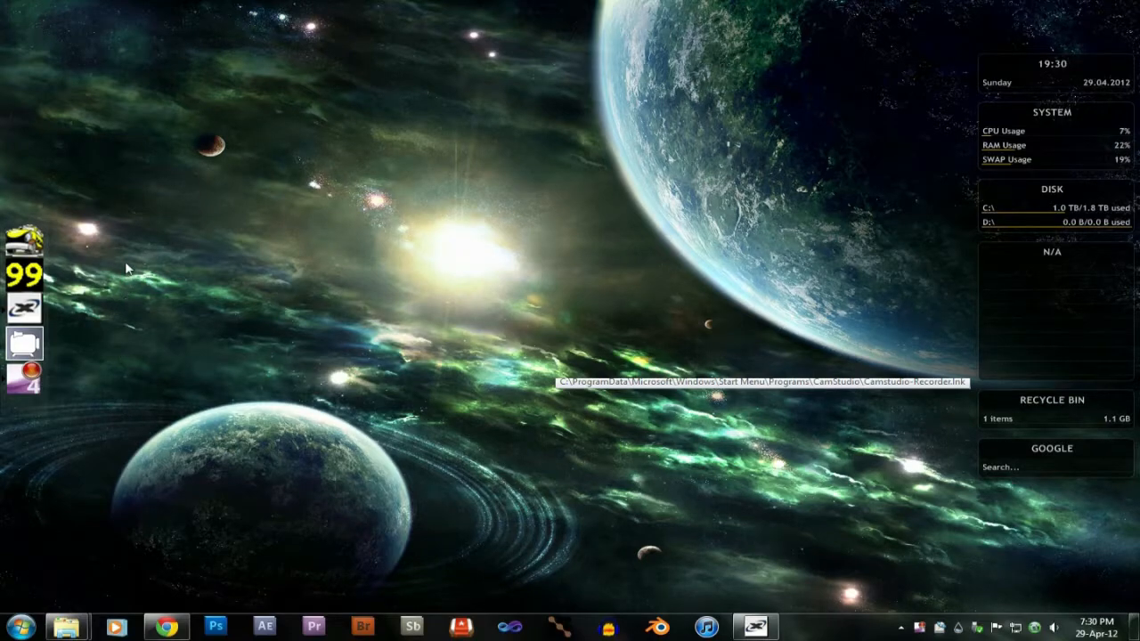
mouse_move(467, 235)
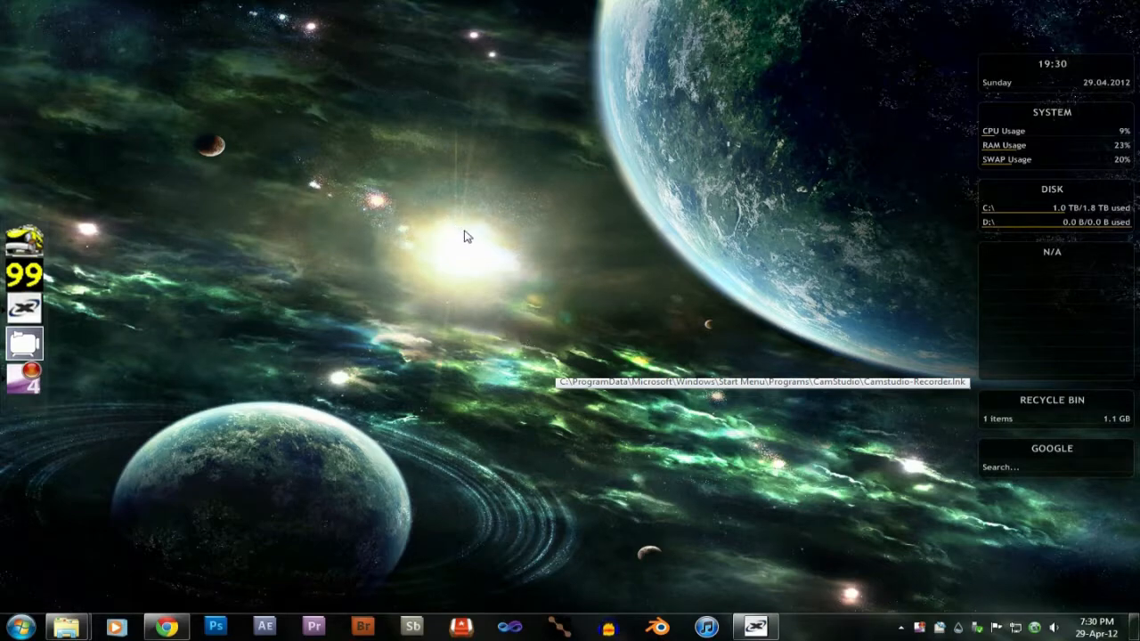